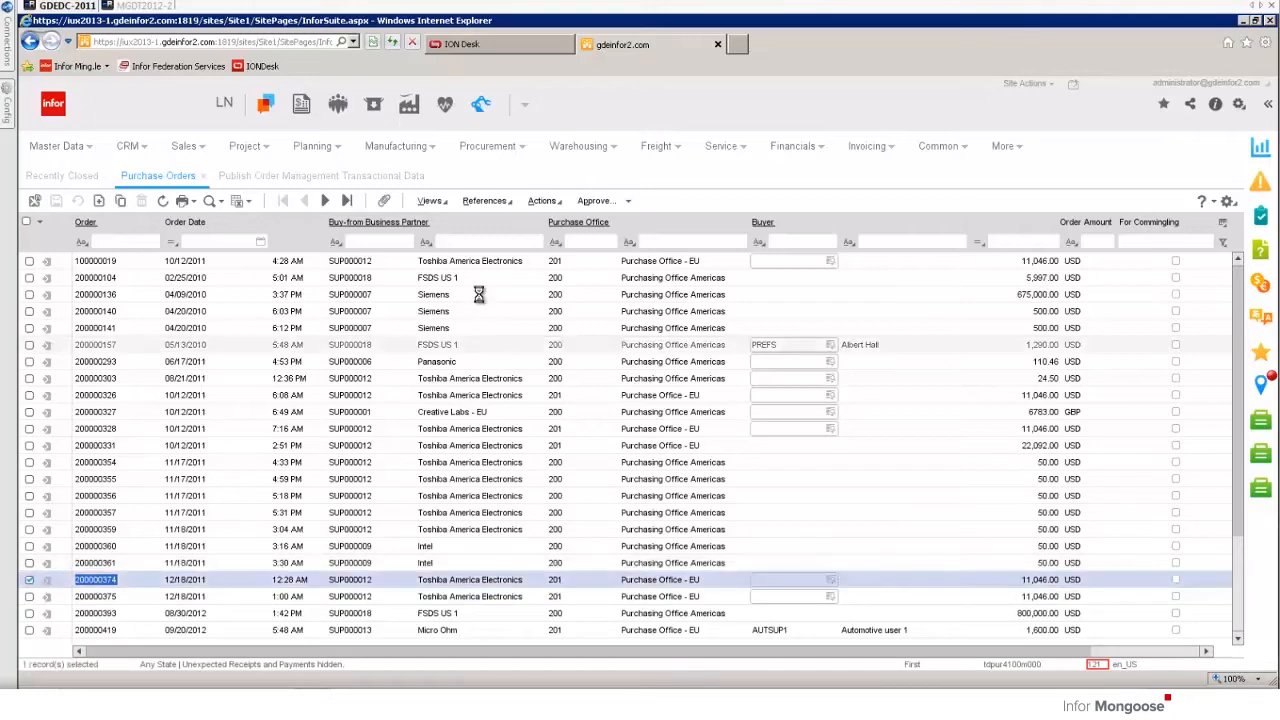
# Step: Open purchase order 200000374 for Toshiba America Electronics with its Safety Valve 4" line
pyautogui.doubleClick(96, 580)
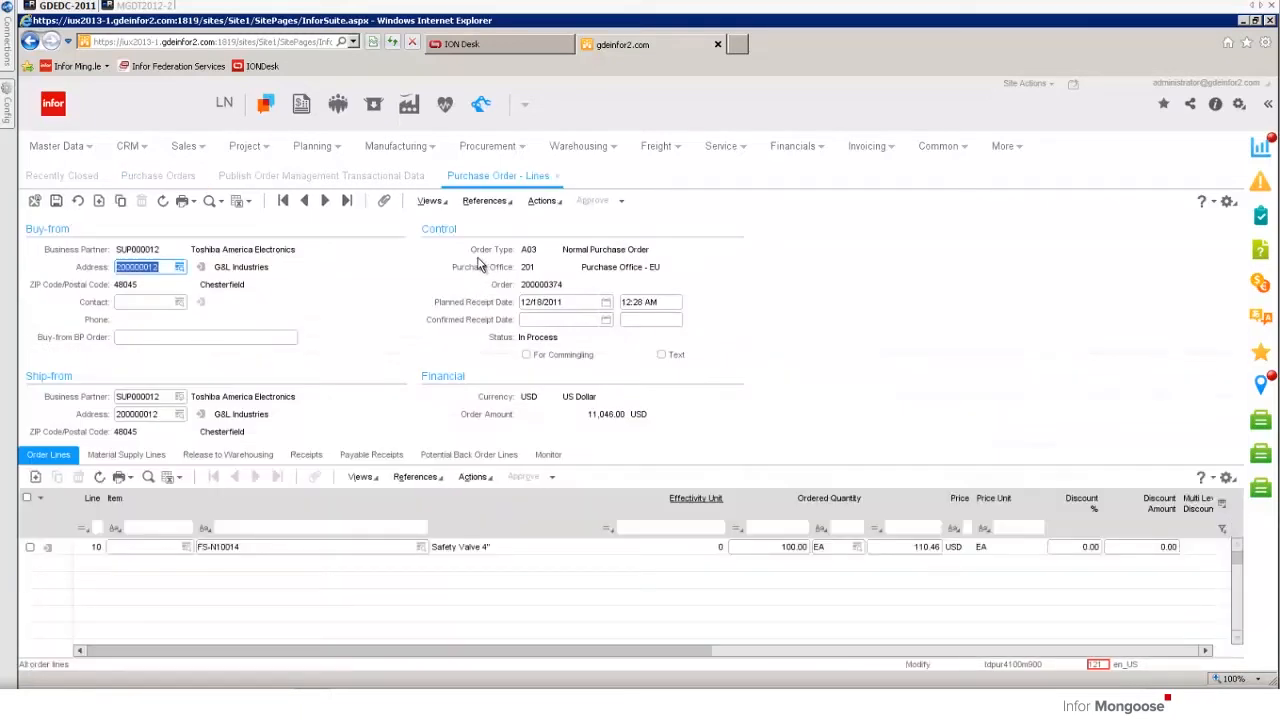
pyautogui.moveTo(560, 372)
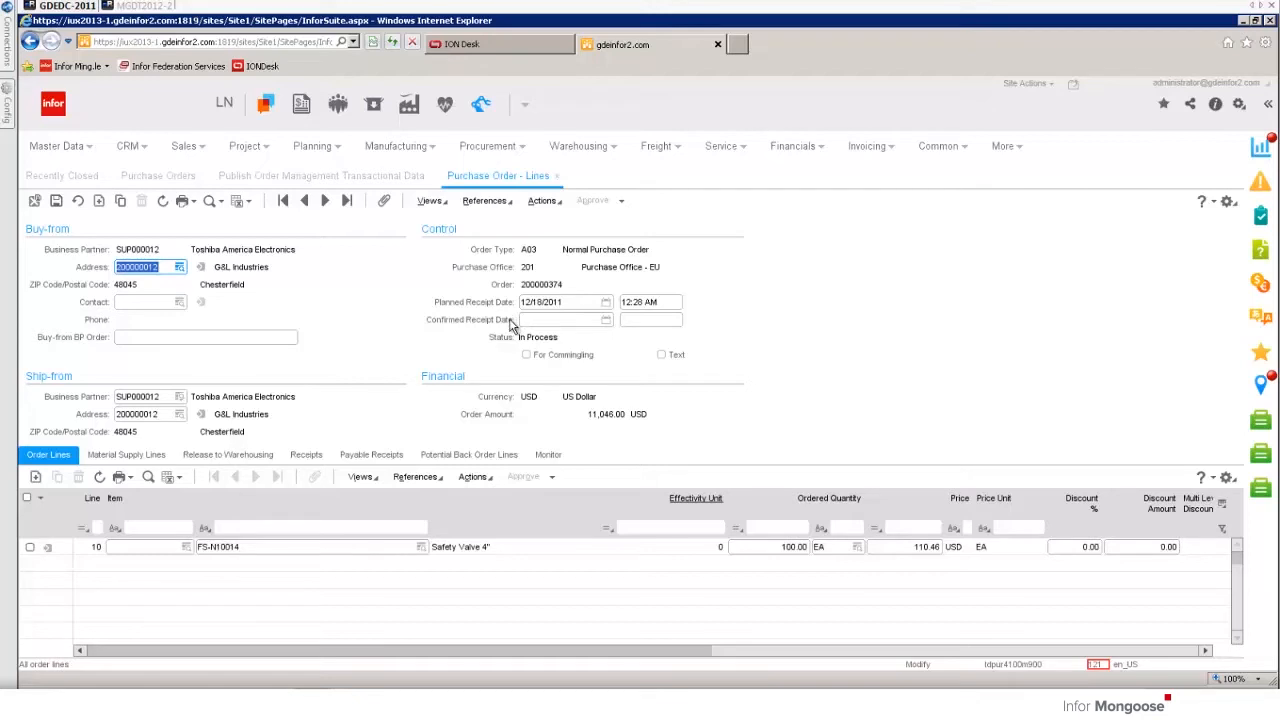
pyautogui.moveTo(564, 288)
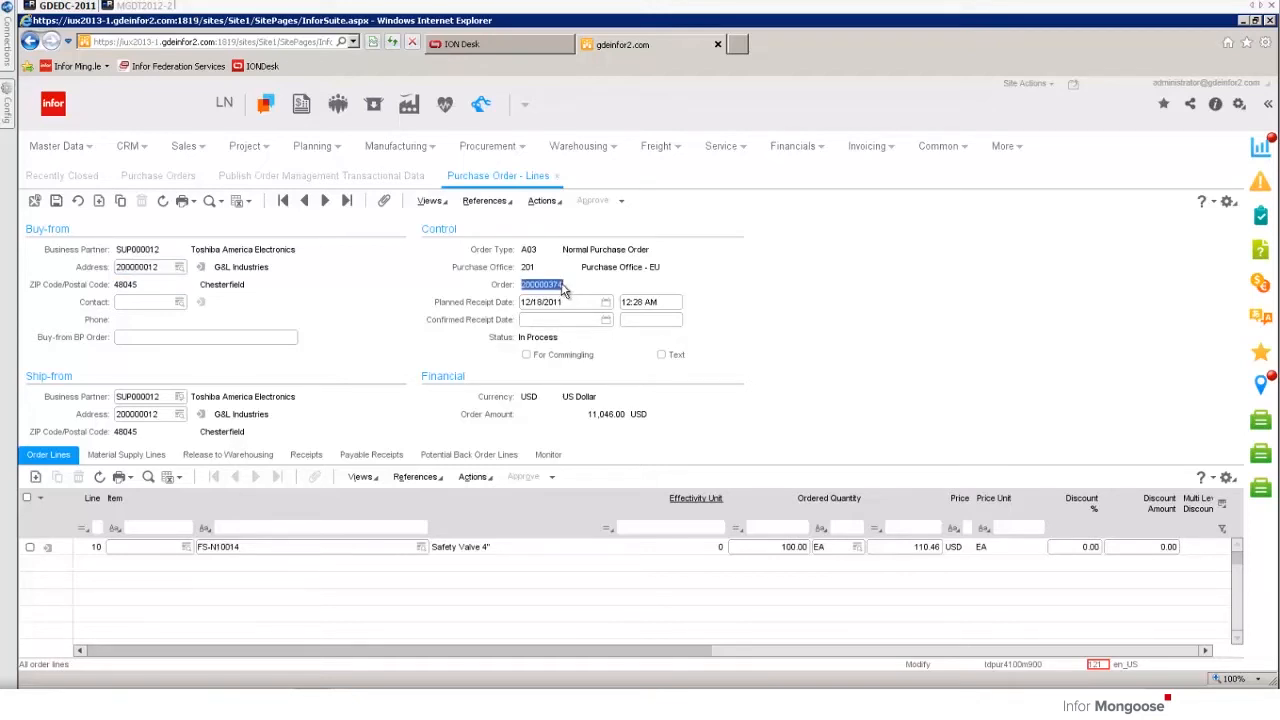
# Step: Publish BODs for purchase order 200000374 (from and to) of company 121, confirming with Yes
pyautogui.click(320, 176)
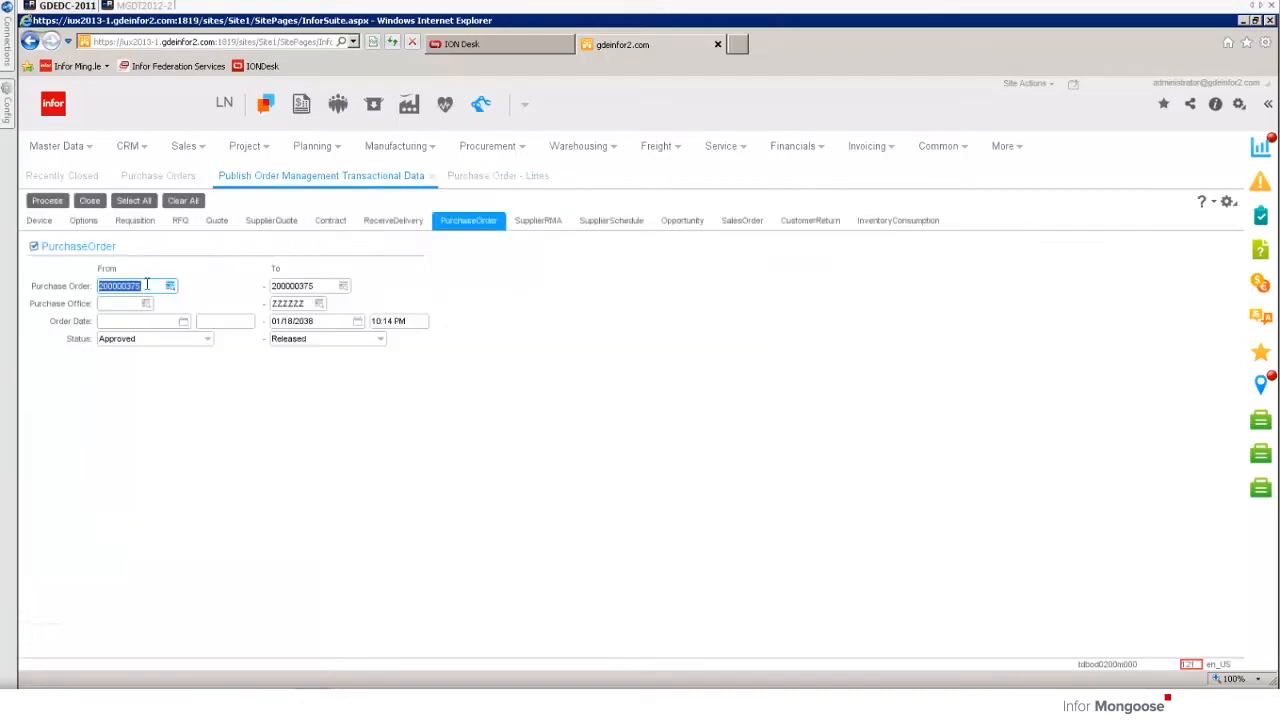
pyautogui.click(130, 284)
pyautogui.write('200000374')
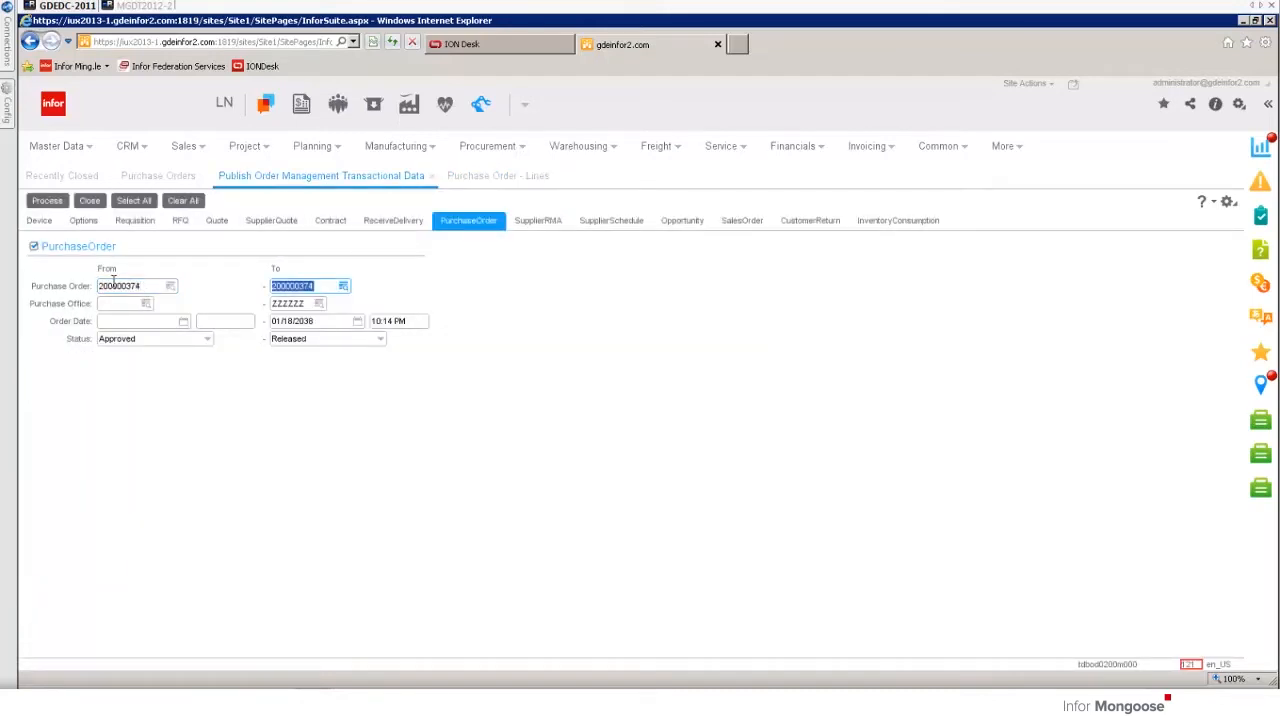
pyautogui.click(48, 200)
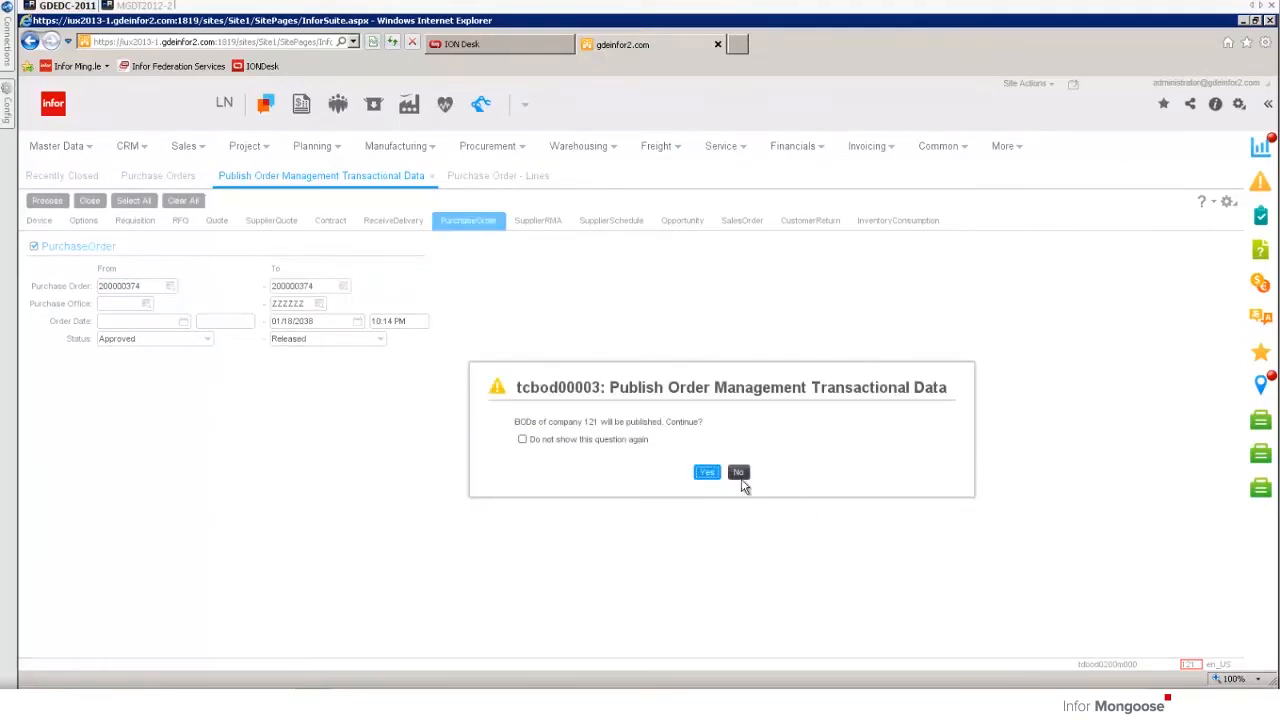
pyautogui.click(706, 472)
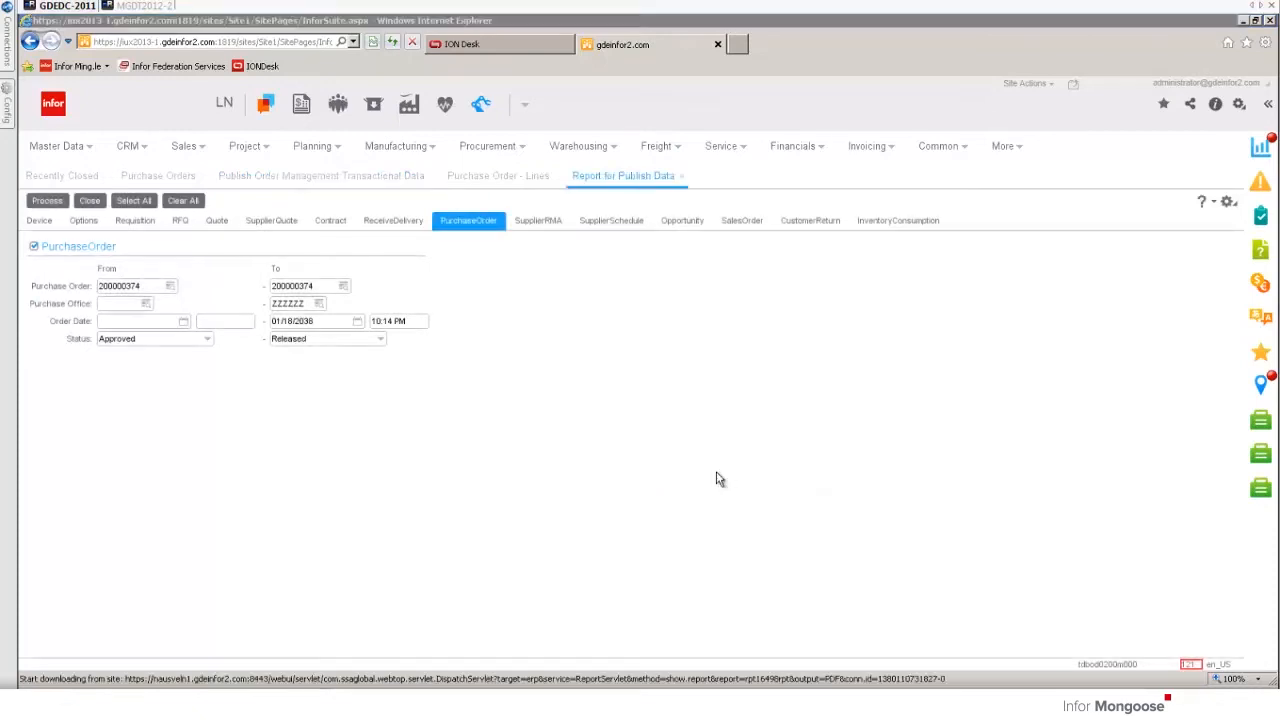
pyautogui.click(48, 200)
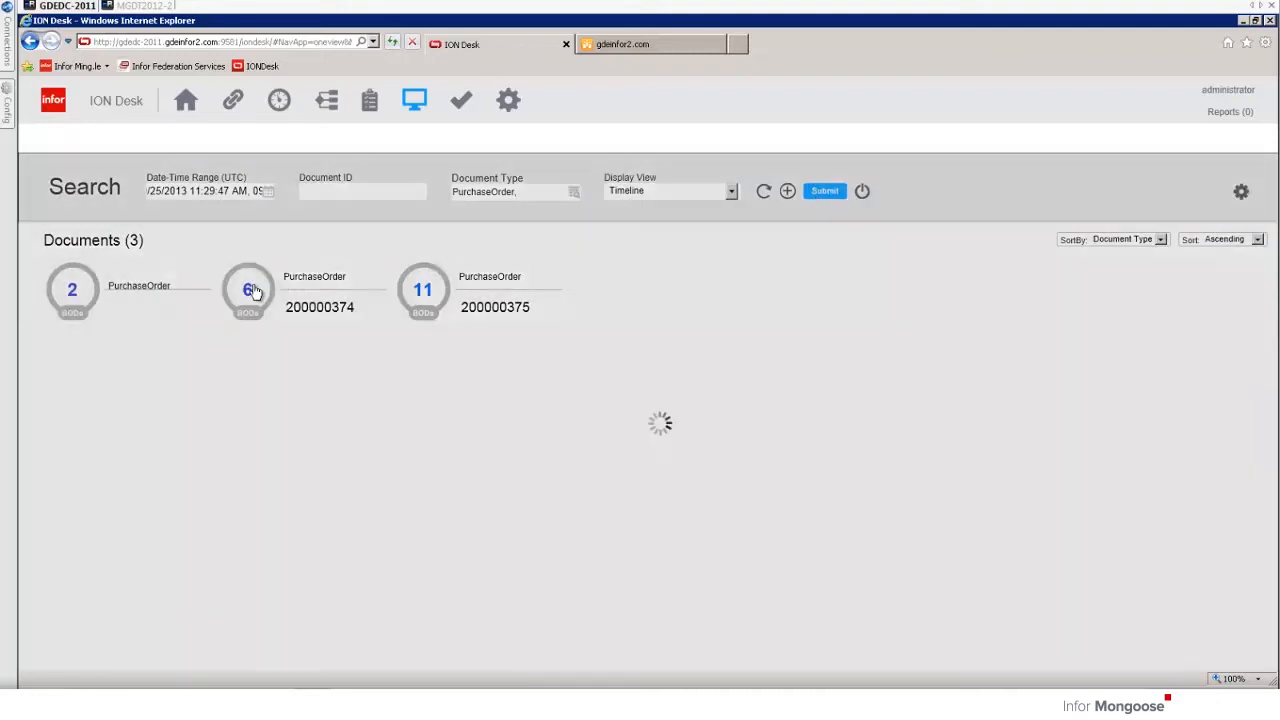
# Step: Show the BOD messages for PurchaseOrder 200000374 and view the Sync.PurchaseOrder details
pyautogui.click(248, 290)
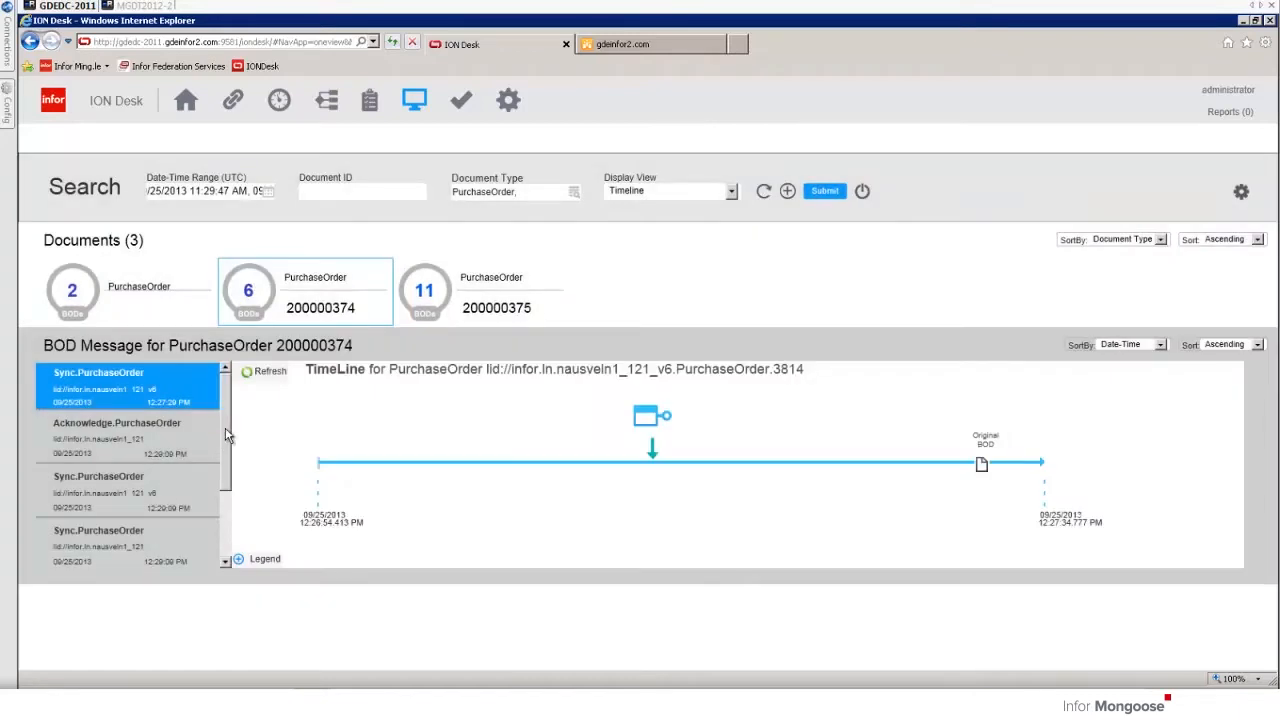
pyautogui.moveTo(184, 388)
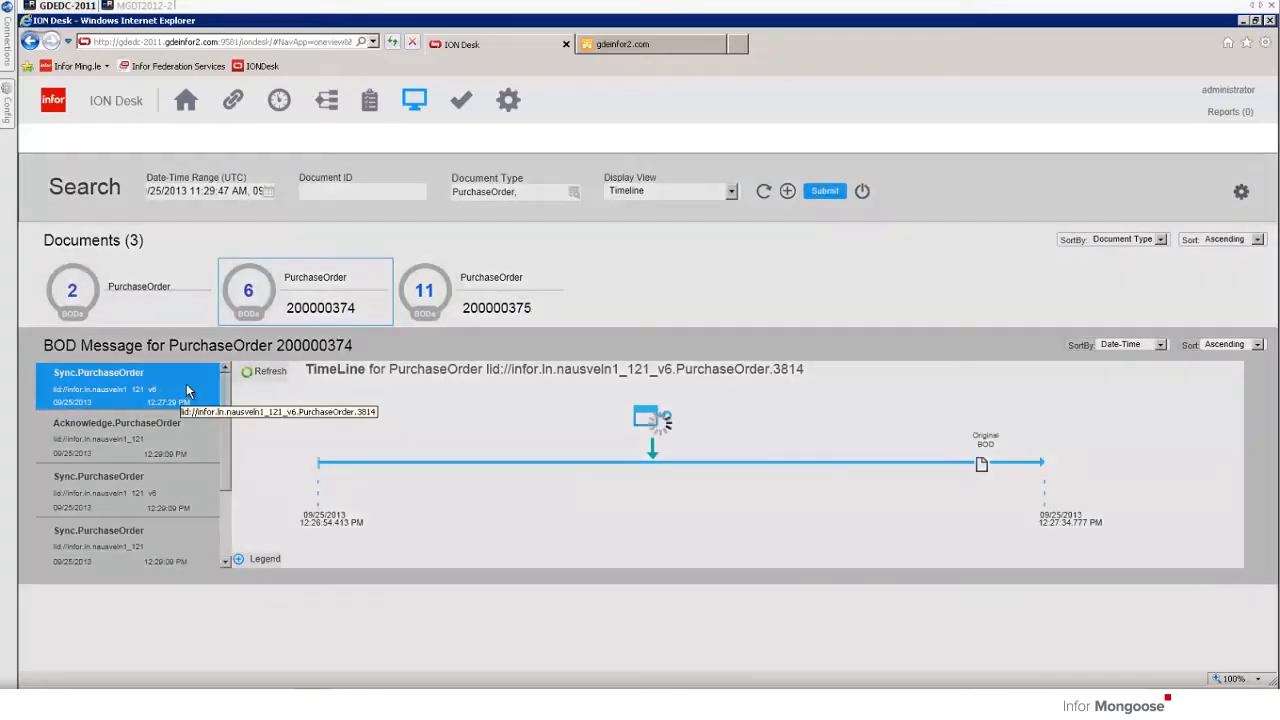
pyautogui.click(116, 436)
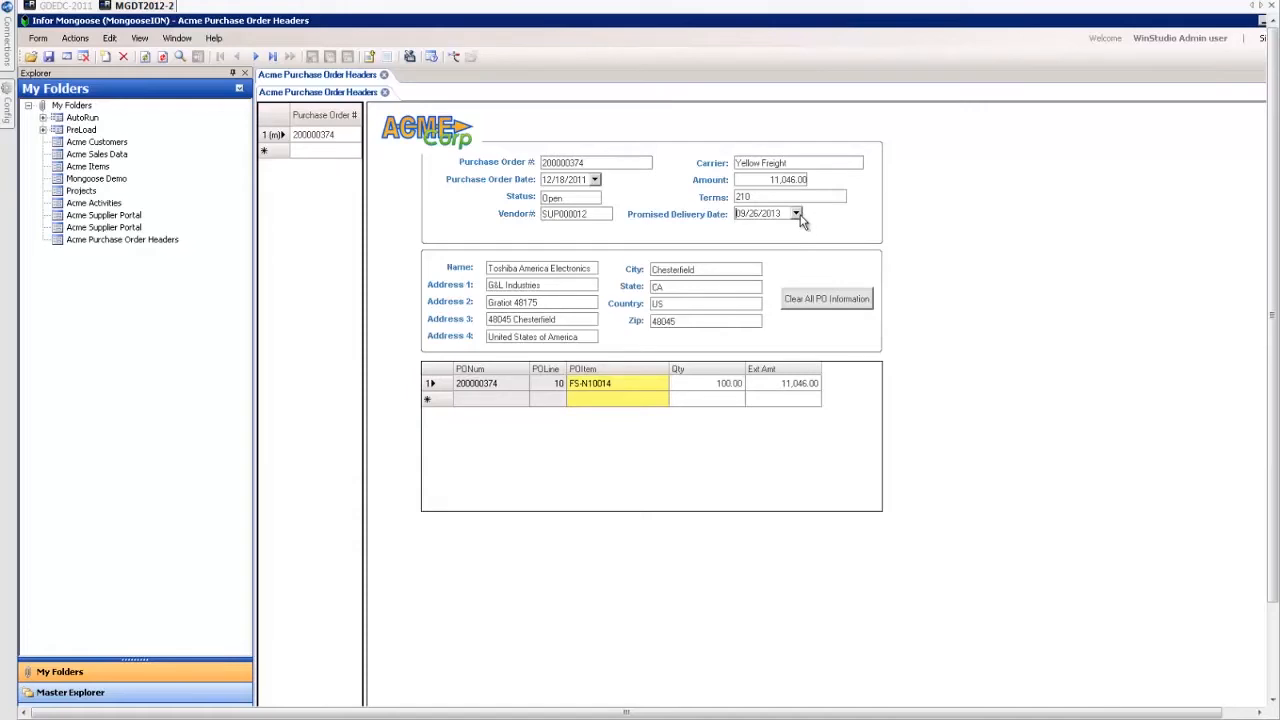
# Step: View purchase order 200000374 in the Acme Purchase Order Headers form in WinStudio
pyautogui.click(796, 212)
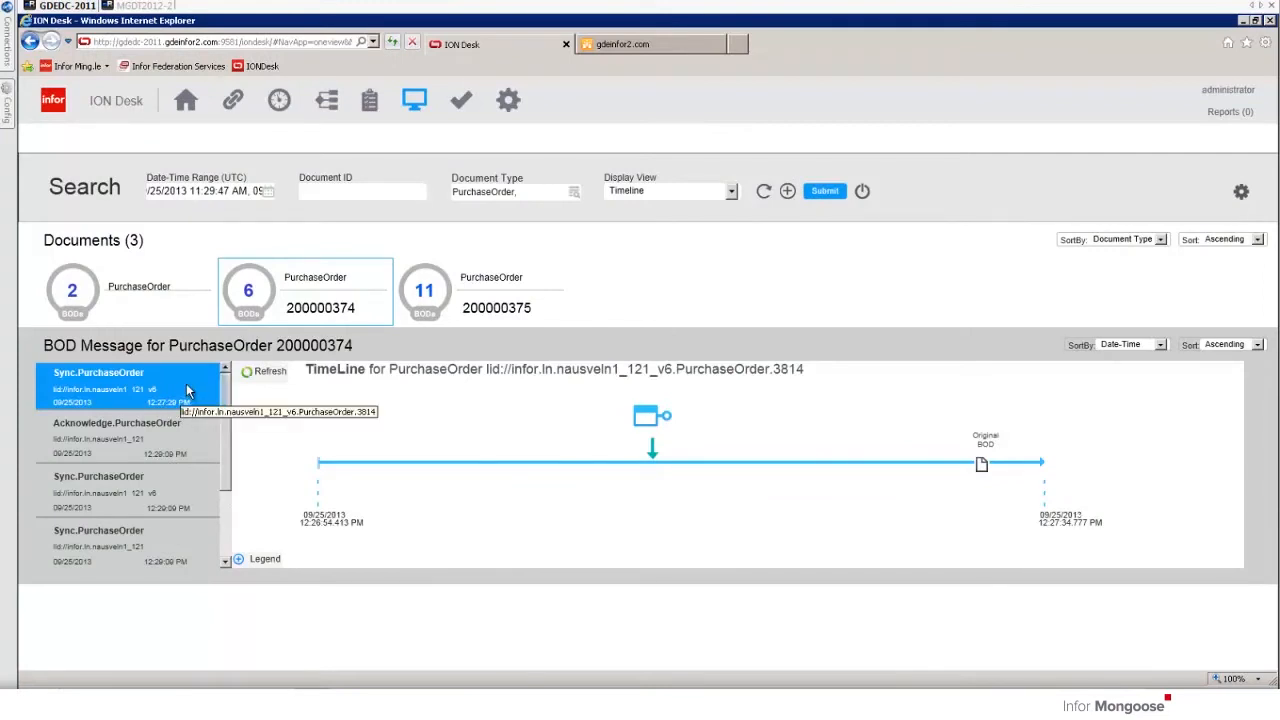
# Step: View the Acknowledge.PurchaseOrder message timeline for purchase order 200000374
pyautogui.click(116, 422)
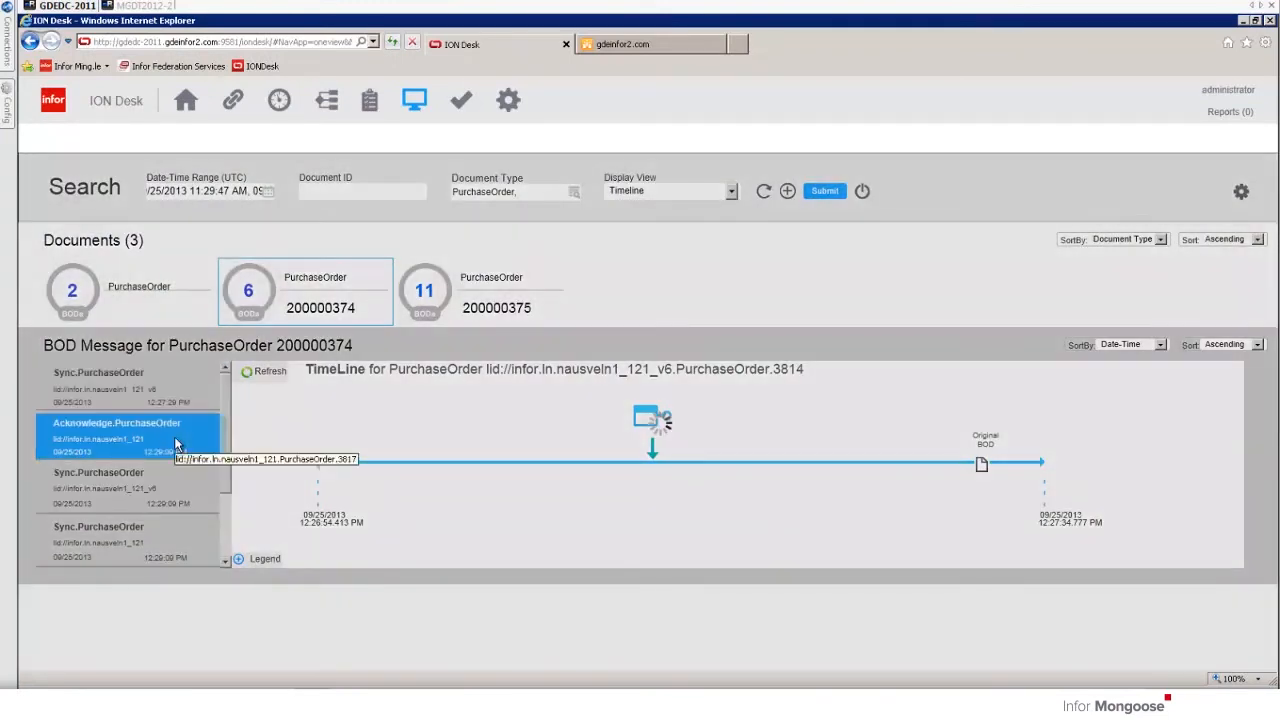
pyautogui.click(116, 436)
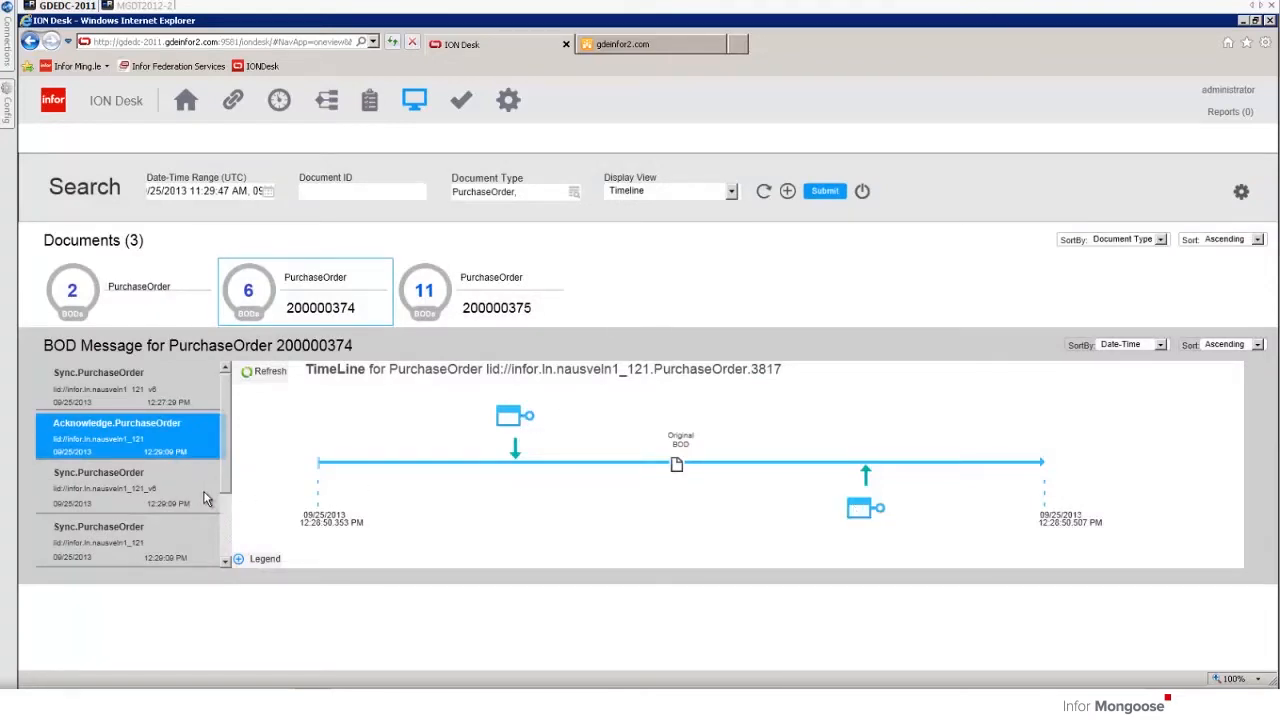
pyautogui.click(116, 482)
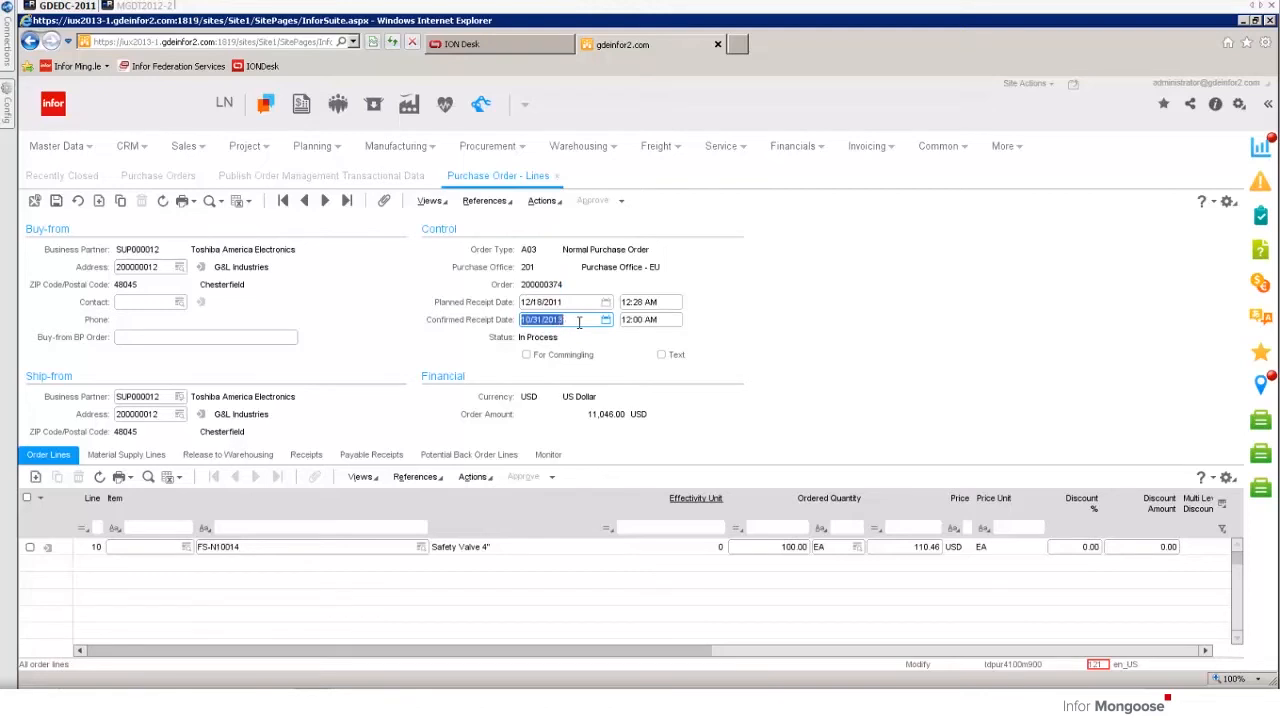
pyautogui.moveTo(718, 298)
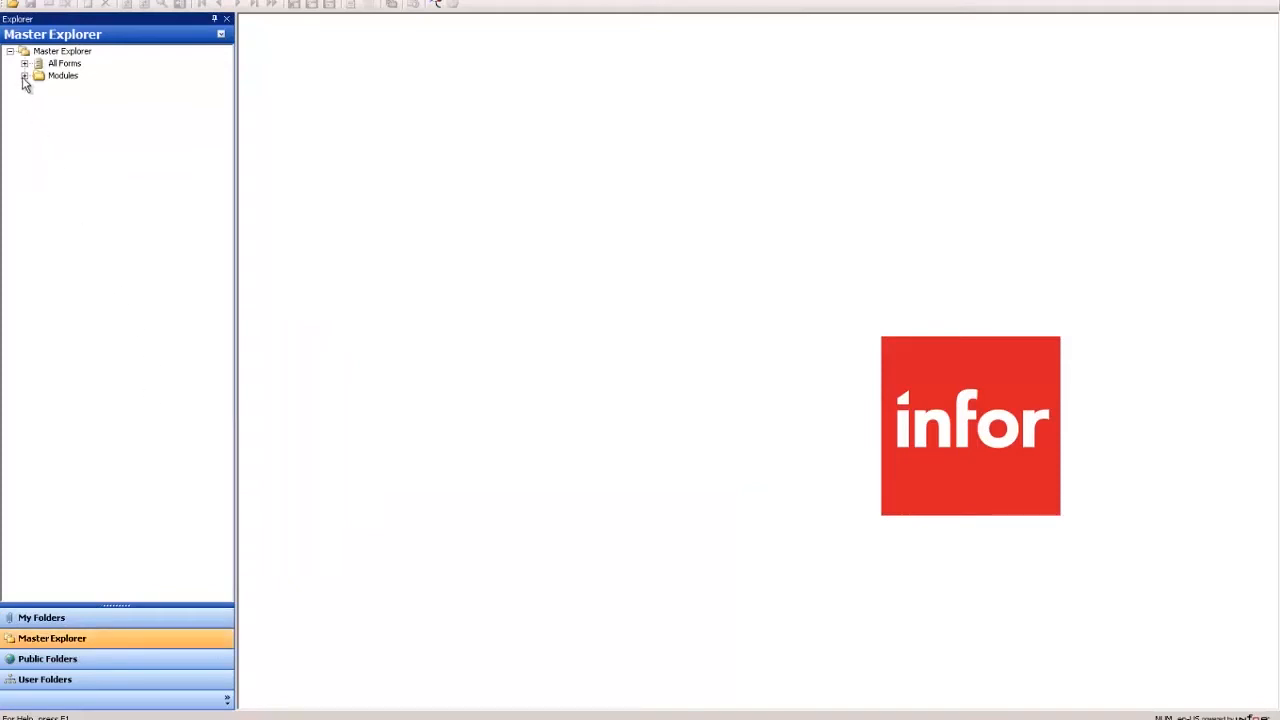
# Step: Browse Master Explorer to System > Replication and open the Intranets form
pyautogui.click(24, 76)
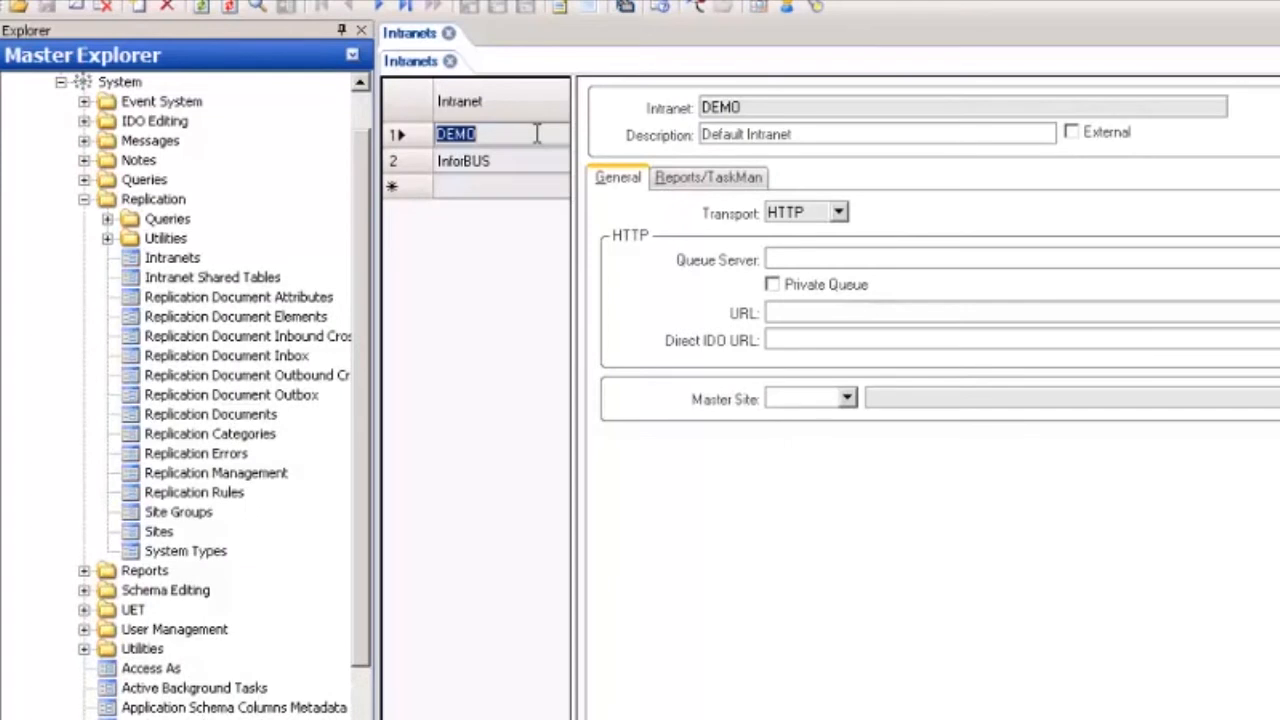
# Step: Show the InforBUS intranet and set its transport to ESB - Enterprise Service Bus
pyautogui.click(464, 160)
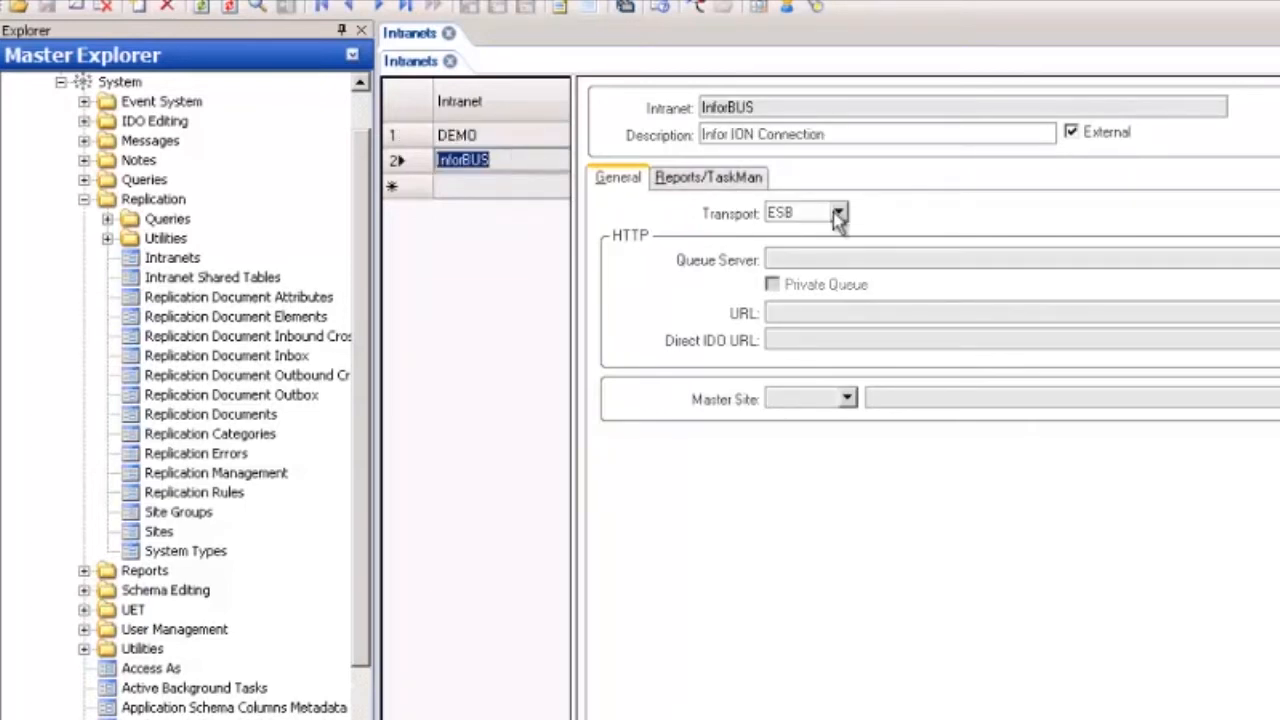
pyautogui.click(838, 212)
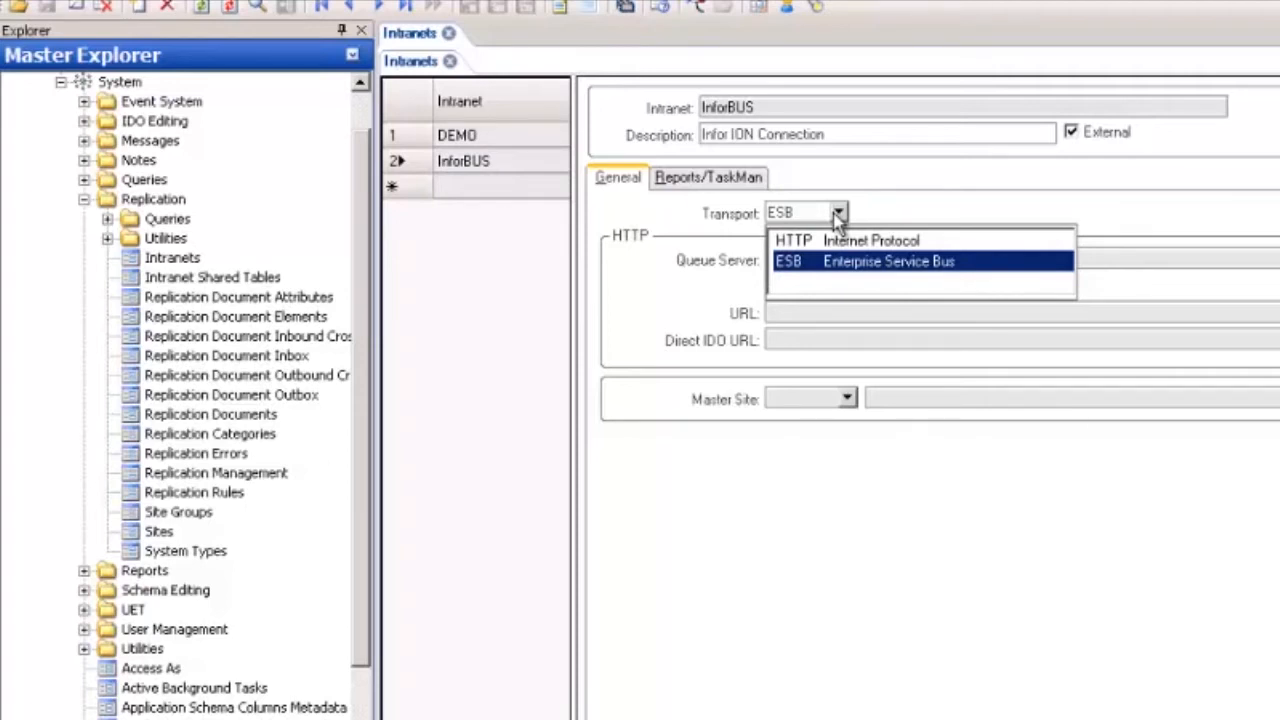
pyautogui.click(888, 260)
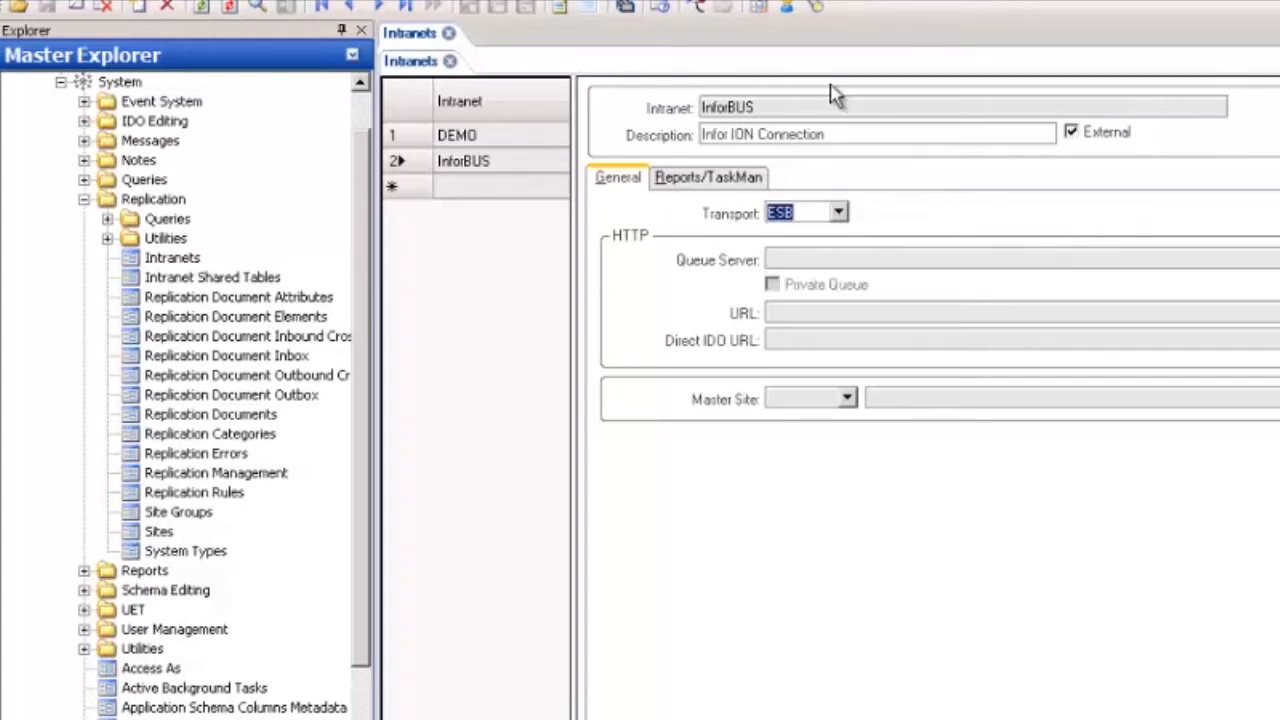
pyautogui.moveTo(836, 108)
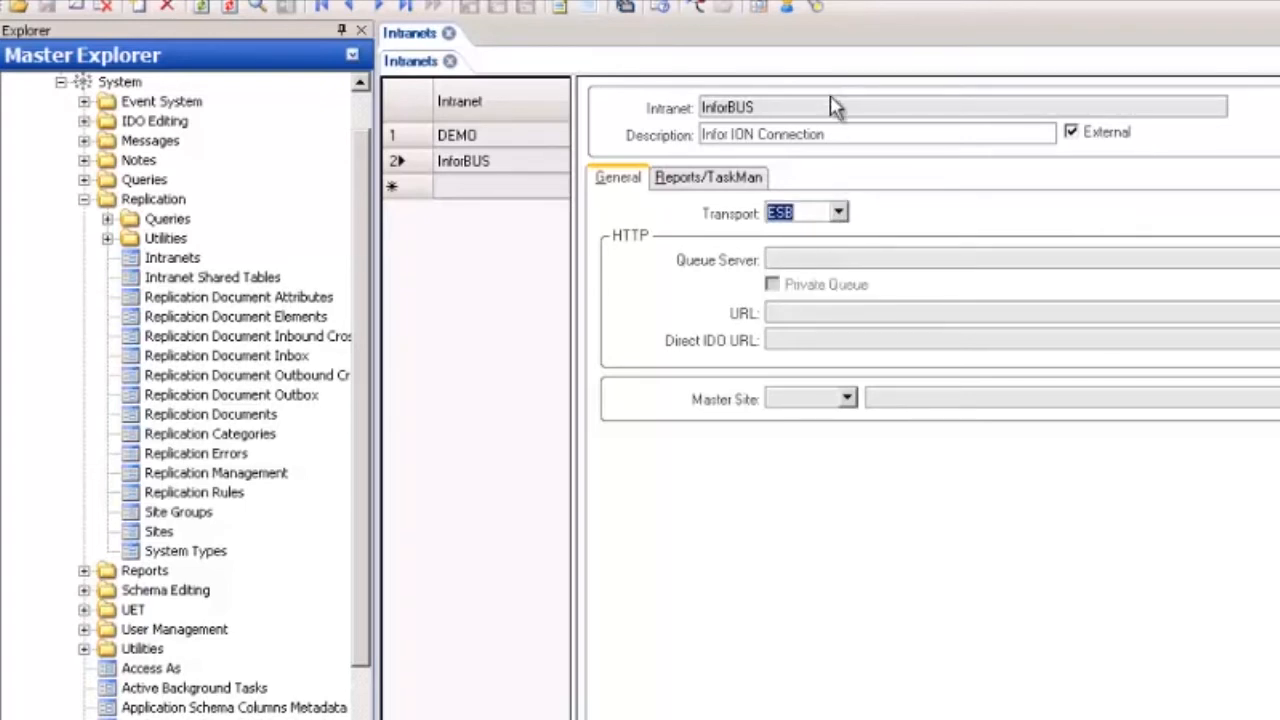
pyautogui.moveTo(832, 100)
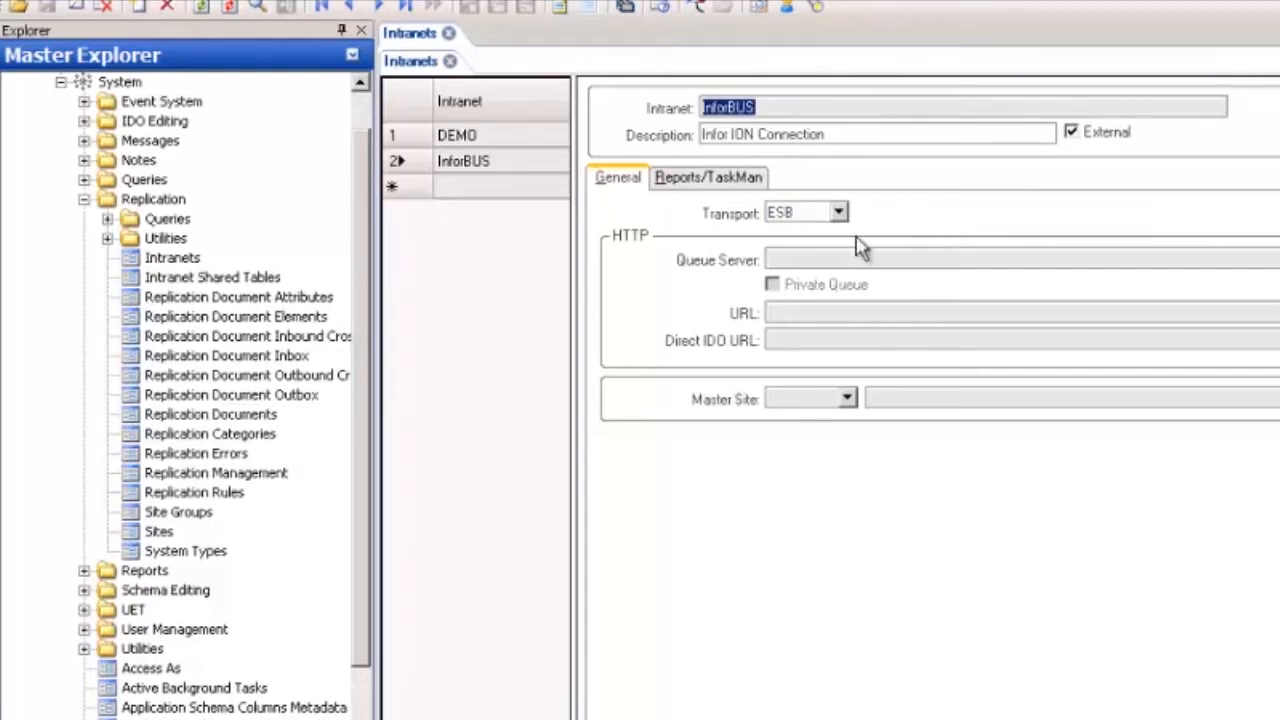
pyautogui.moveTo(924, 428)
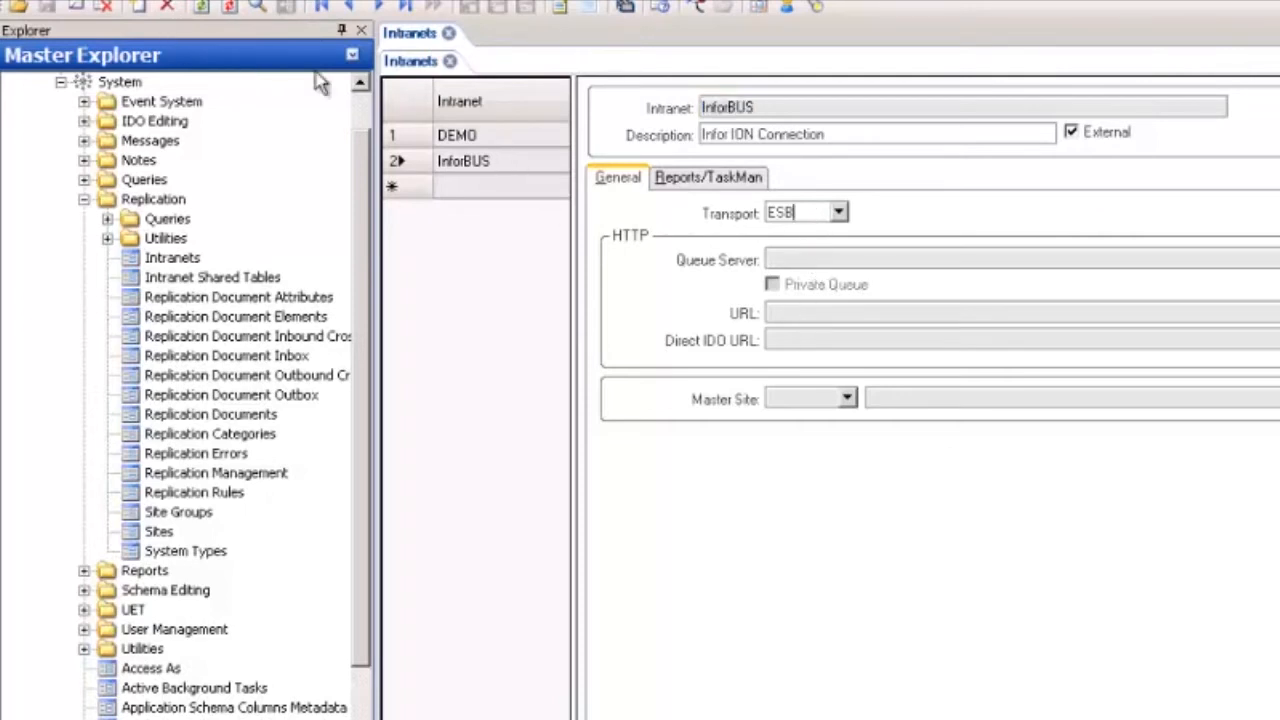
pyautogui.moveTo(448, 44)
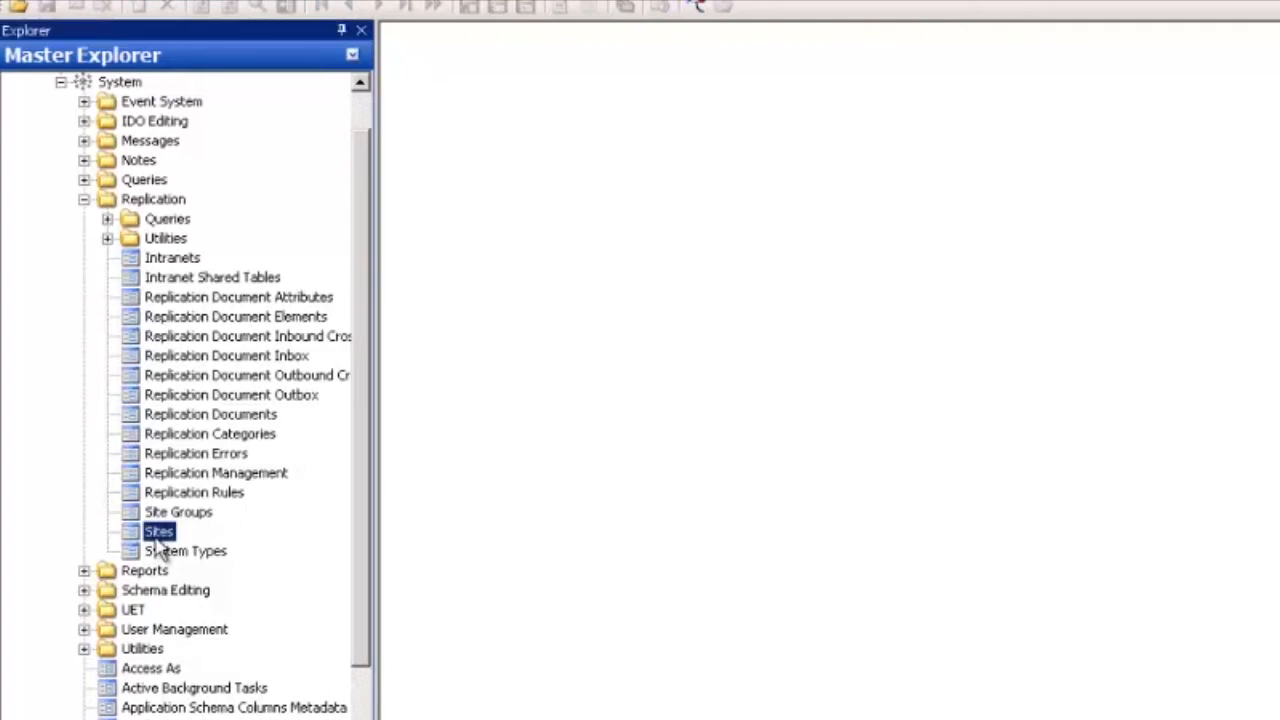
# Step: Load all site records and review the Default and InforBUS sites, including the InforBUS database name
pyautogui.doubleClick(160, 532)
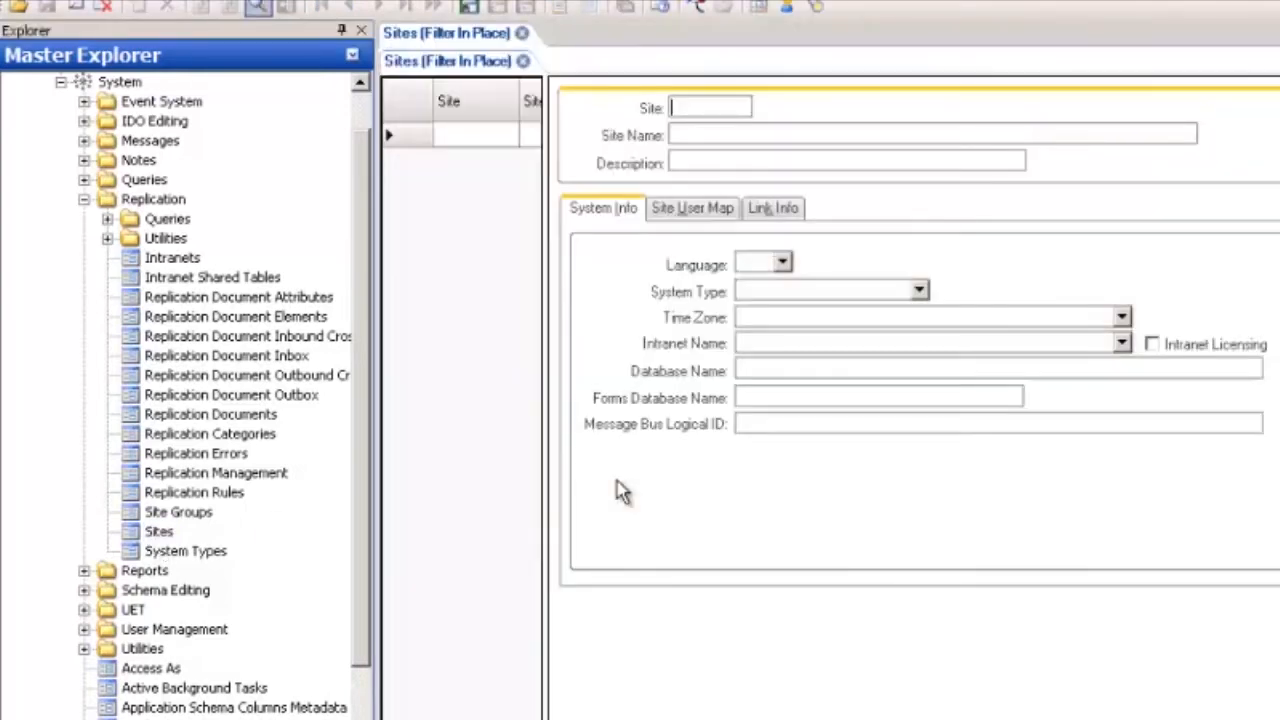
pyautogui.click(258, 8)
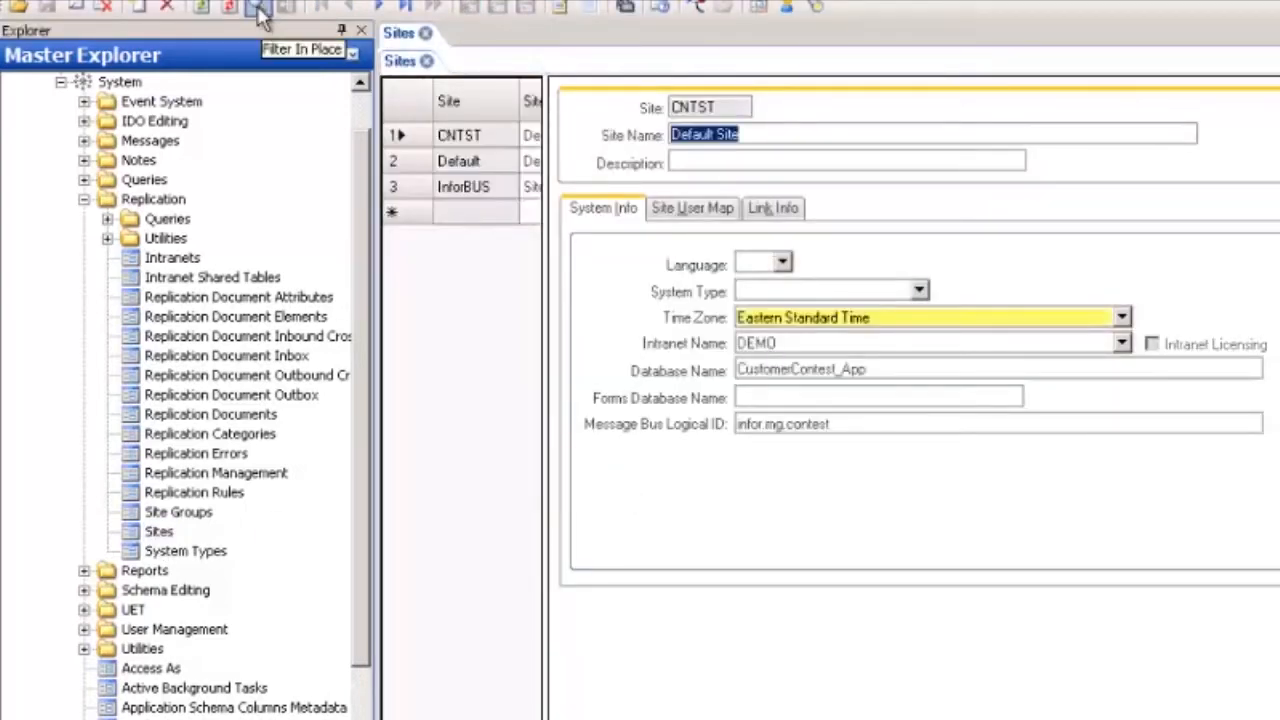
pyautogui.moveTo(416, 136)
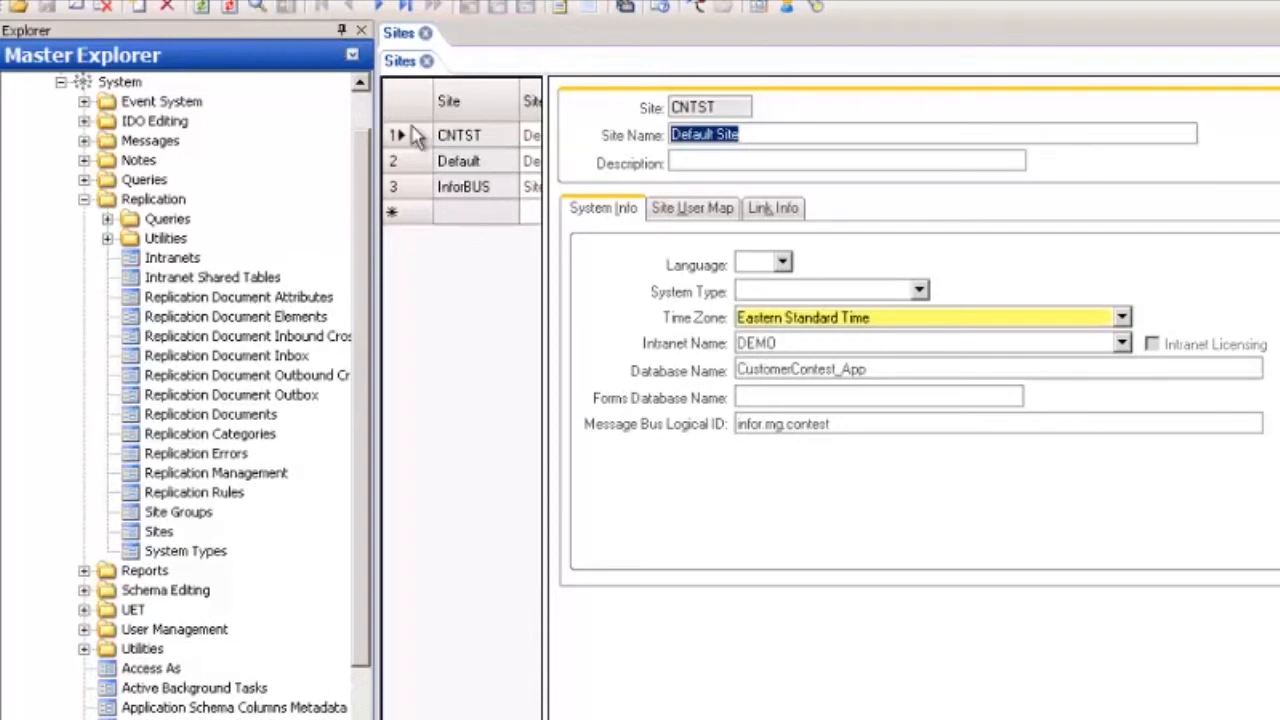
pyautogui.click(460, 160)
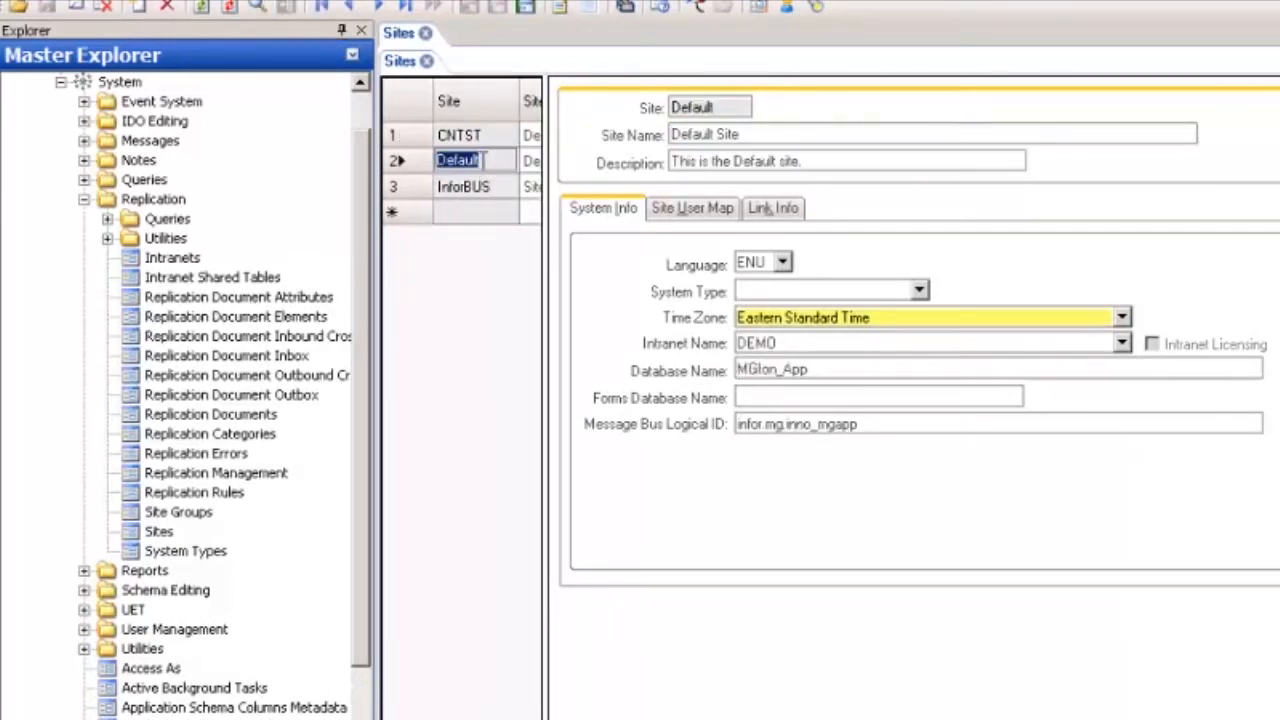
pyautogui.click(462, 186)
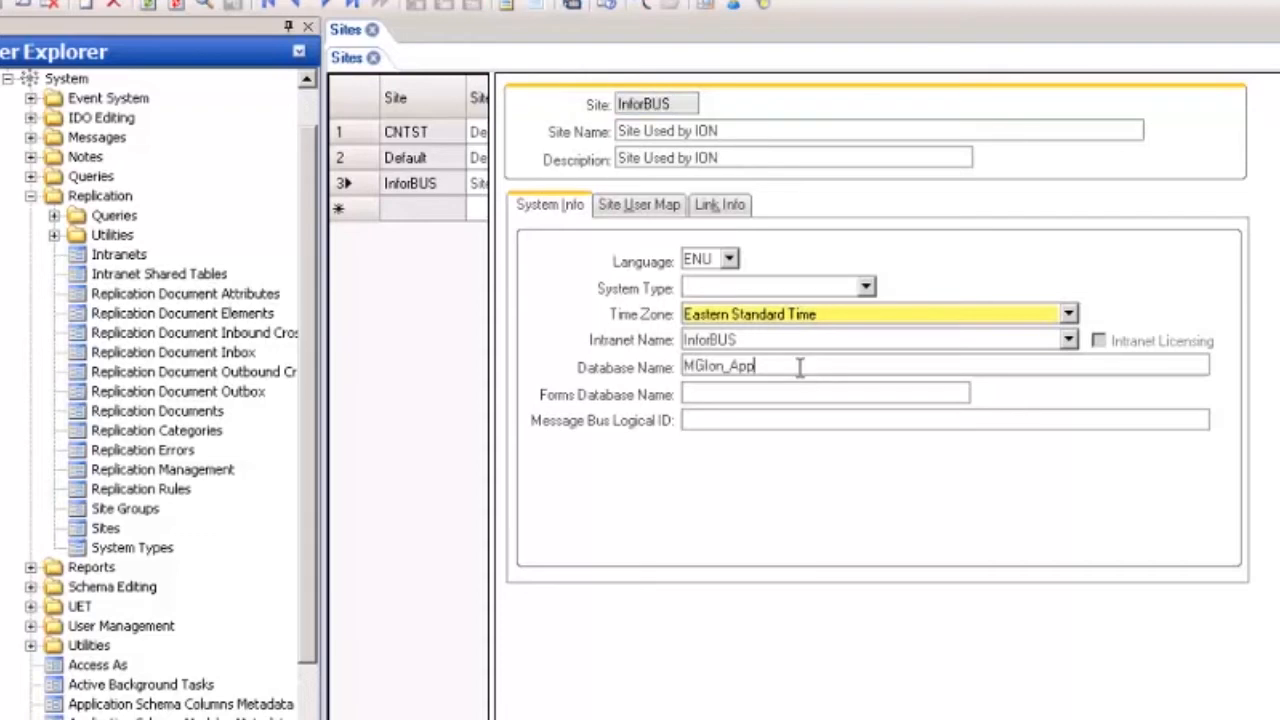
pyautogui.click(404, 156)
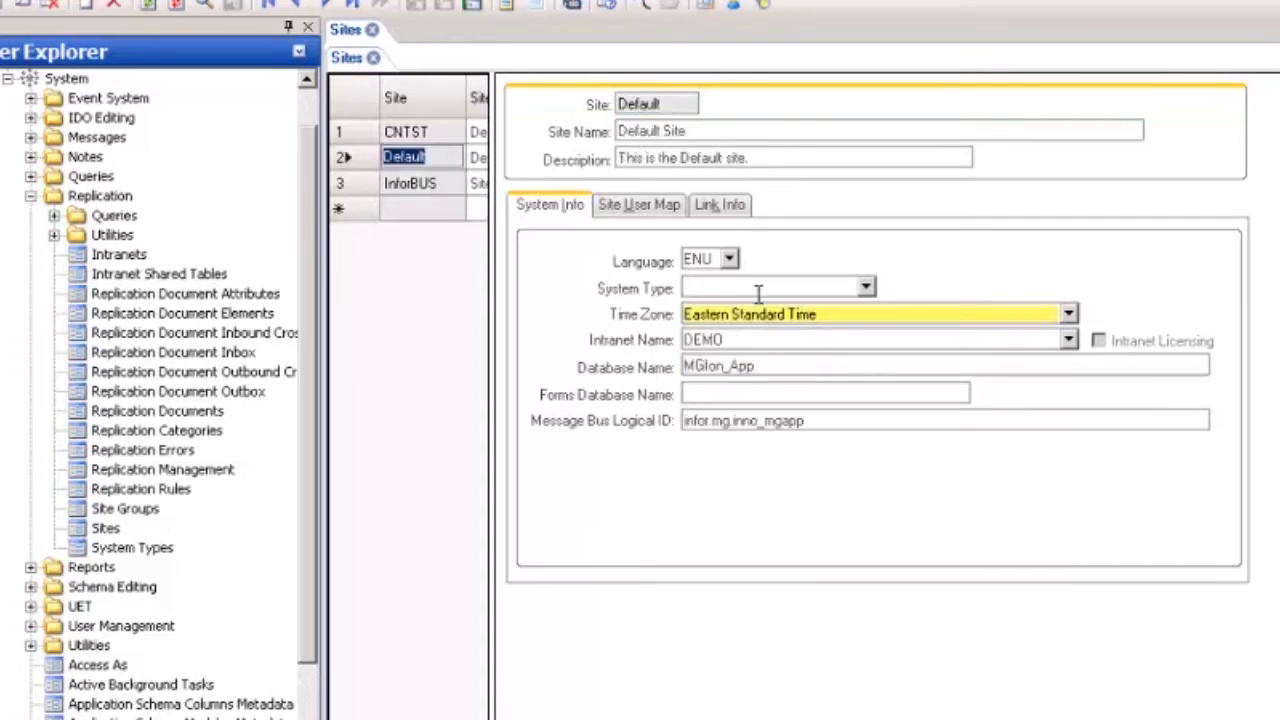
pyautogui.click(408, 182)
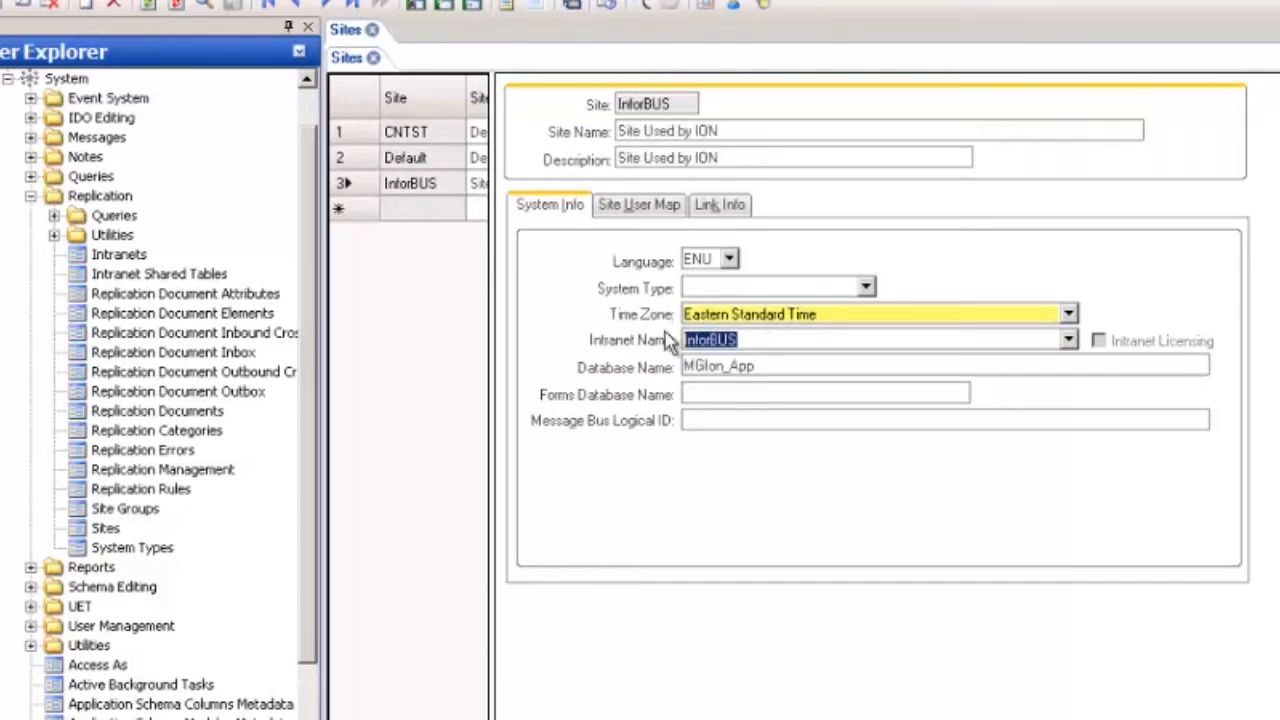
# Step: Review the Site User Maps of InforBUS and Default, showing the InforBUS-to-sa mapping
pyautogui.click(638, 204)
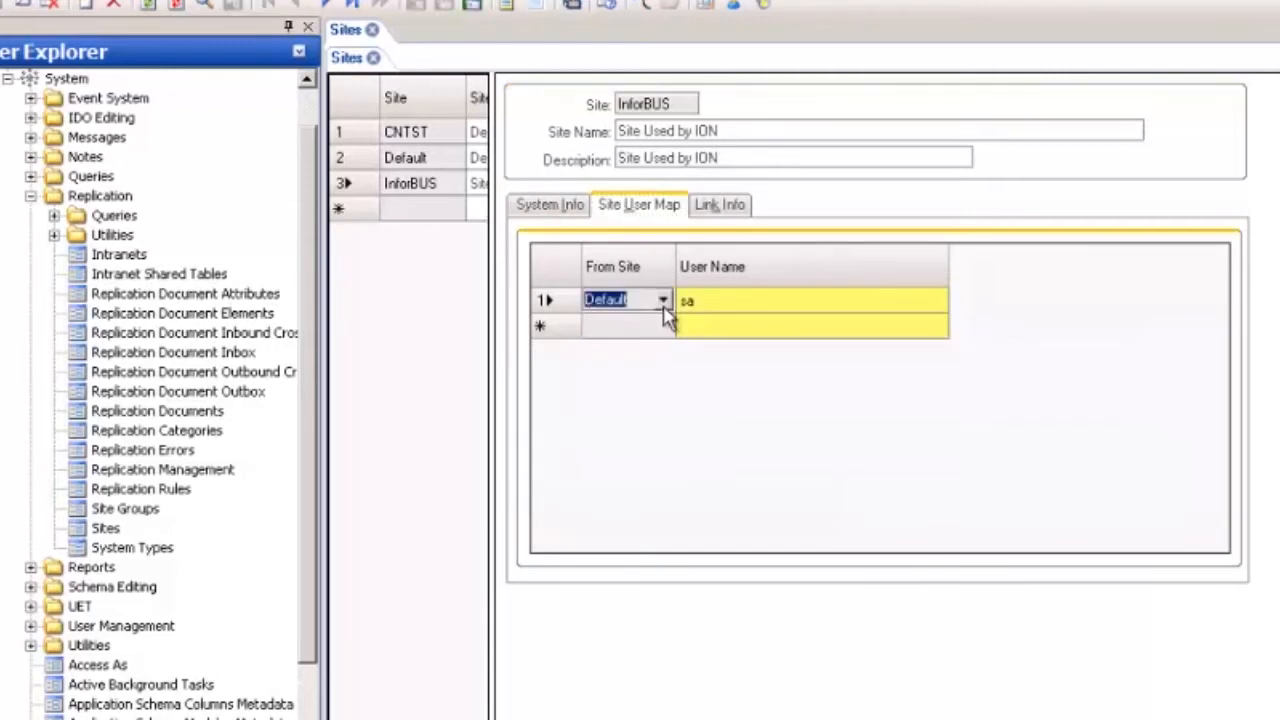
pyautogui.click(404, 156)
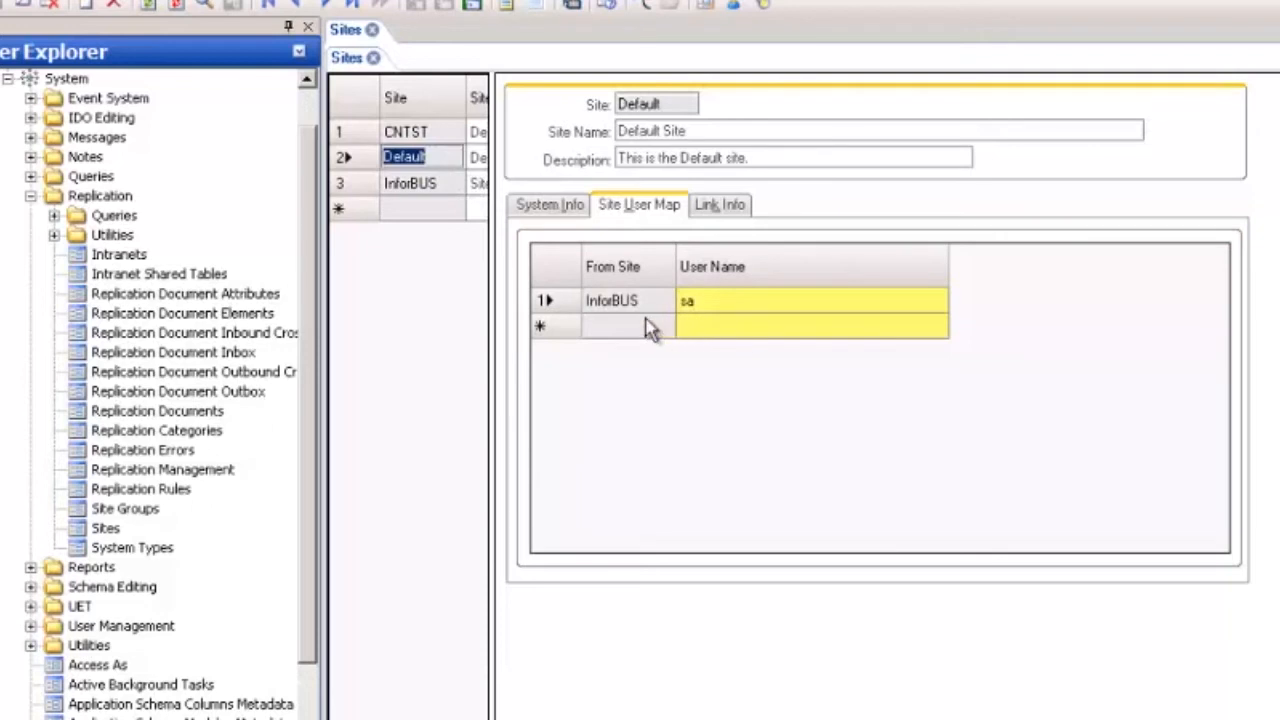
pyautogui.click(612, 300)
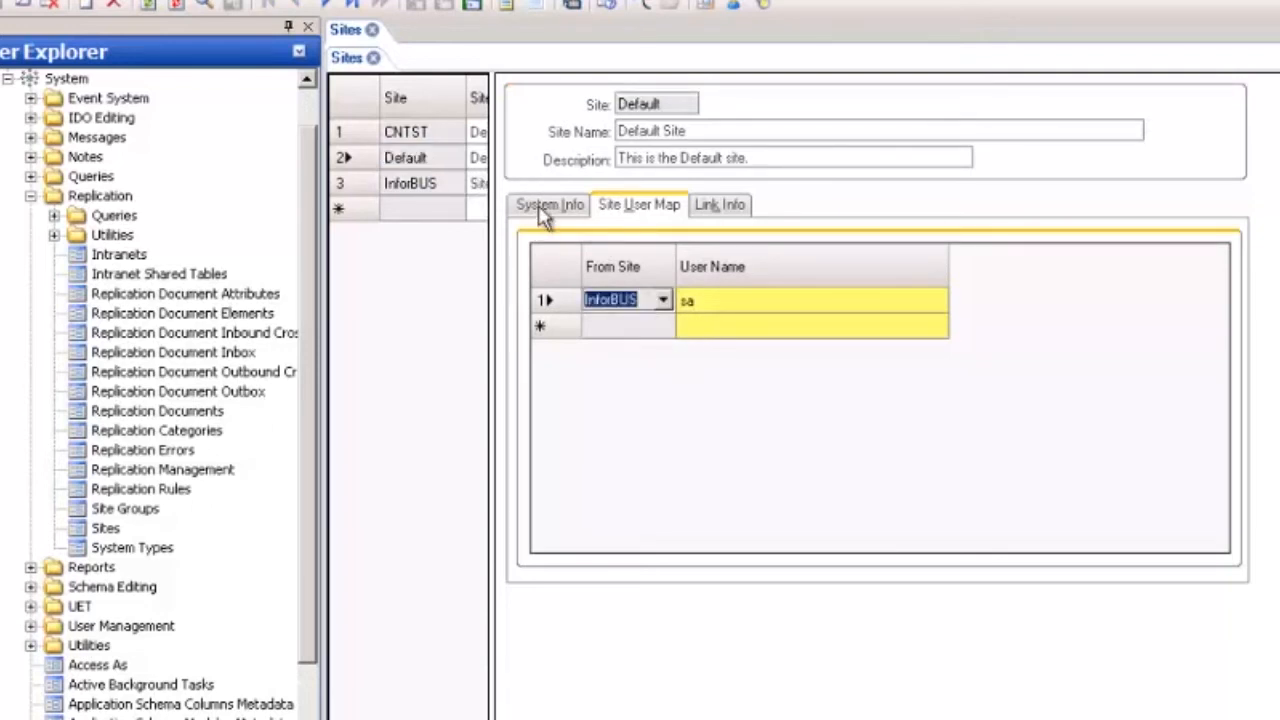
# Step: Review the Default site's Message Bus Logical ID parts: infor, mg, inno_mgapp
pyautogui.click(548, 204)
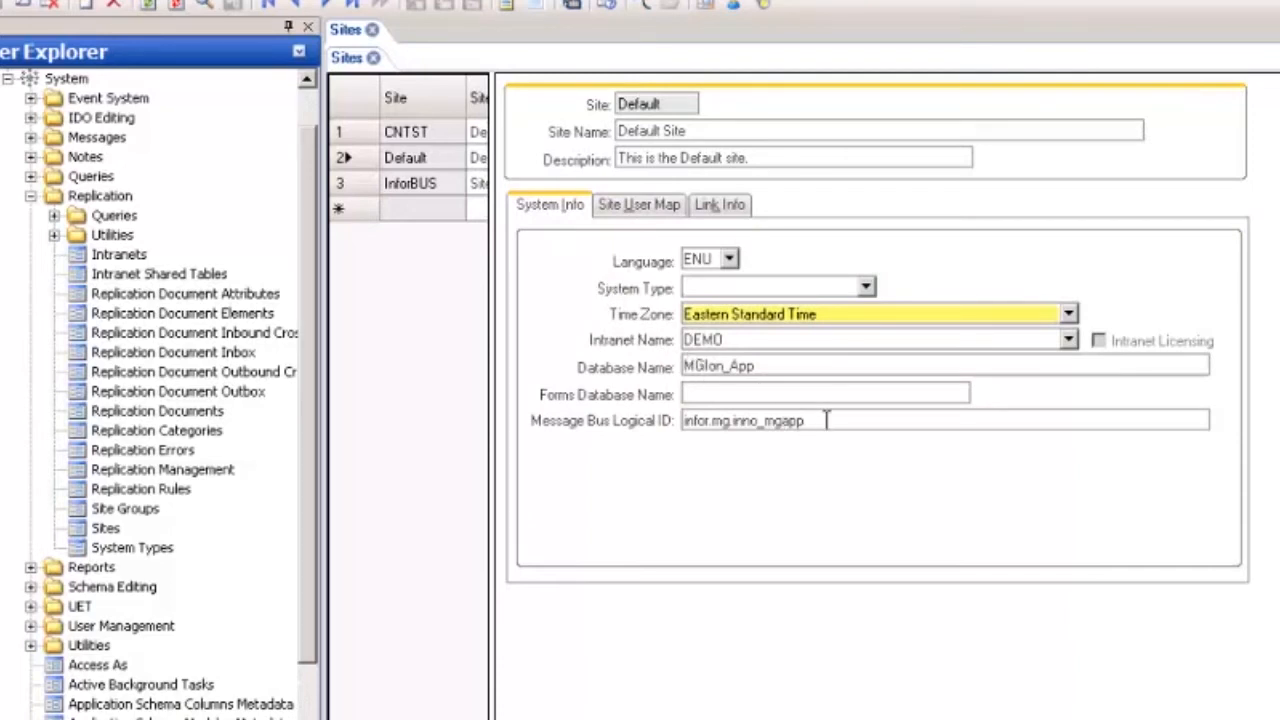
pyautogui.doubleClick(404, 156)
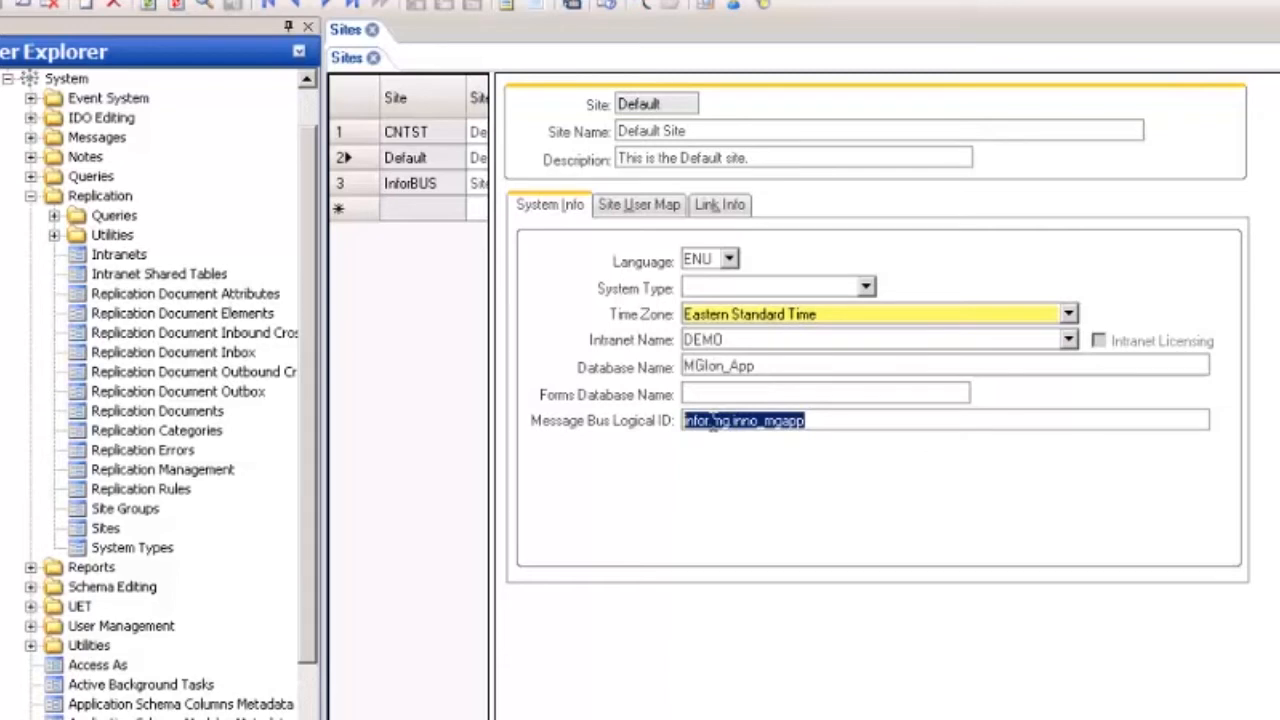
pyautogui.click(710, 420)
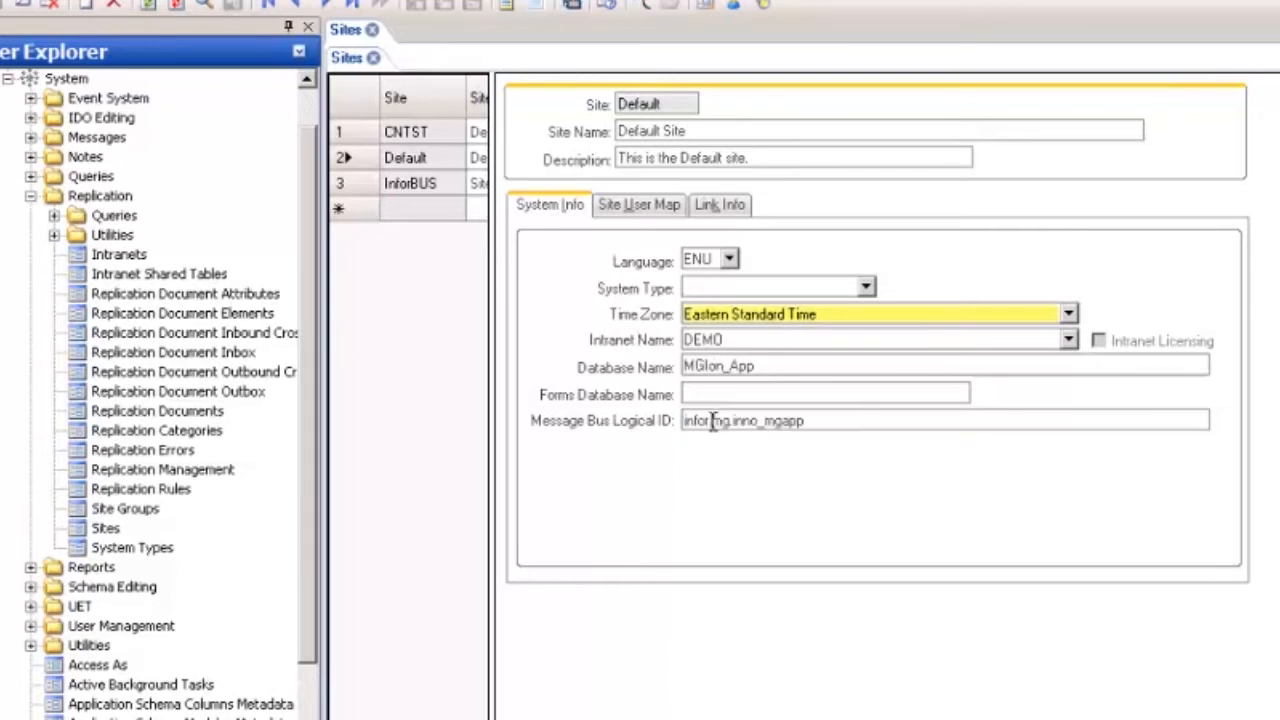
pyautogui.doubleClick(696, 420)
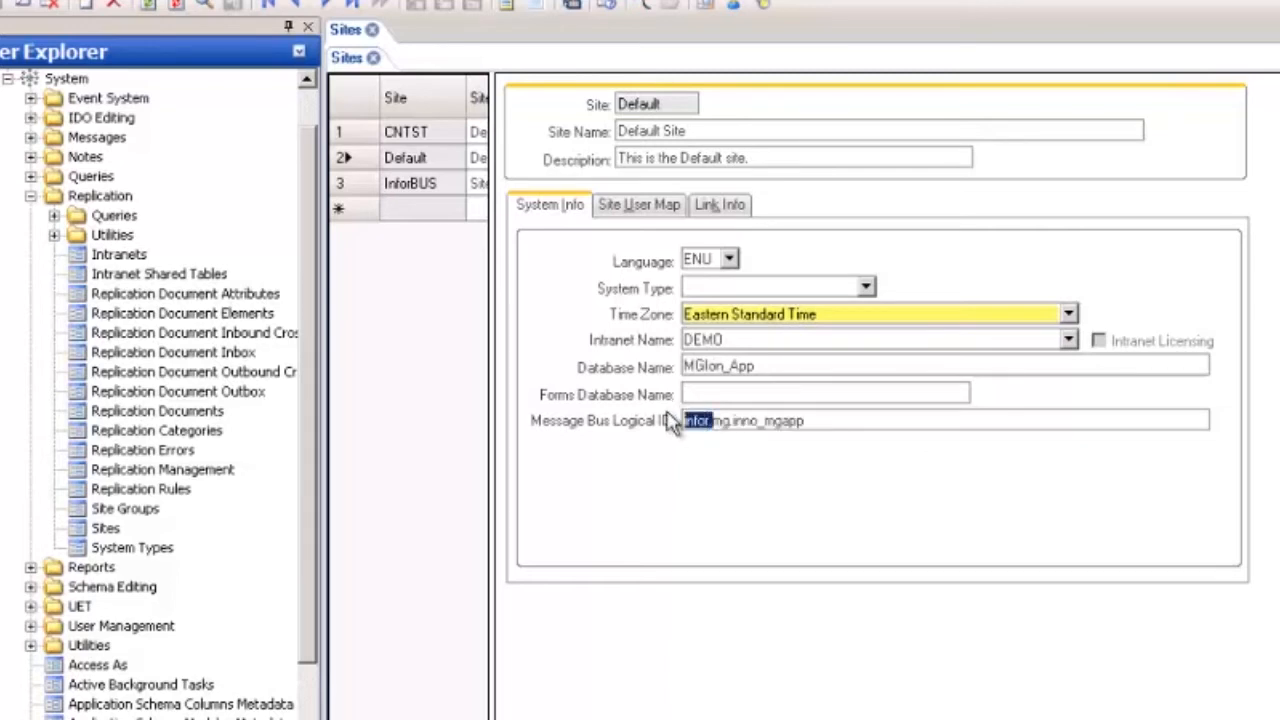
pyautogui.click(730, 420)
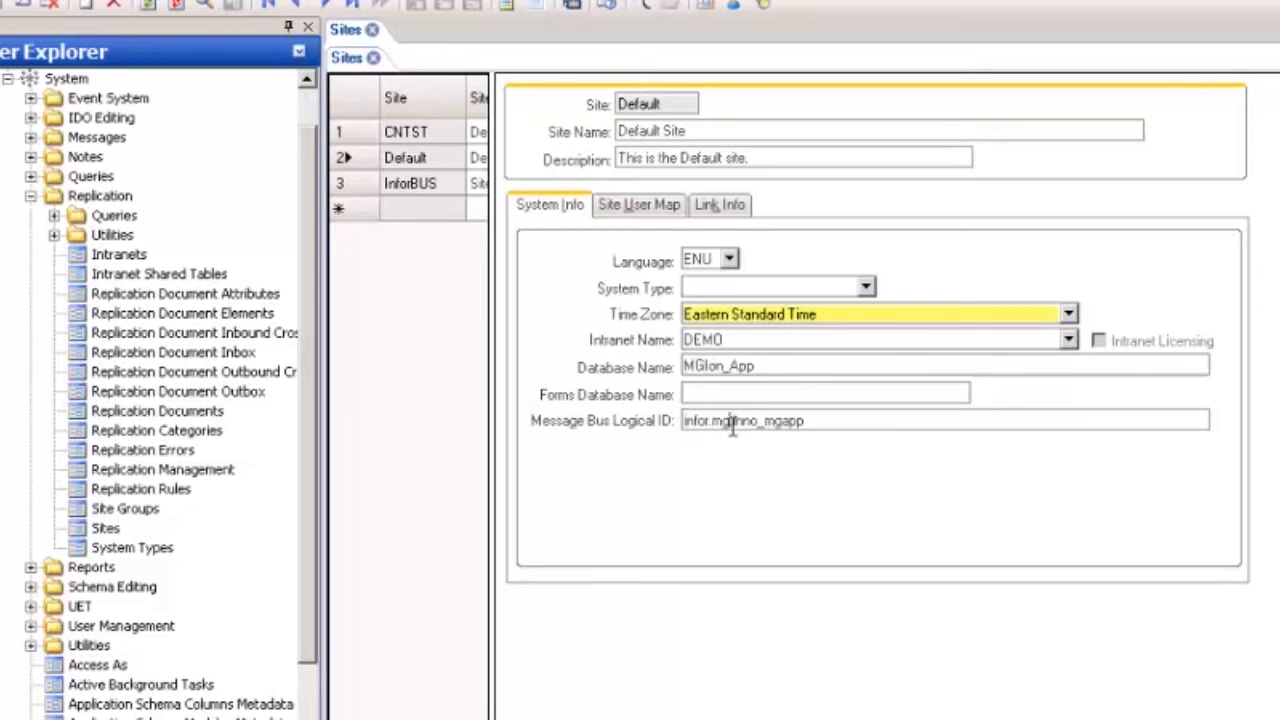
pyautogui.doubleClick(720, 420)
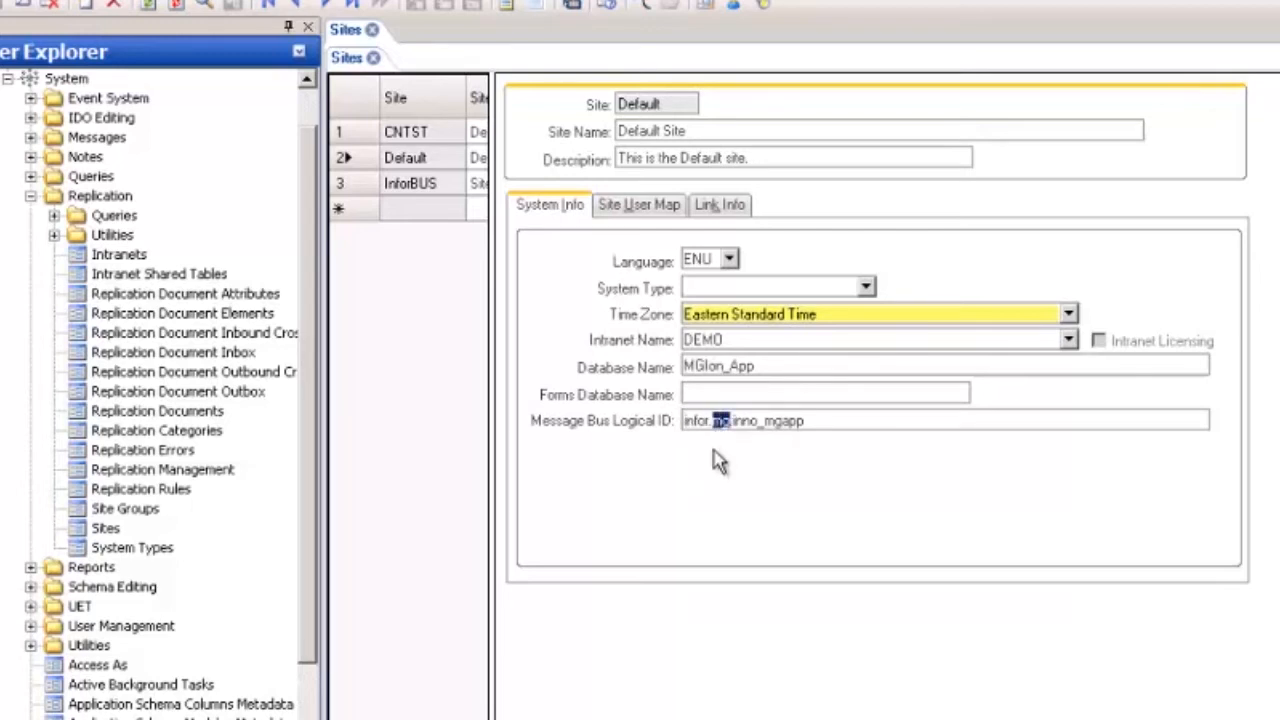
pyautogui.moveTo(736, 448)
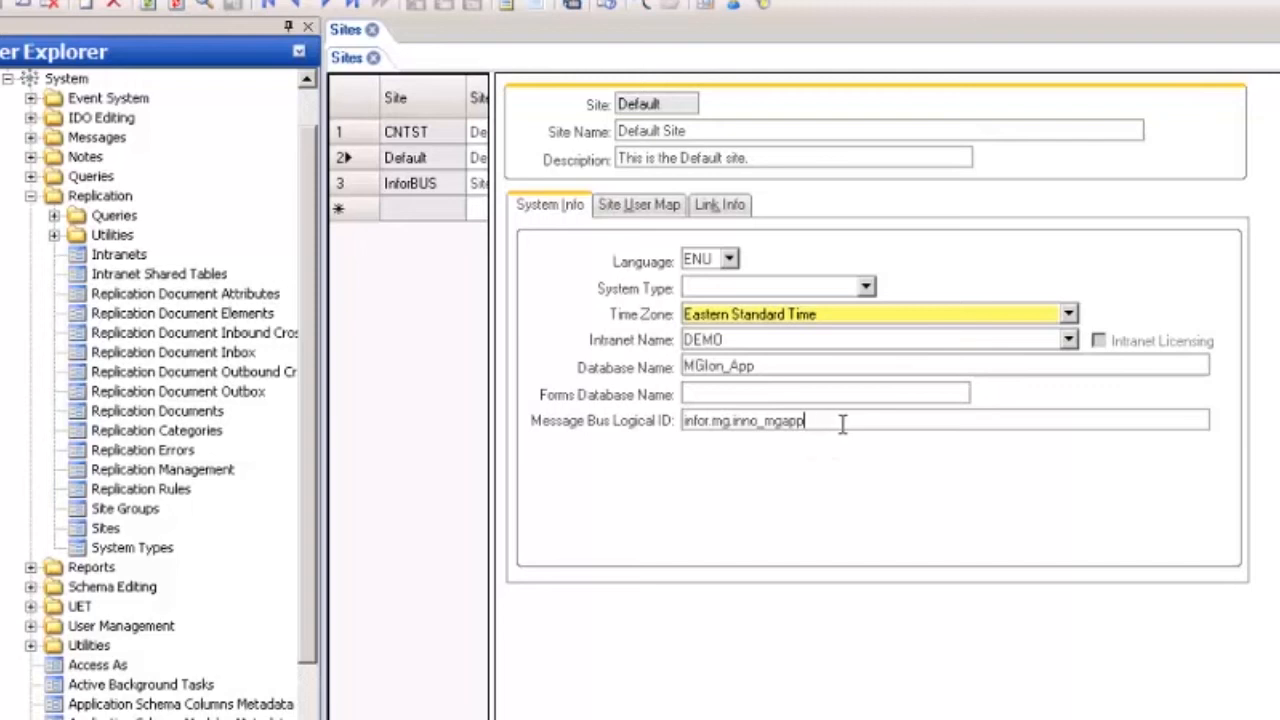
pyautogui.doubleClick(768, 420)
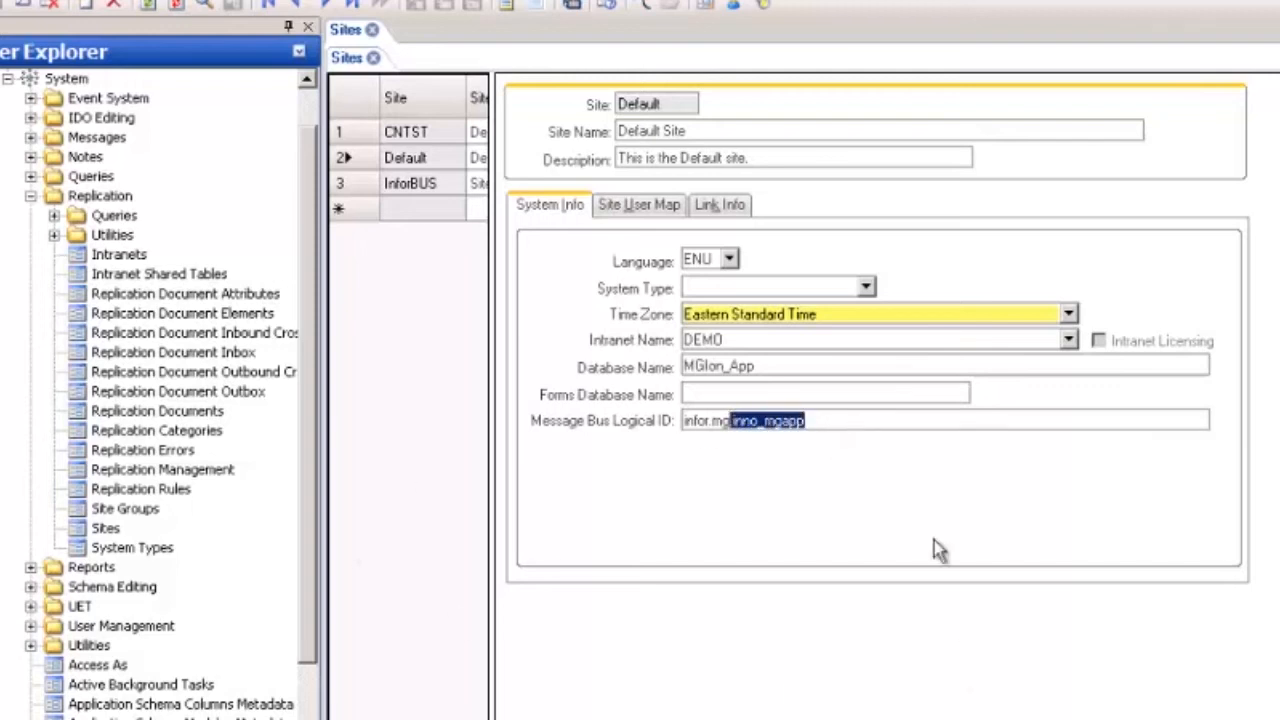
# Step: Reselect the Default site and open the Replication Rules form
pyautogui.doubleClick(404, 156)
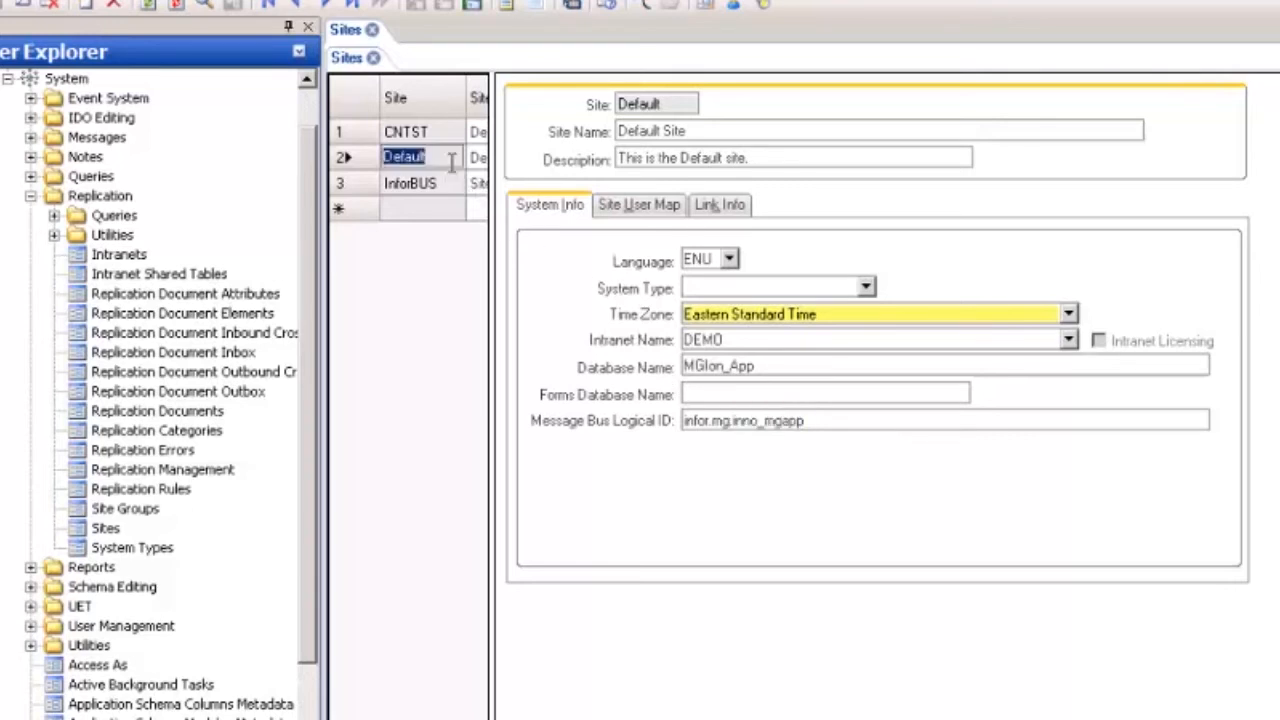
pyautogui.moveTo(642, 504)
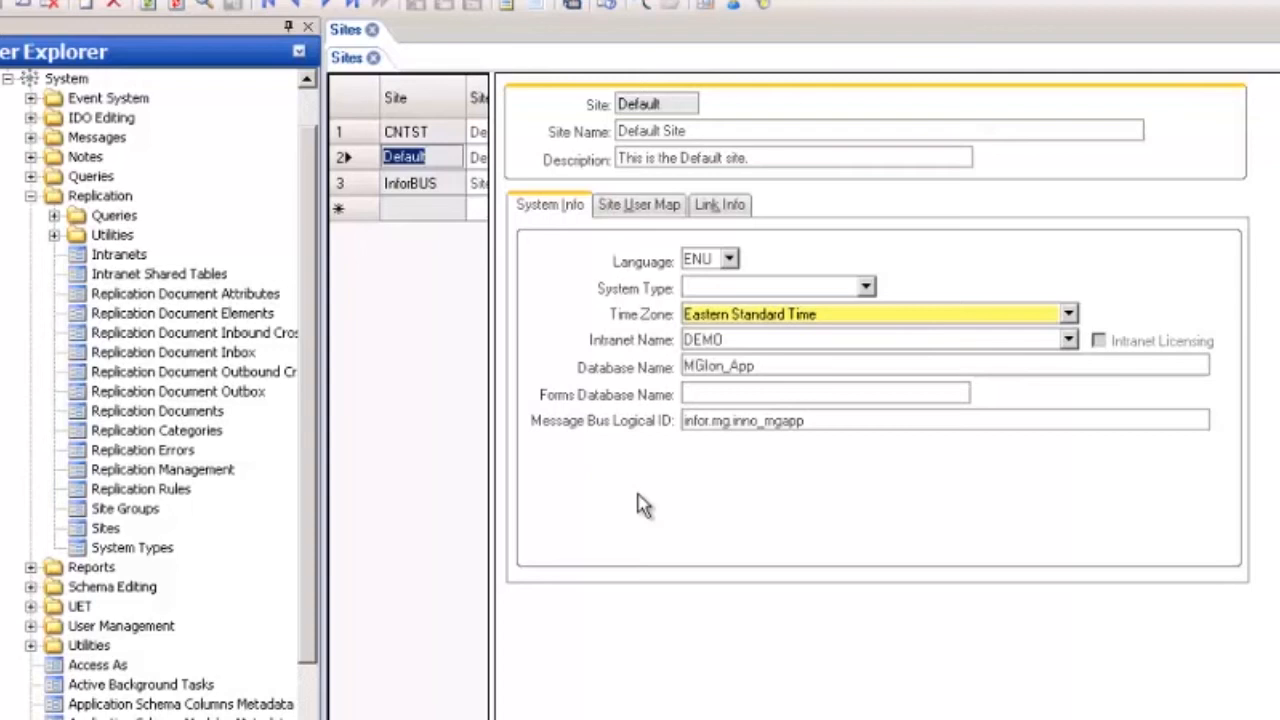
pyautogui.click(140, 488)
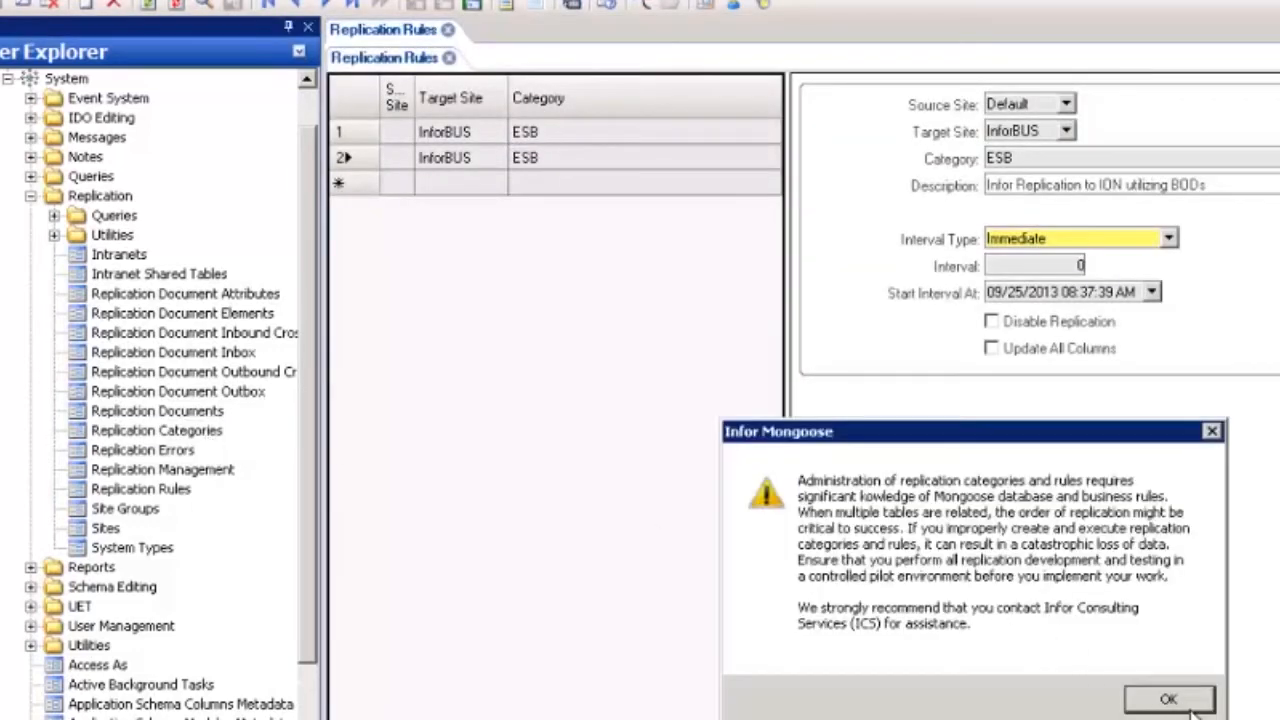
# Step: Acknowledge the warning, retrieve the ESB category and review its Enterprise Service Bus description and members
pyautogui.click(1168, 698)
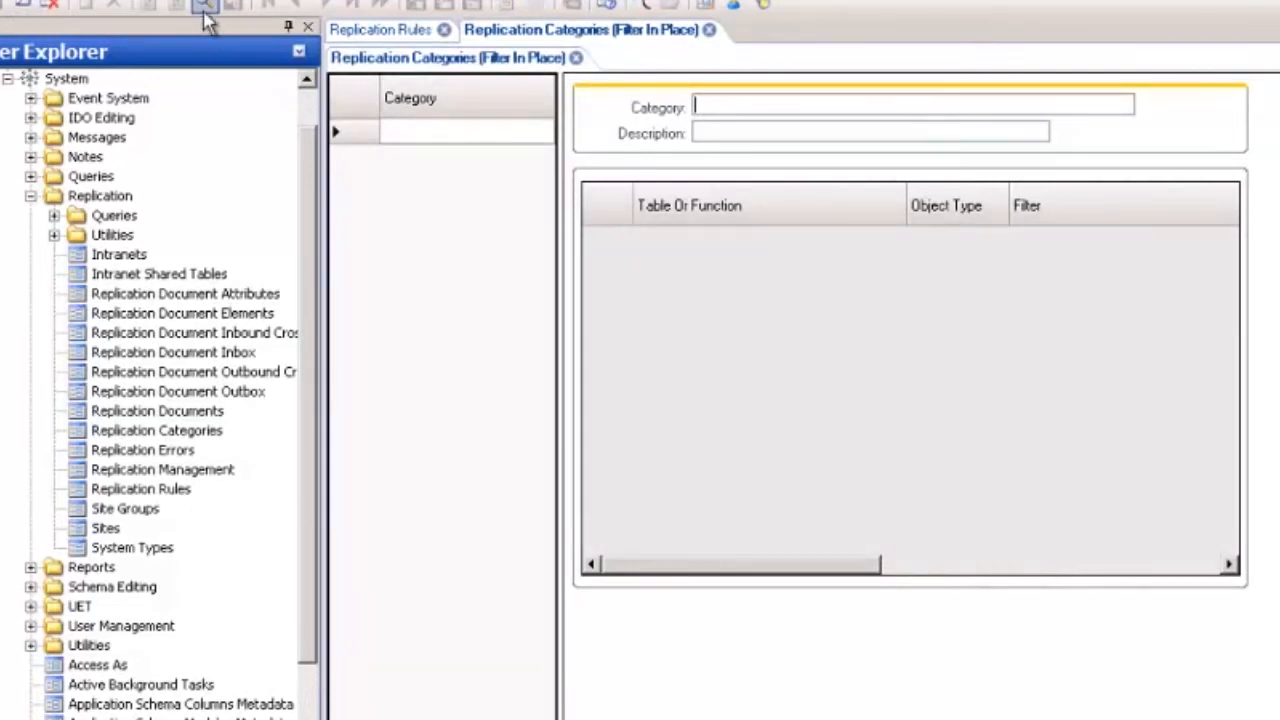
pyautogui.click(204, 8)
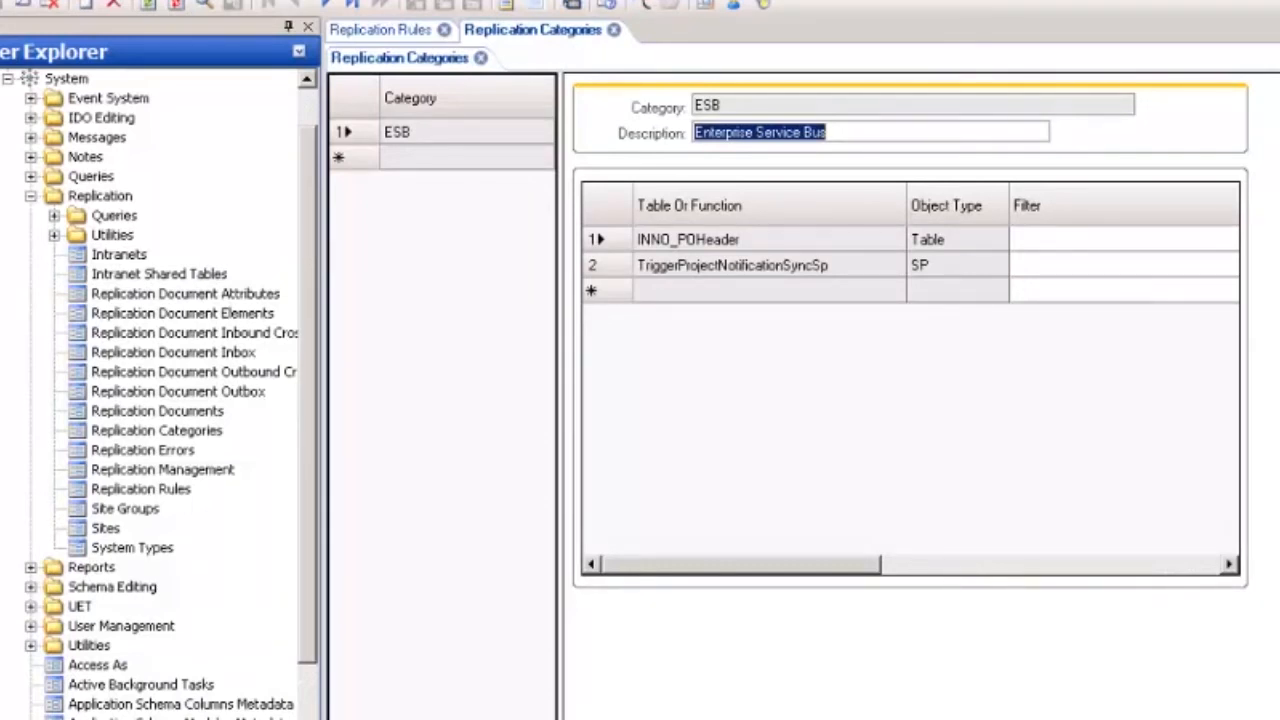
pyautogui.click(630, 496)
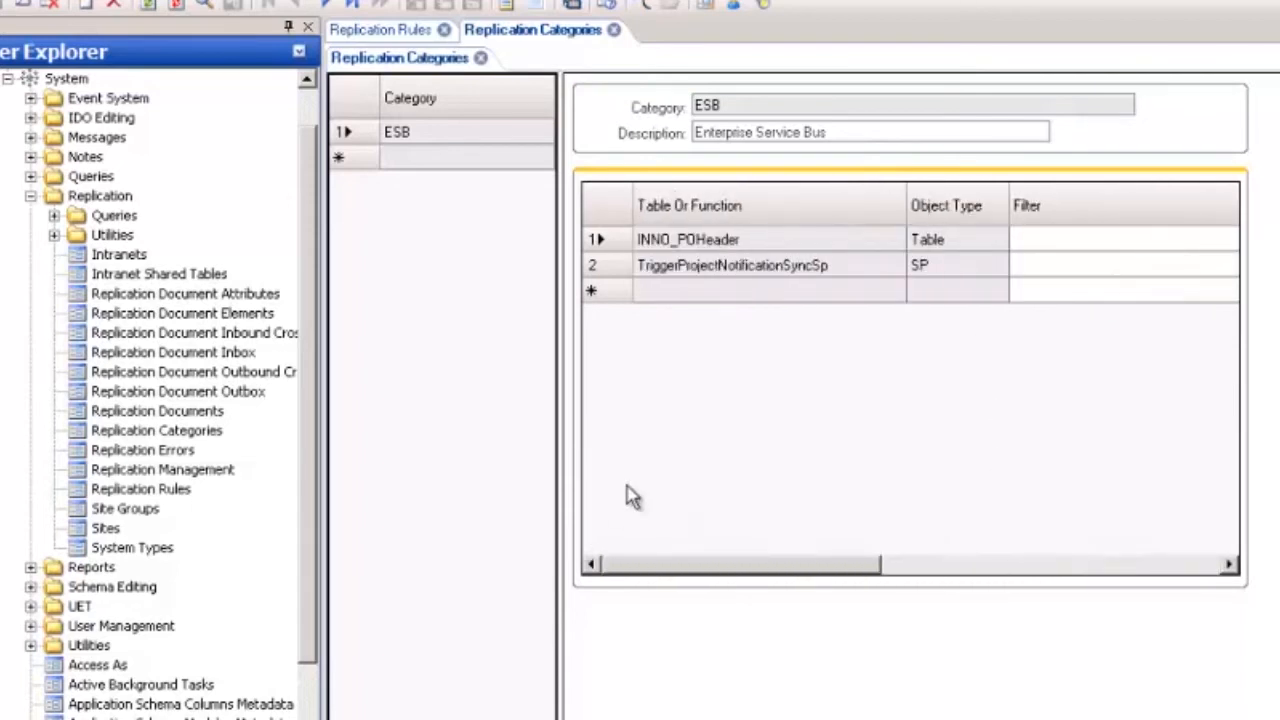
pyautogui.tripleClick(870, 132)
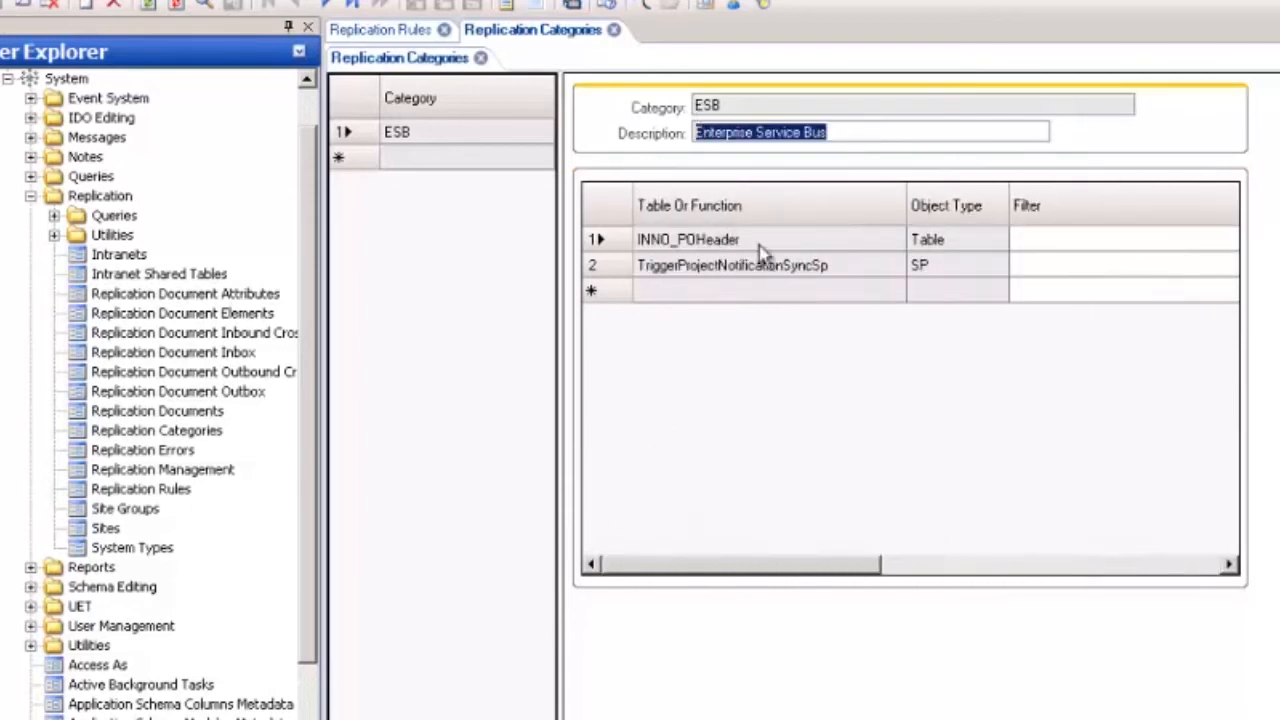
# Step: Review the Default-to-InforBUS rule under category ESB with Immediate interval, then close the form
pyautogui.click(382, 30)
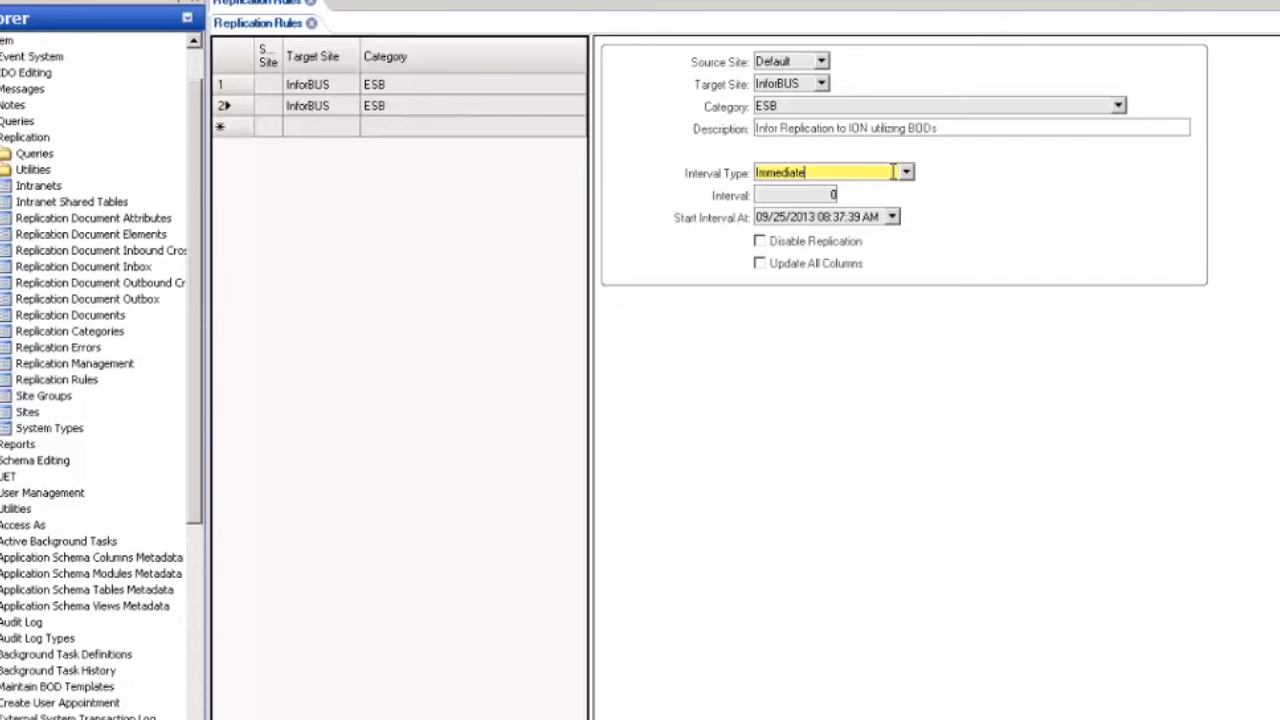
pyautogui.moveTo(310, 10)
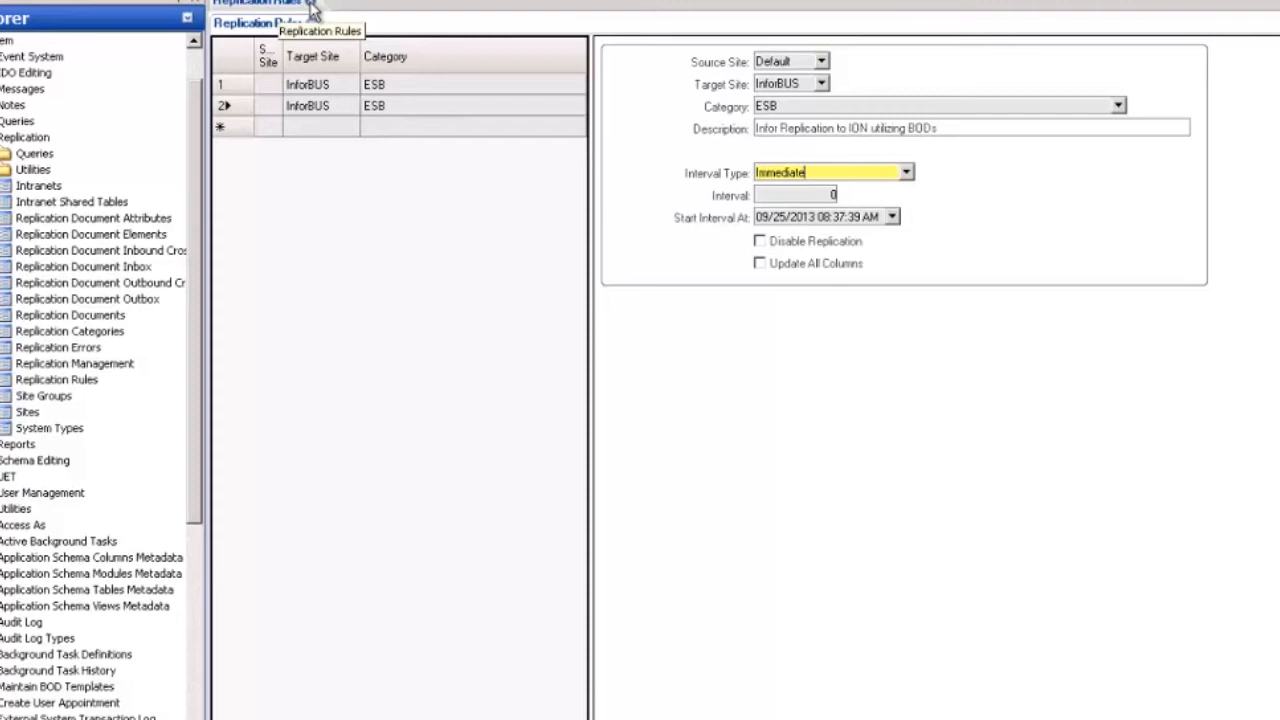
pyautogui.click(312, 24)
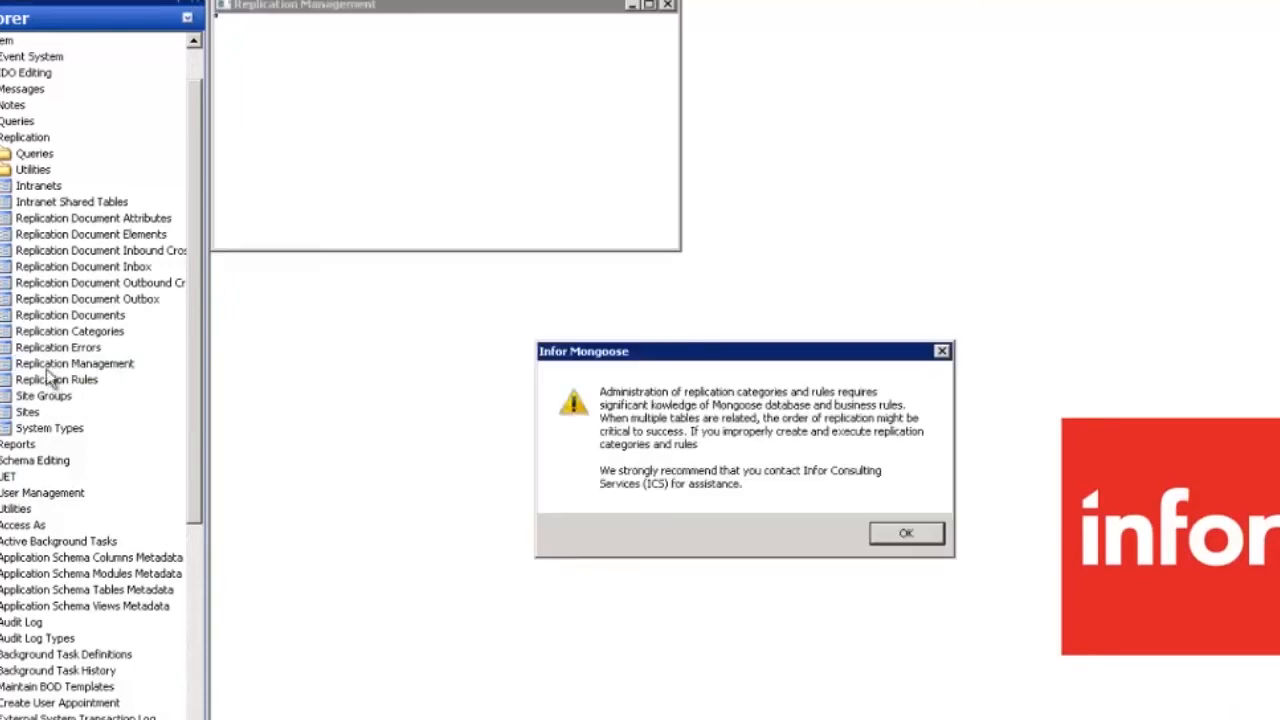
# Step: Acknowledge the replication warning, regenerate the replication triggers and confirm the success message
pyautogui.click(904, 532)
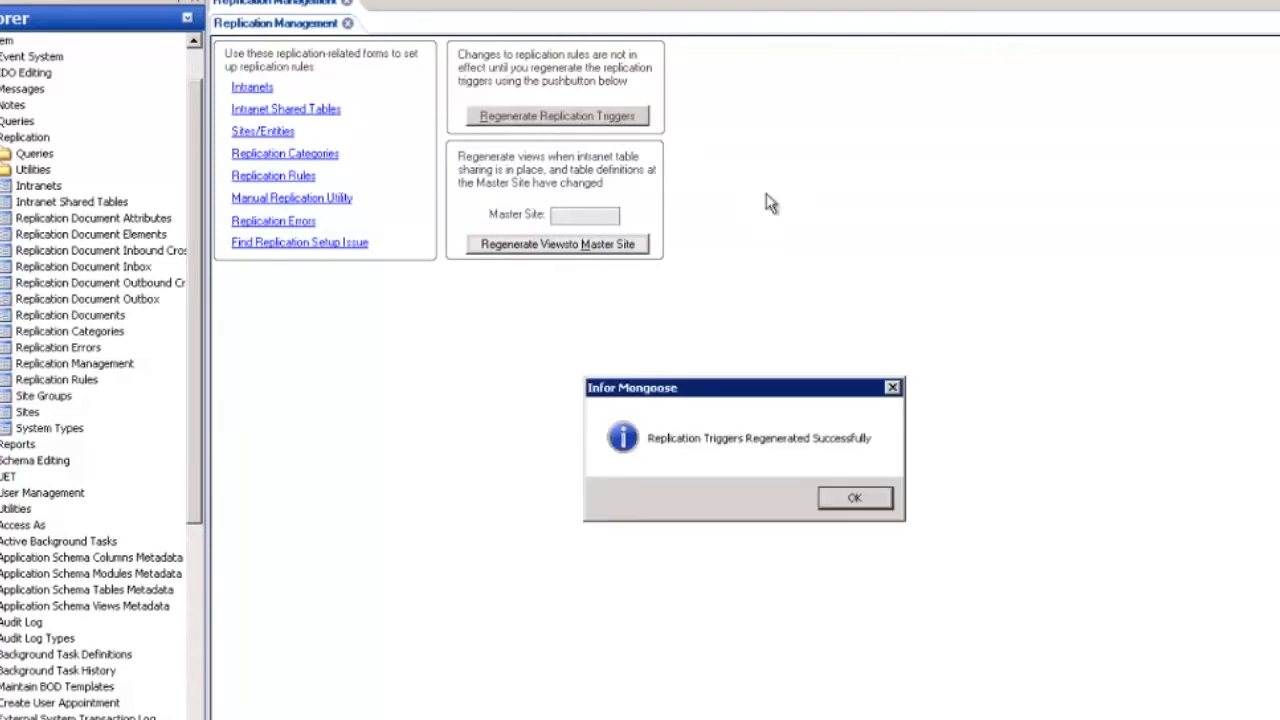
pyautogui.click(854, 498)
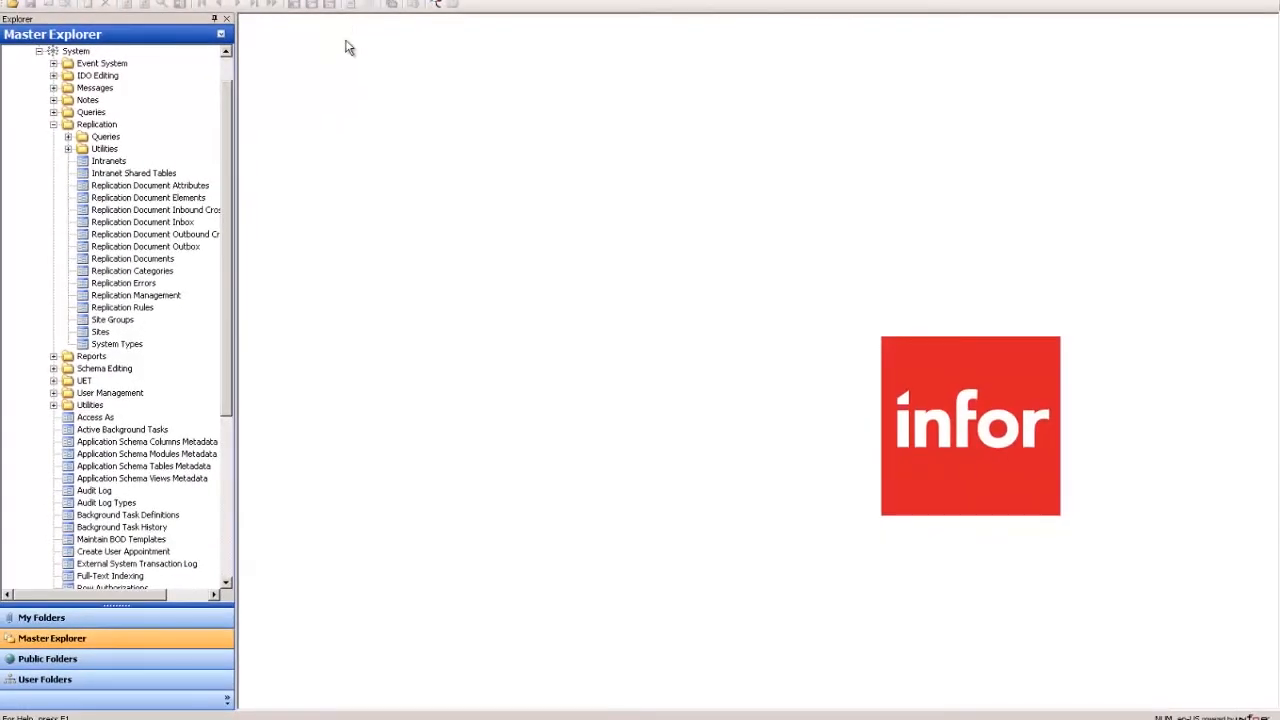
pyautogui.moveTo(380, 124)
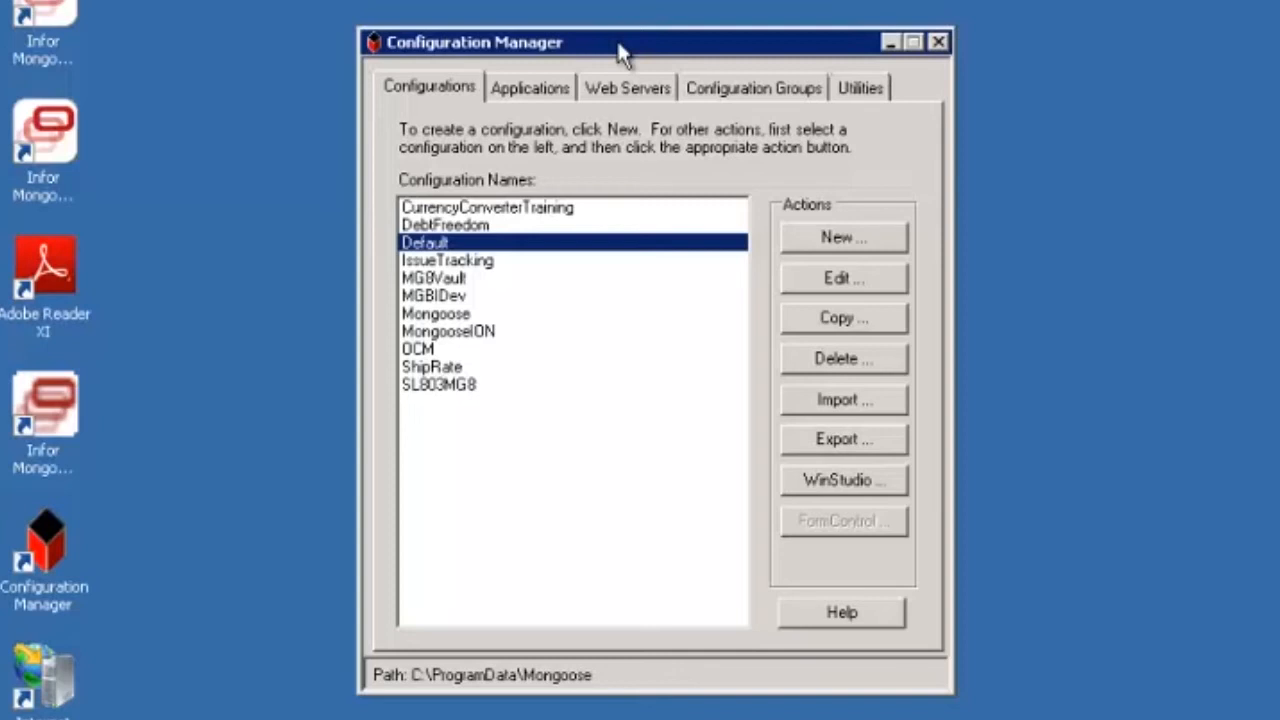
# Step: Compare the MongooseION and Default configurations on the Configurations tab
pyautogui.click(448, 332)
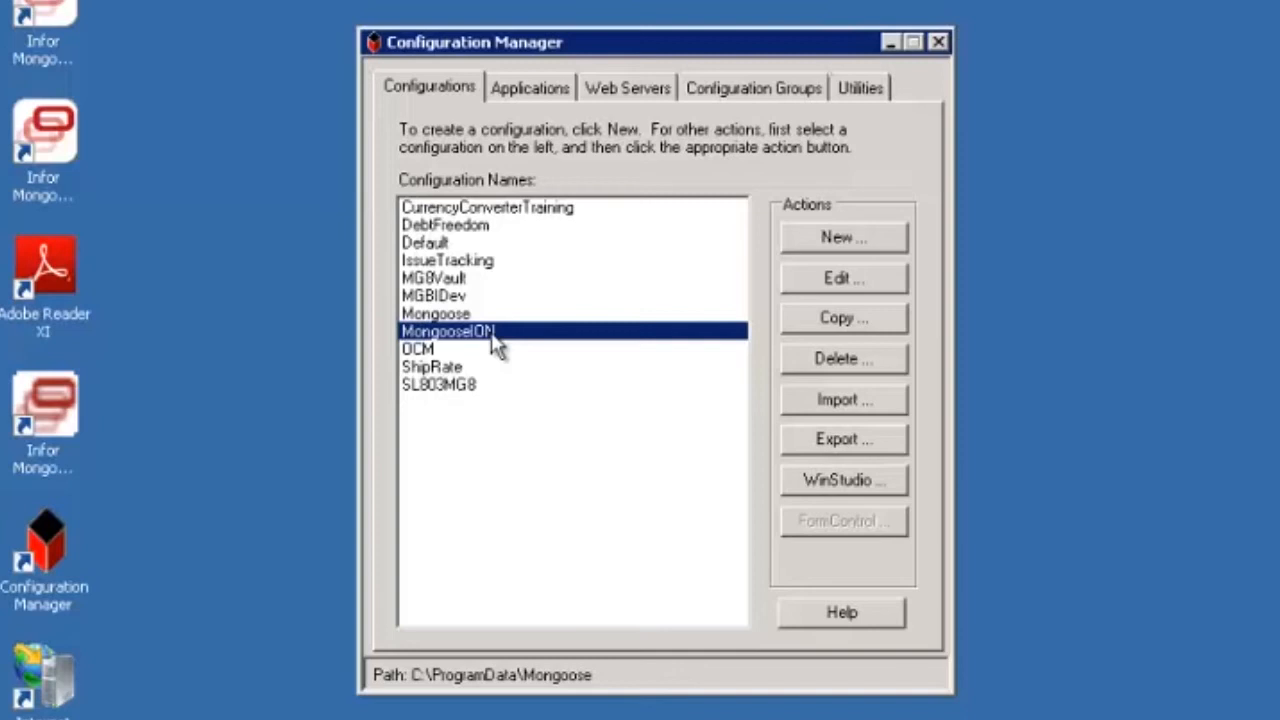
pyautogui.moveTo(430, 248)
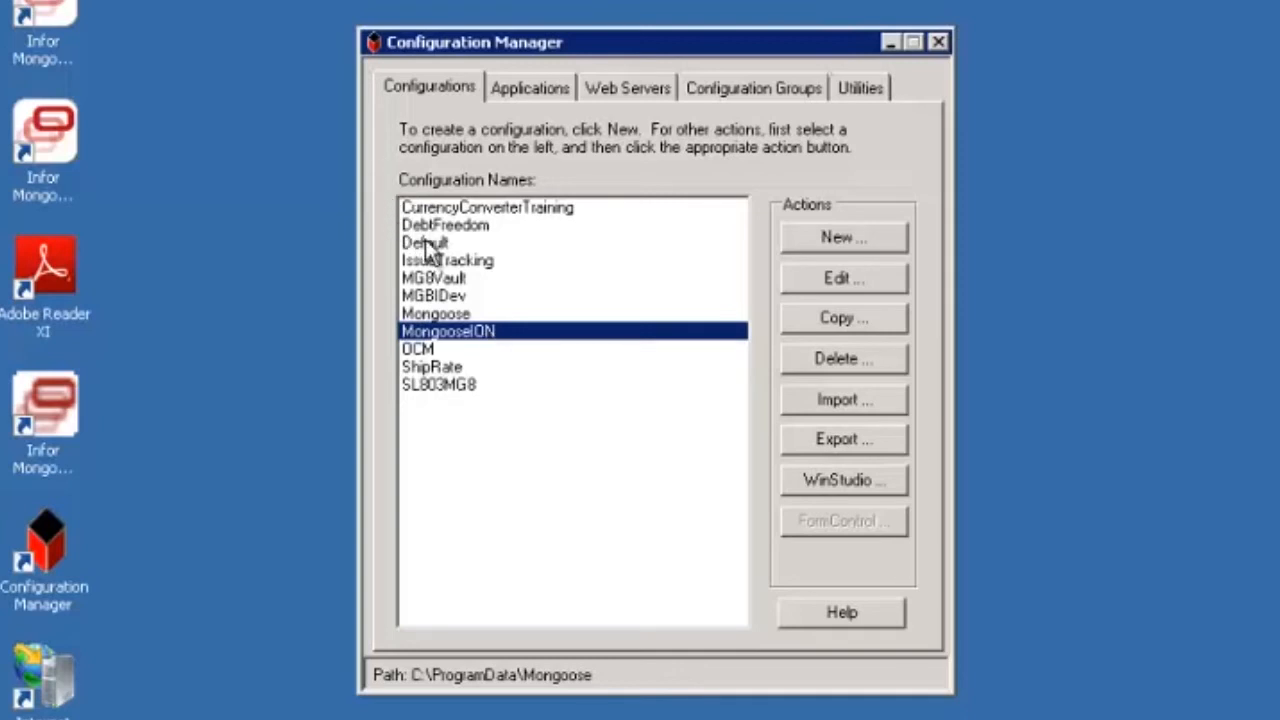
pyautogui.click(424, 242)
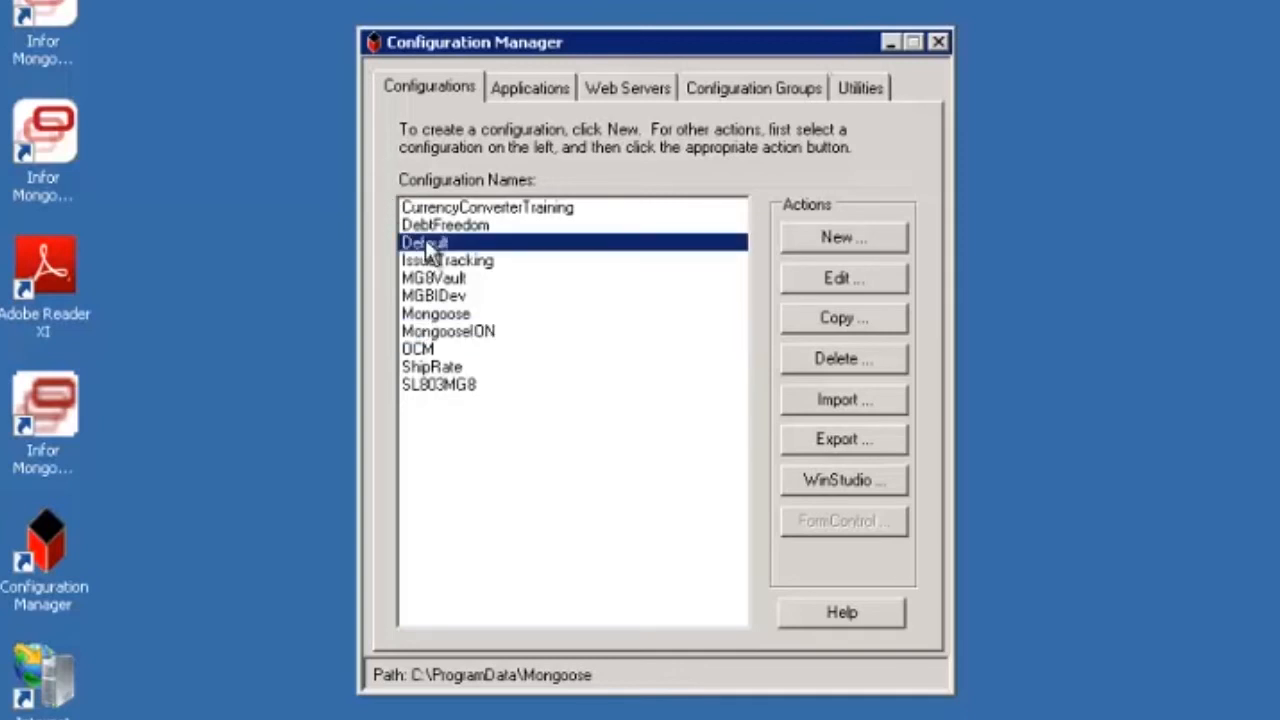
pyautogui.click(448, 332)
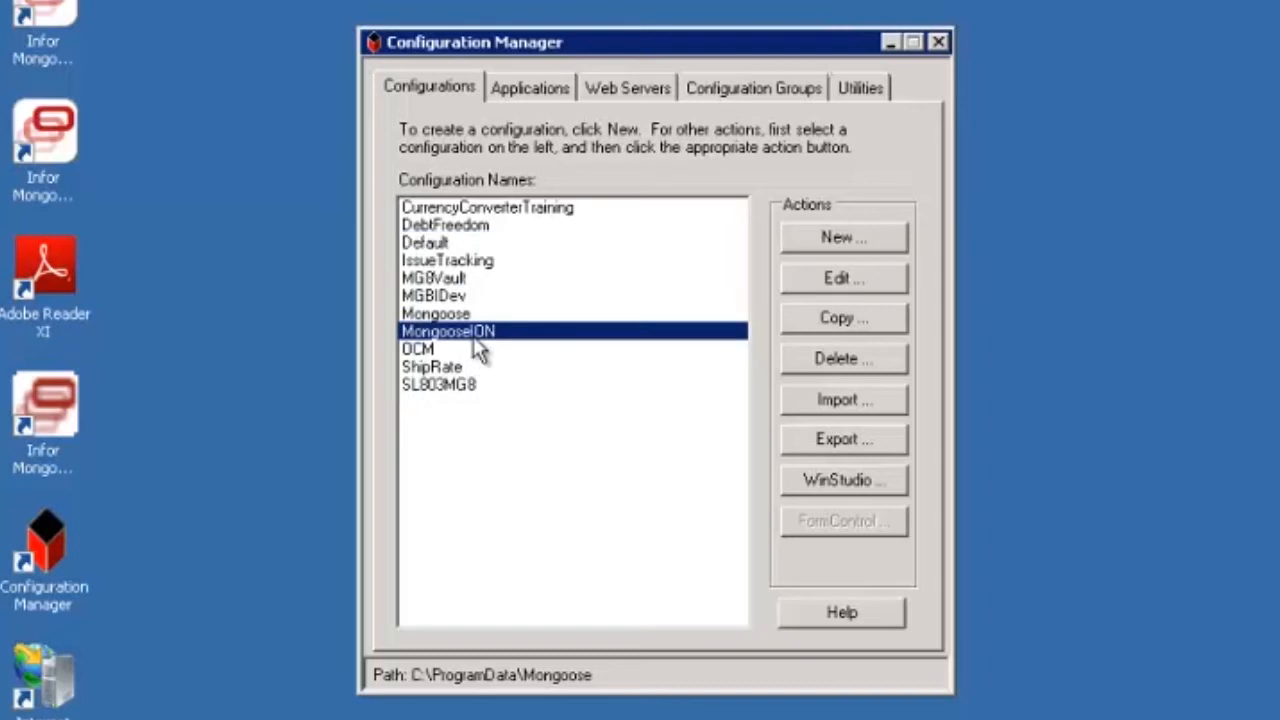
pyautogui.click(424, 242)
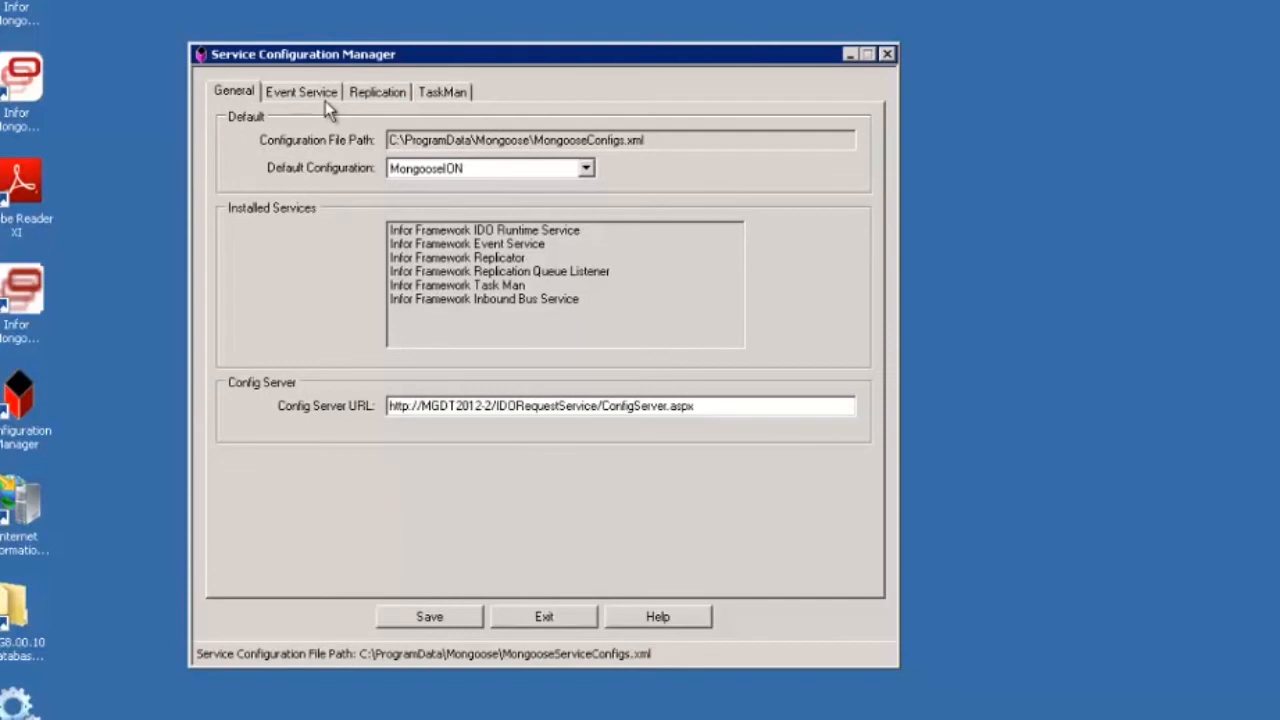
# Step: Review the Event Service and Replication settings, keeping Default as the Replicator configuration
pyautogui.click(376, 92)
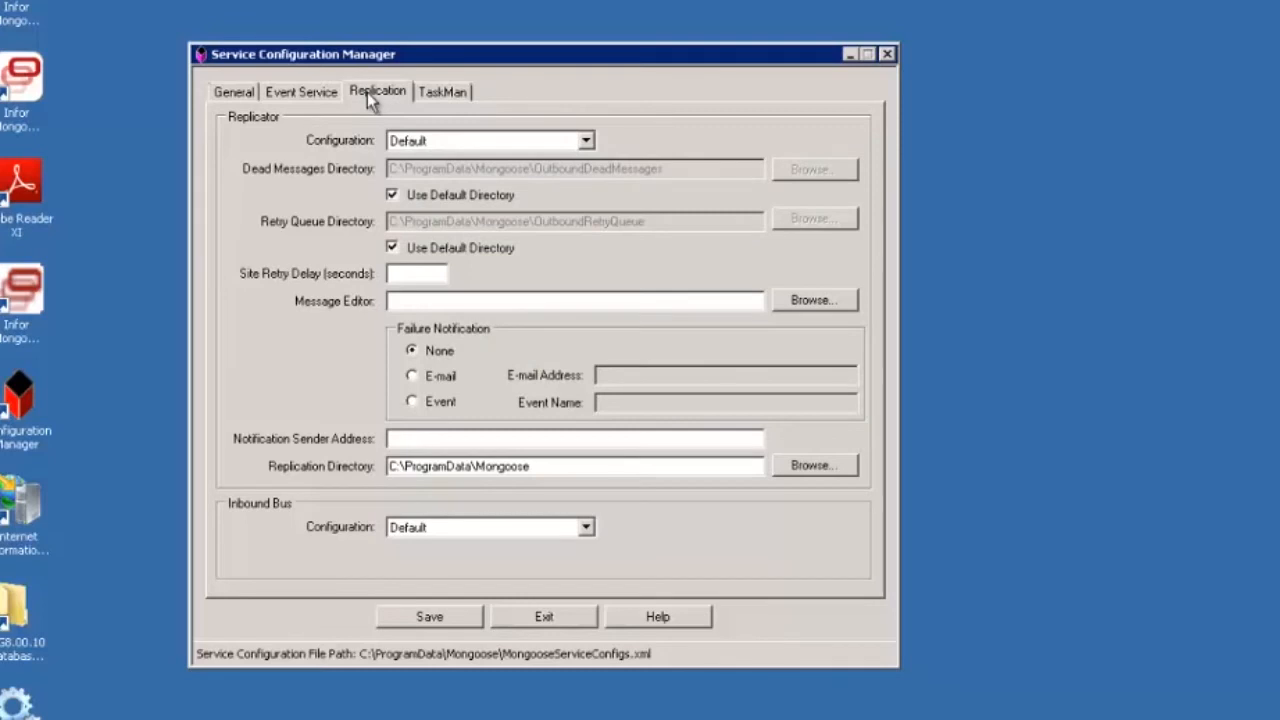
pyautogui.click(584, 140)
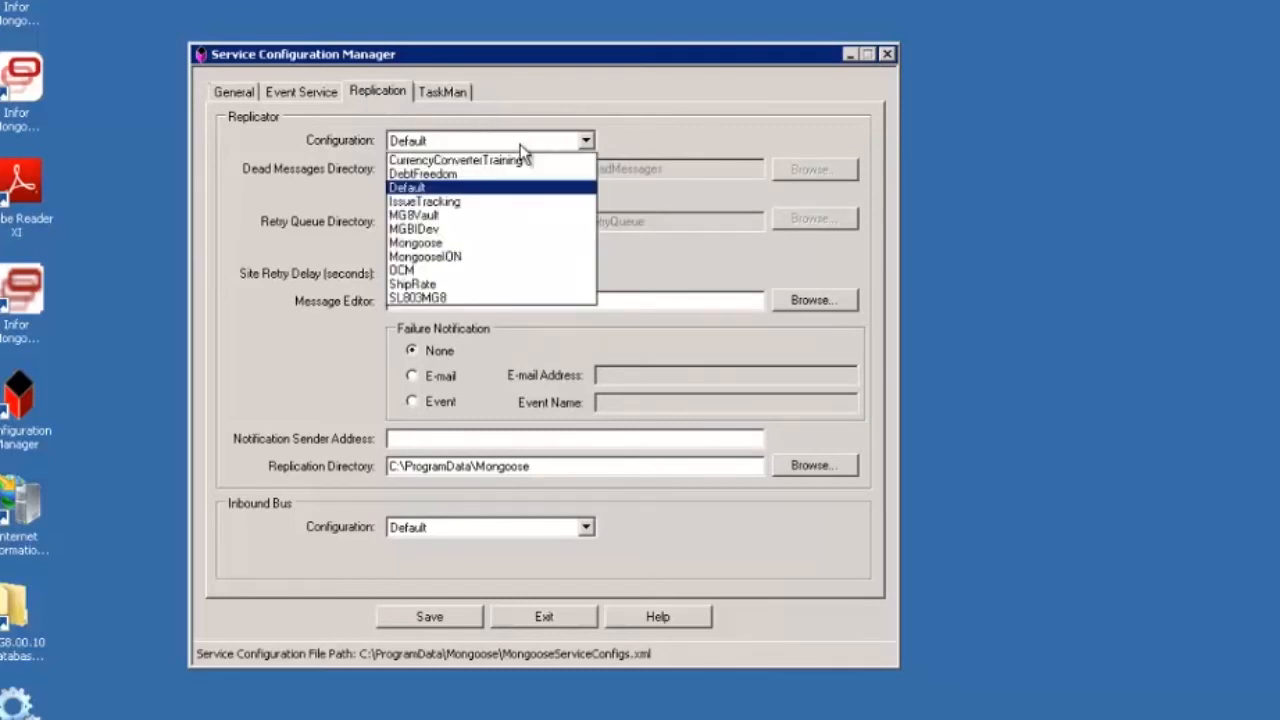
pyautogui.moveTo(490, 192)
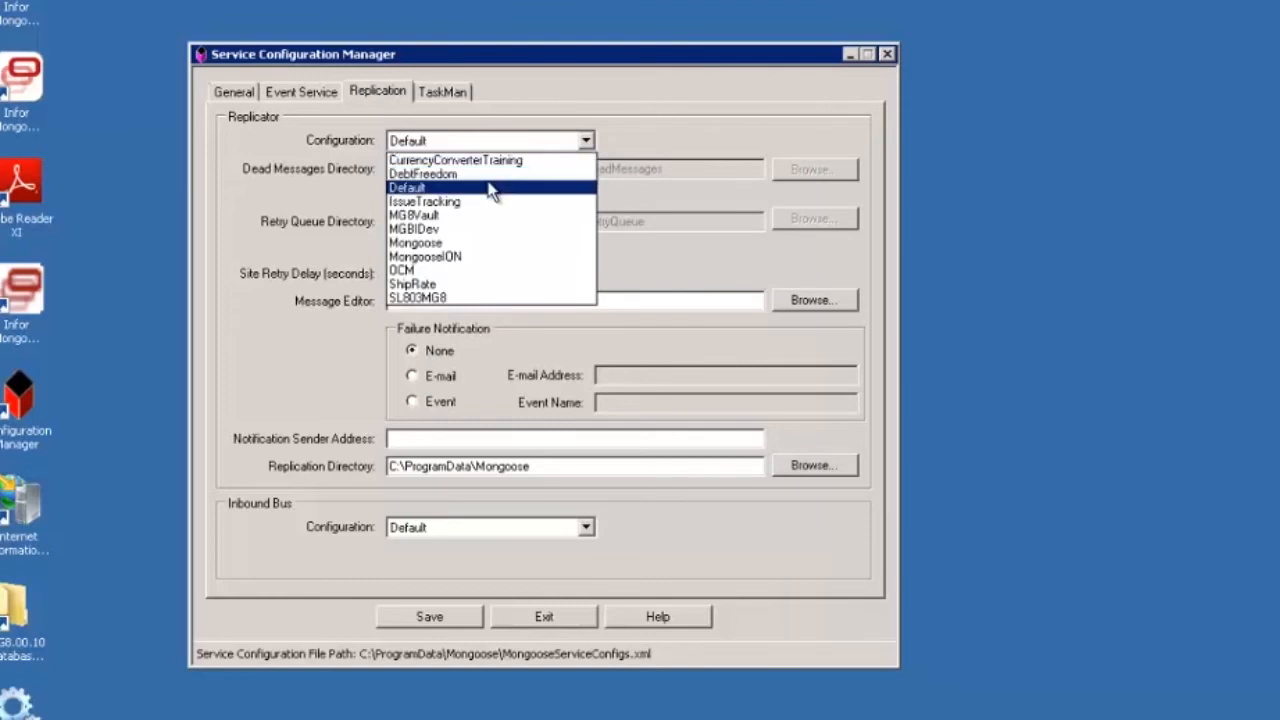
pyautogui.click(406, 188)
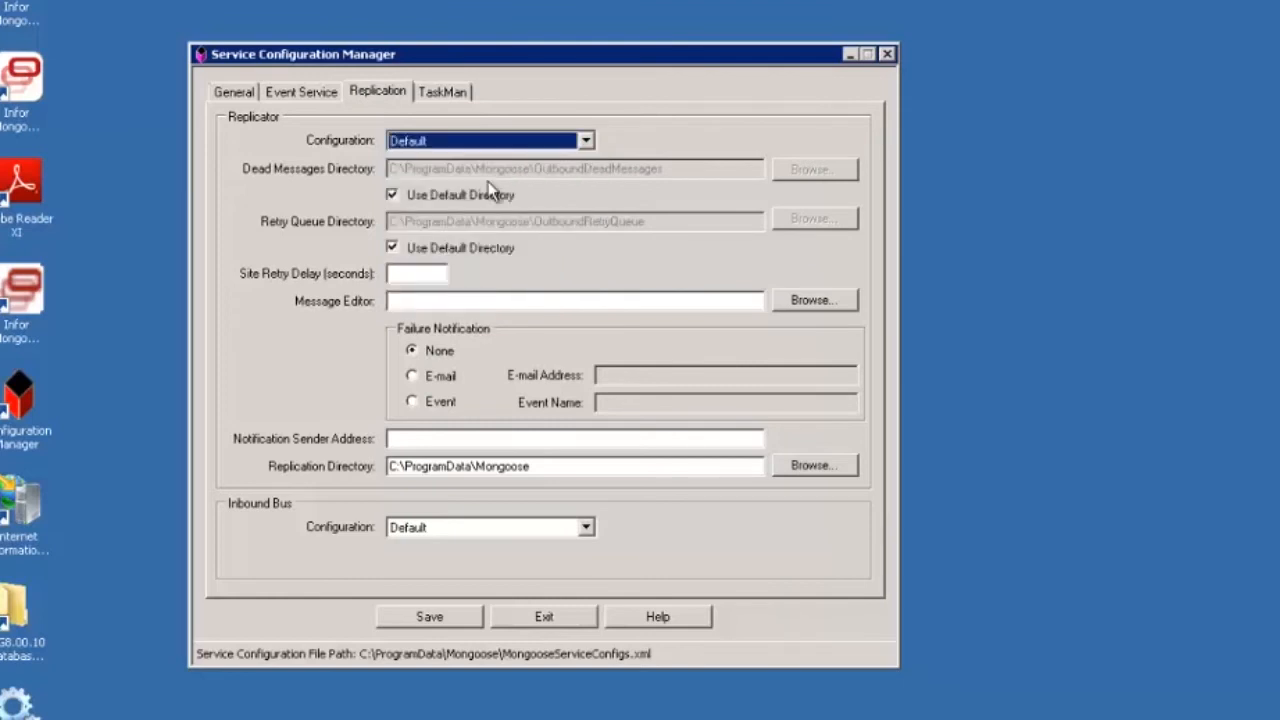
pyautogui.moveTo(456, 520)
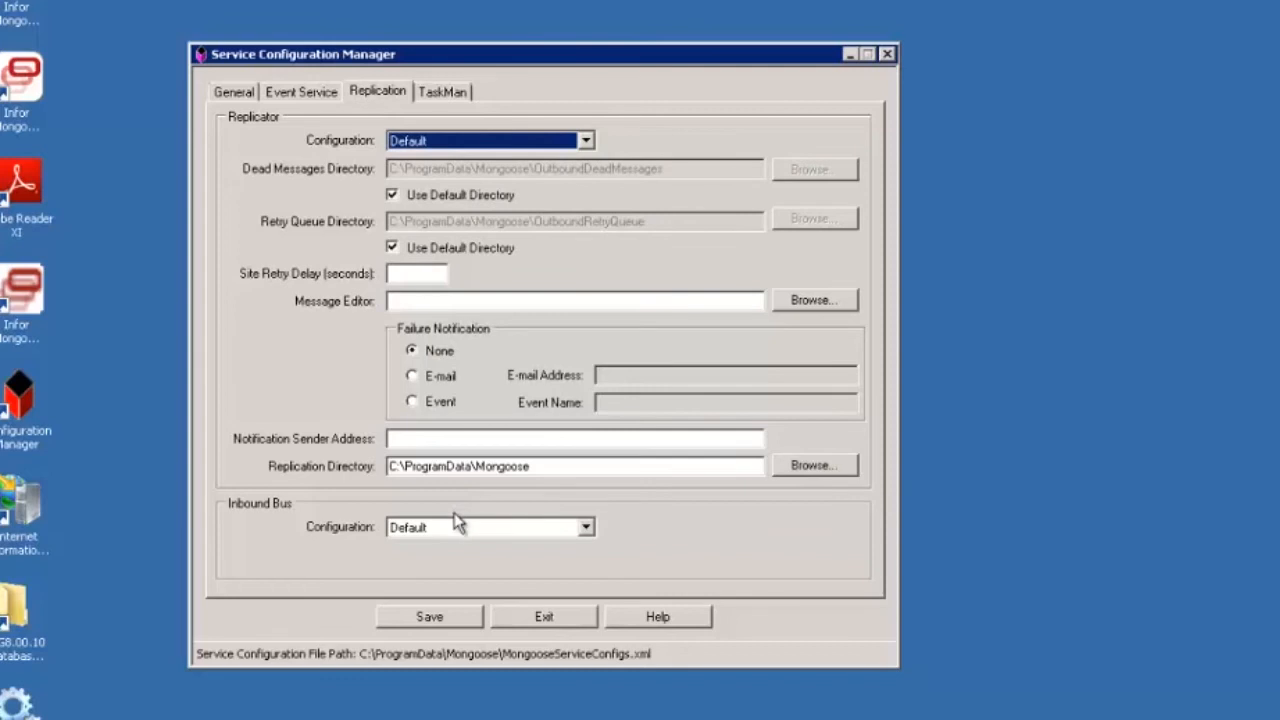
pyautogui.moveTo(456, 516)
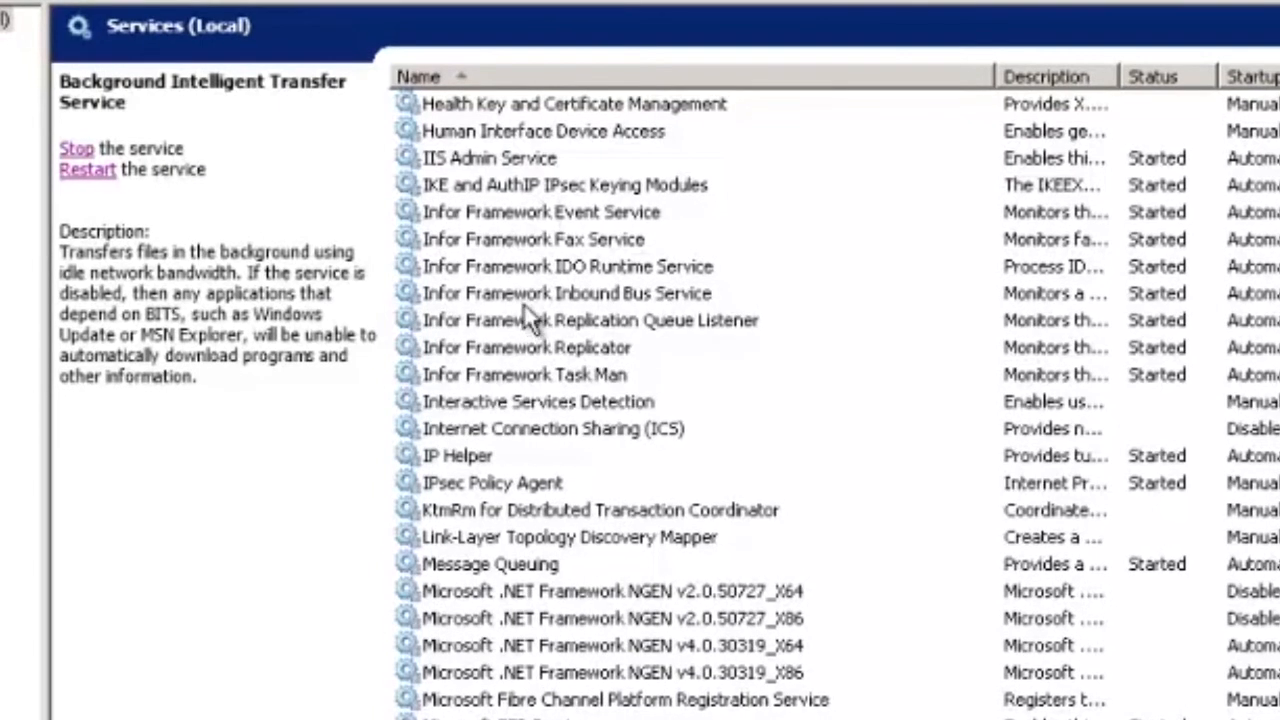
pyautogui.click(568, 292)
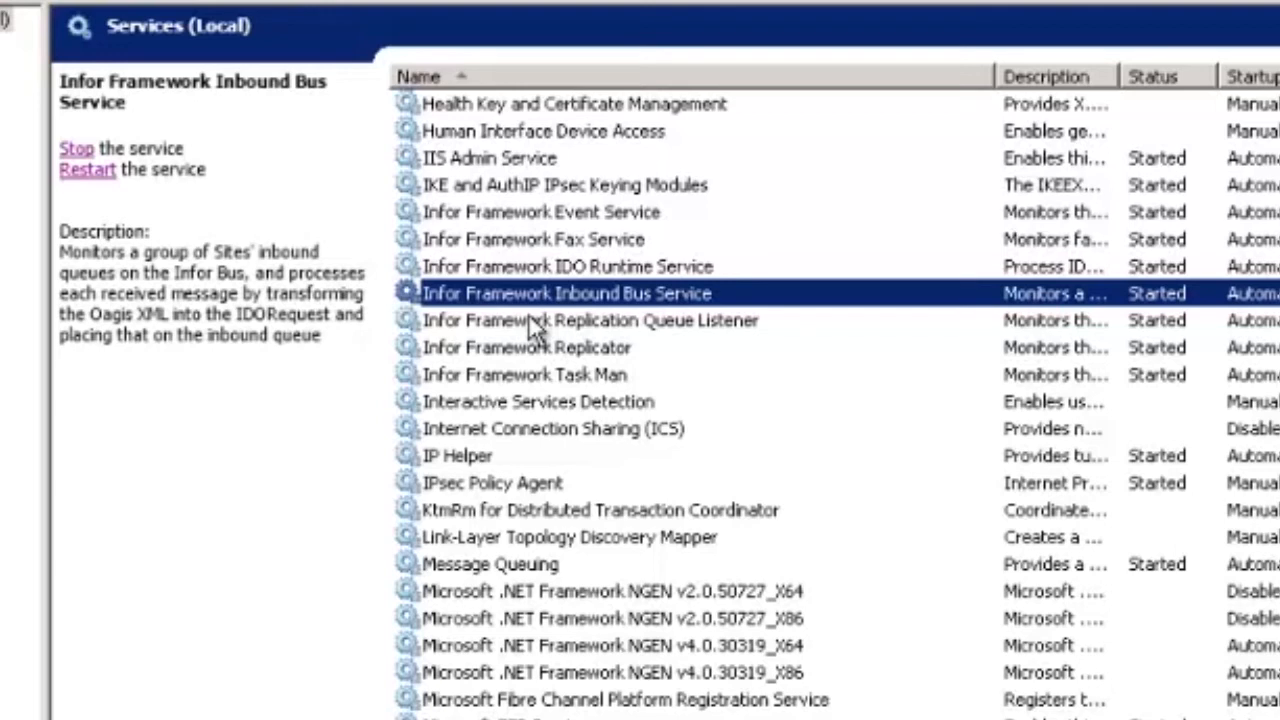
pyautogui.click(590, 320)
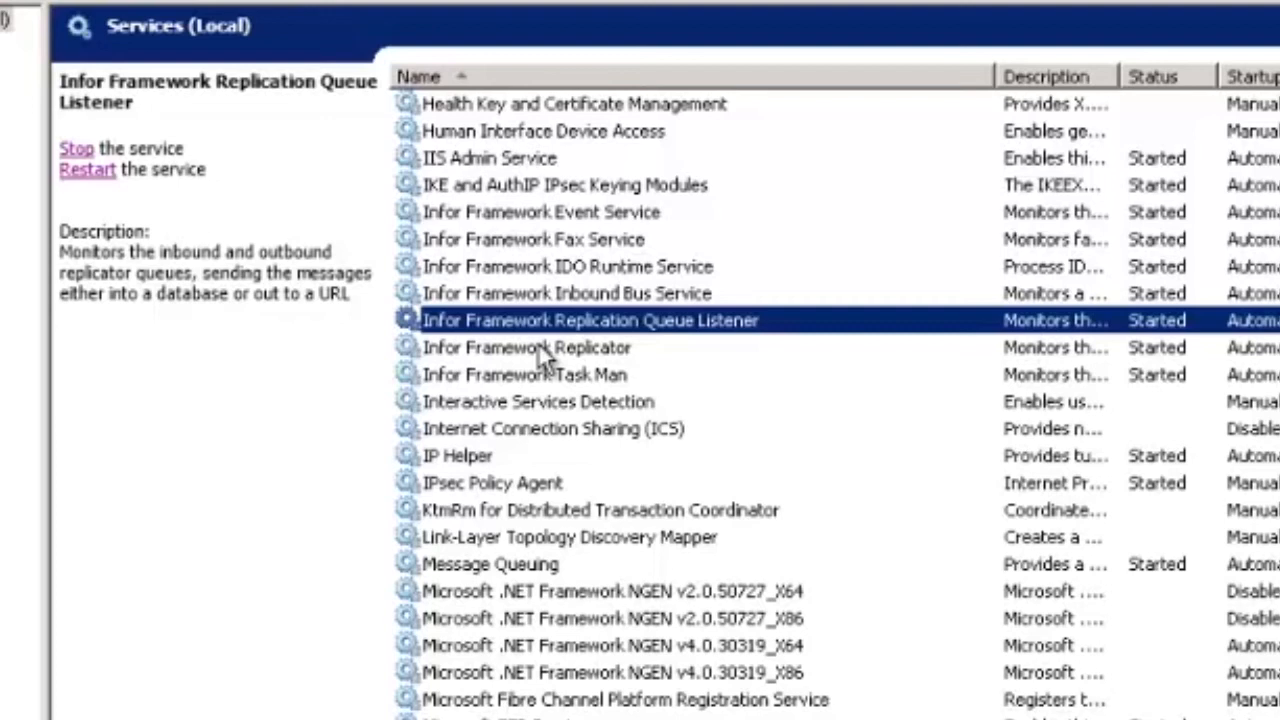
pyautogui.click(528, 348)
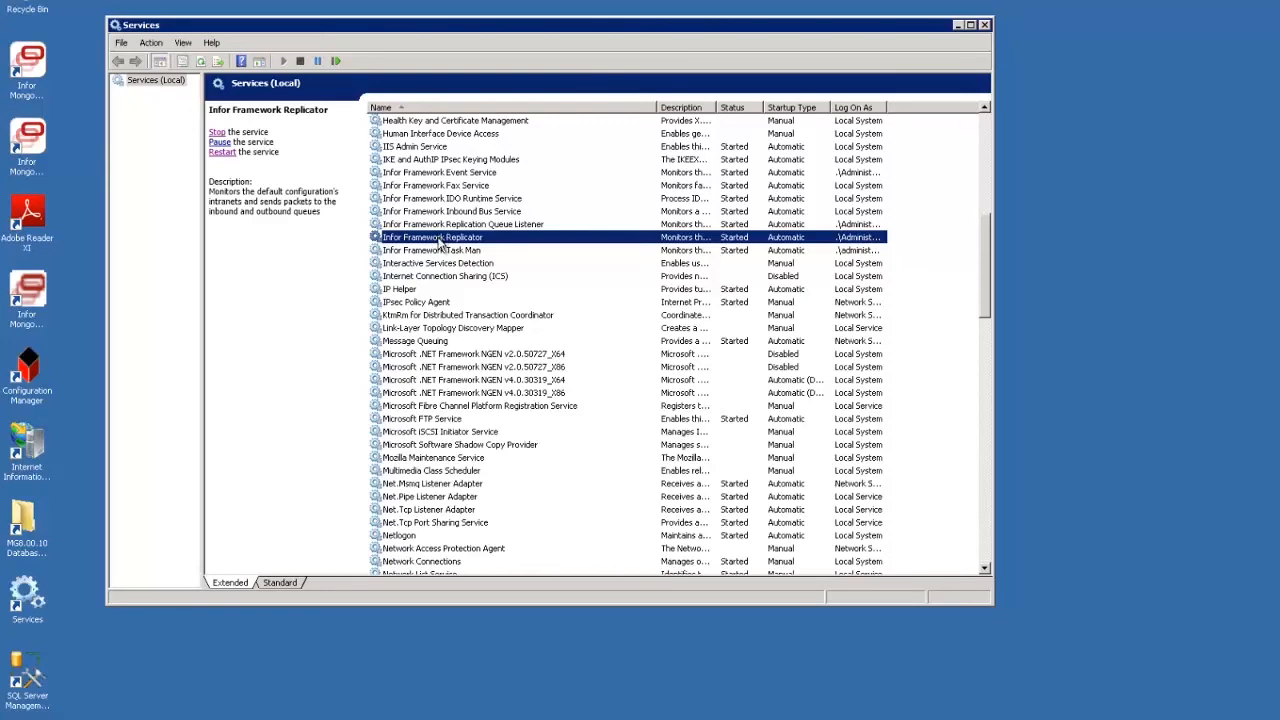
pyautogui.click(452, 212)
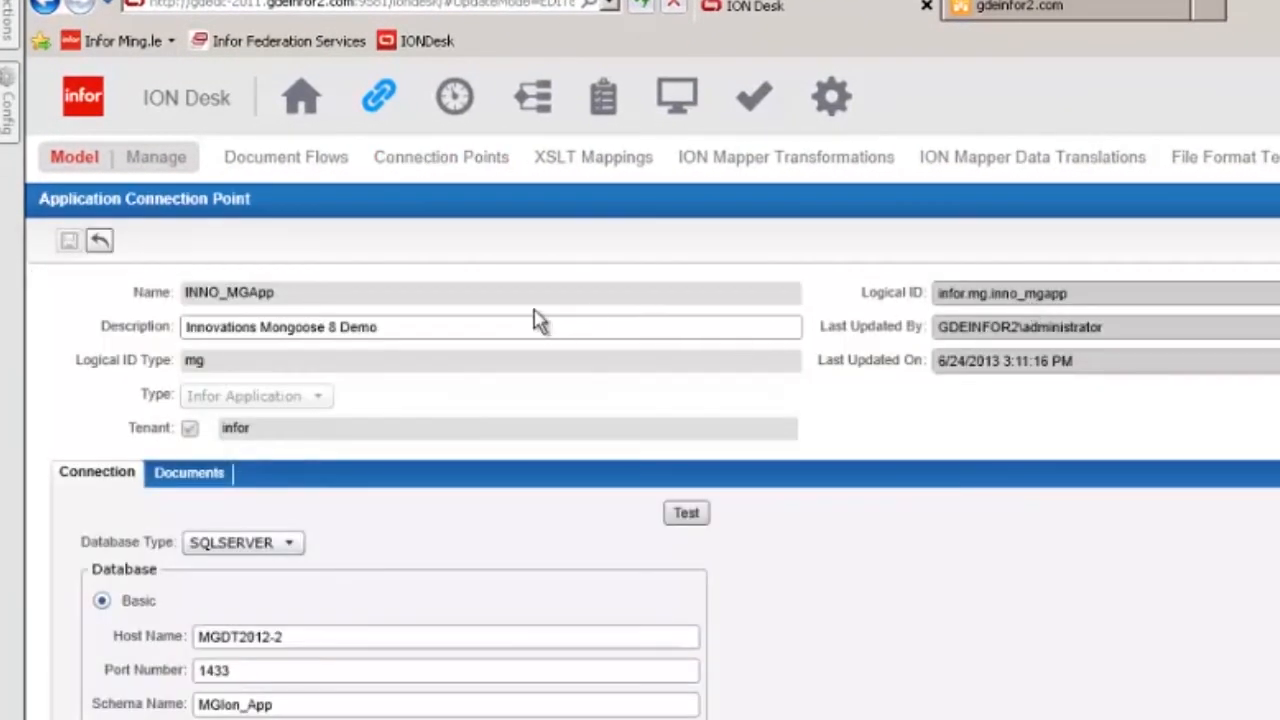
# Step: Review the INNO_MGApp SQL Server connection to MGIon_App and test it successfully
pyautogui.click(490, 292)
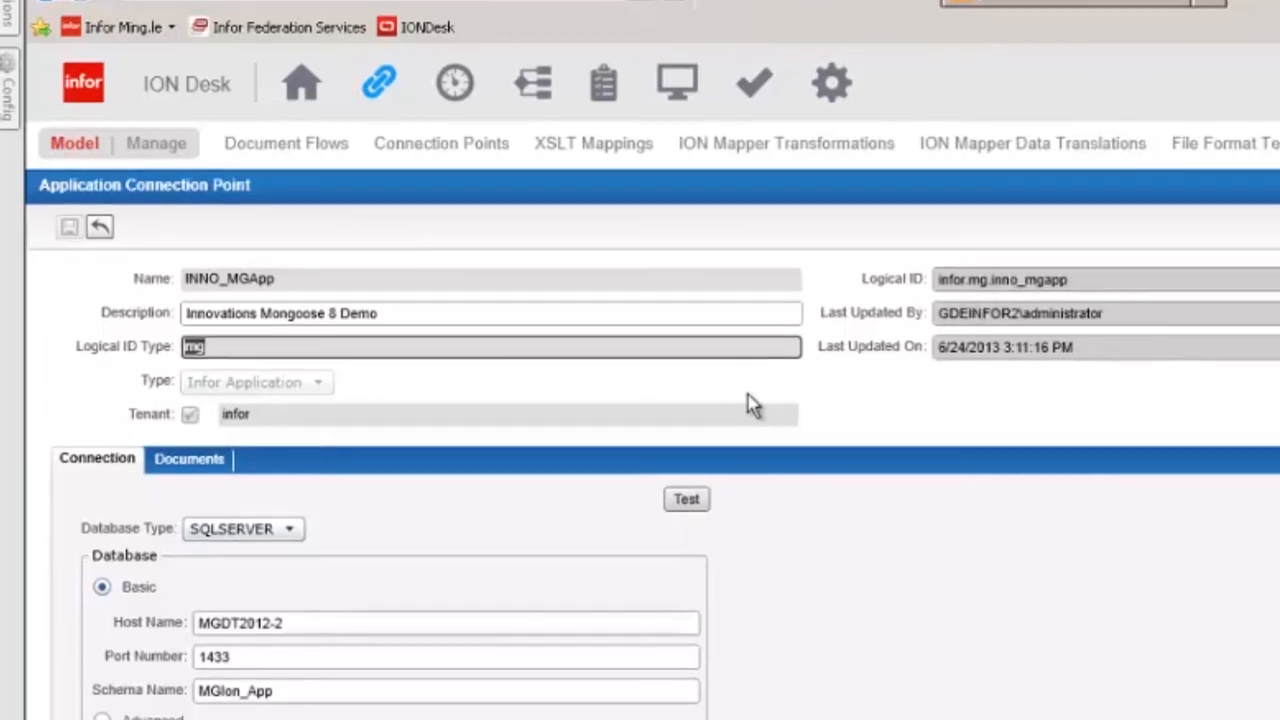
pyautogui.scroll(-3)
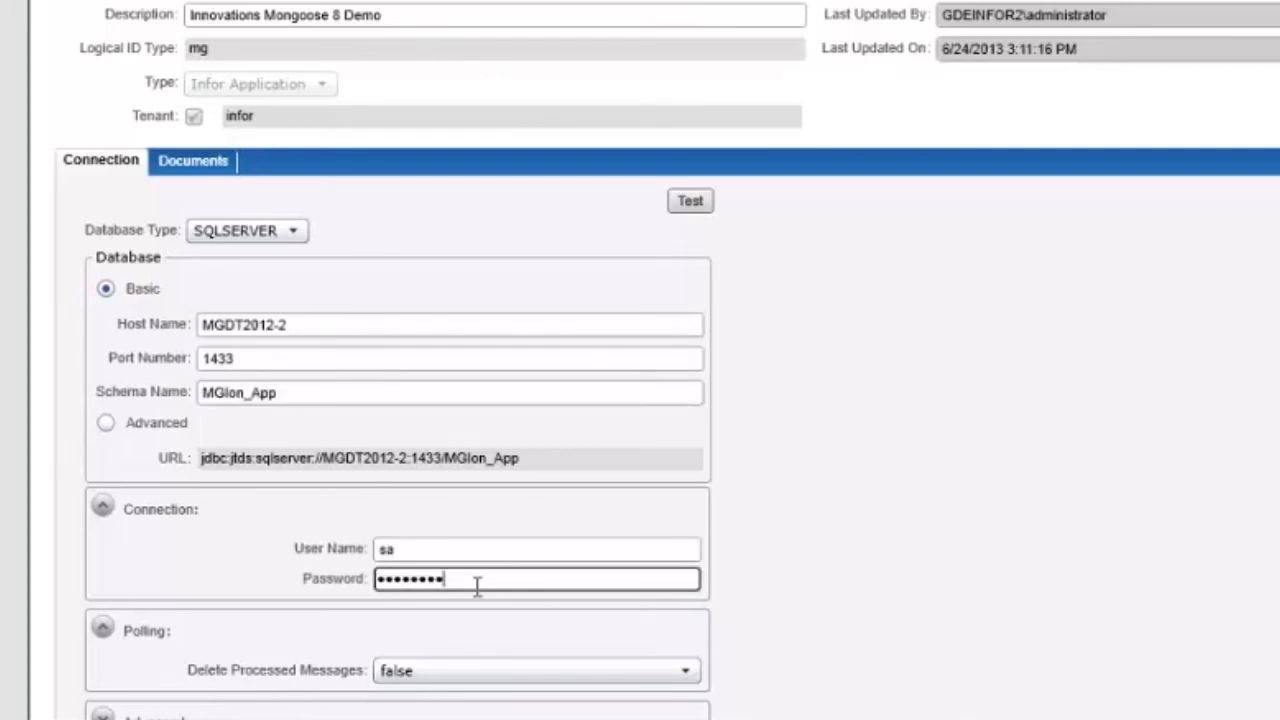
pyautogui.moveTo(470, 248)
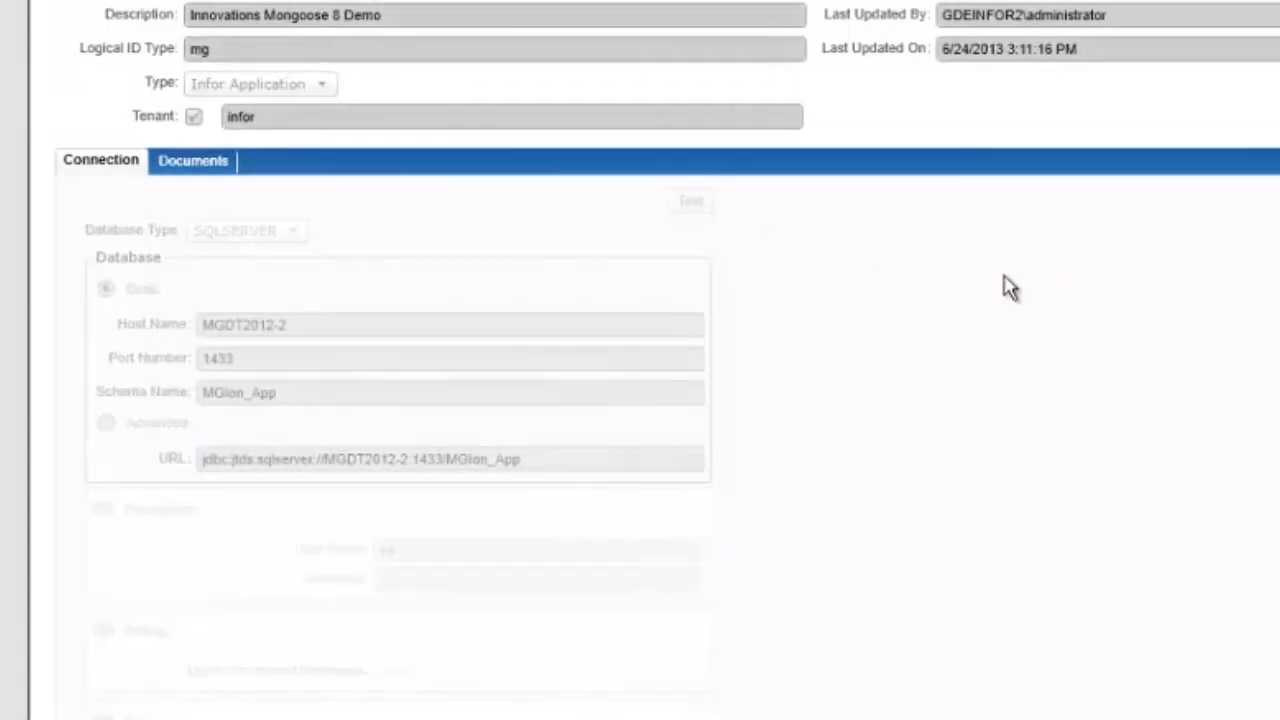
pyautogui.click(690, 200)
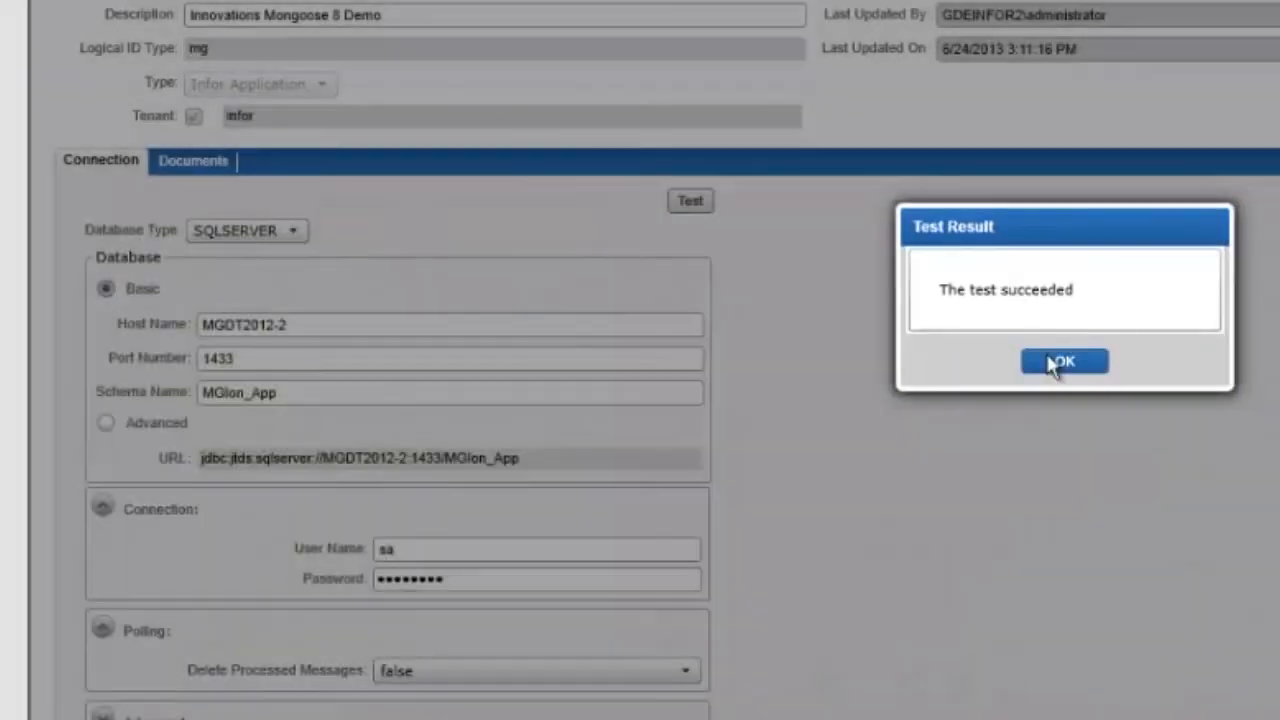
pyautogui.click(1064, 360)
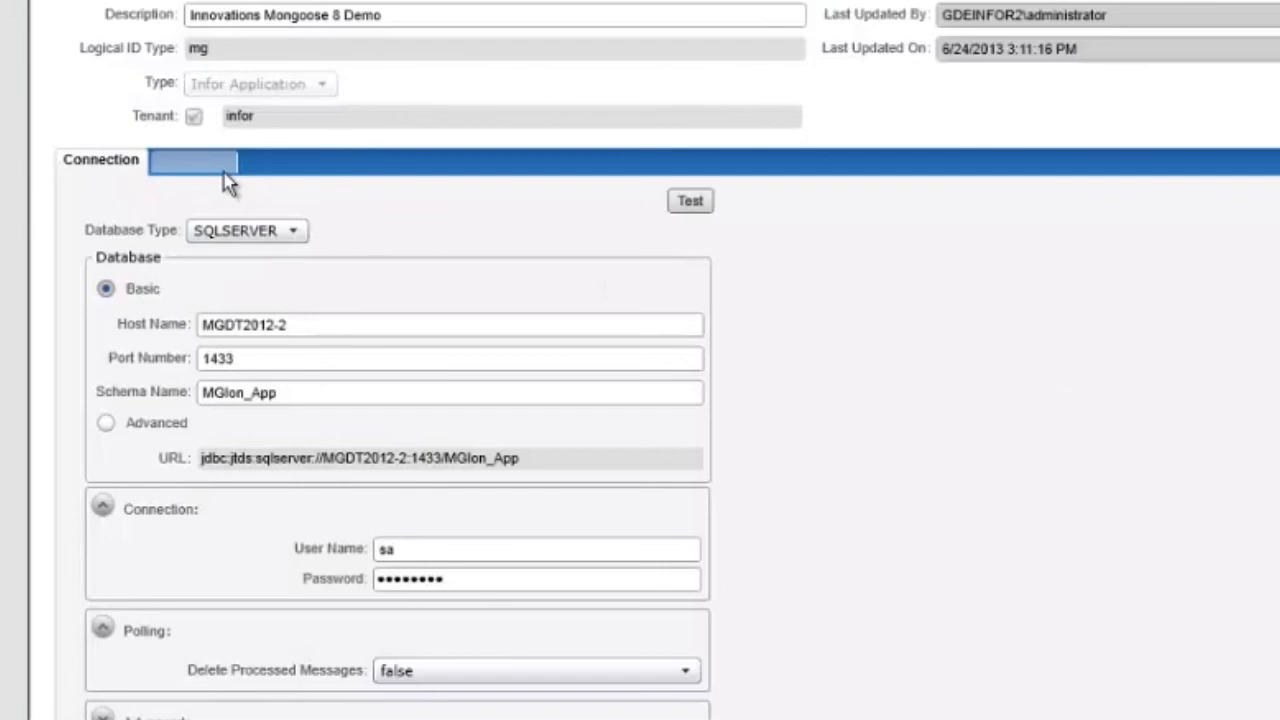
# Step: Show the connection point's documents with PurchaseOrder expanded to Process and Sync, then go to Document Flows
pyautogui.click(188, 160)
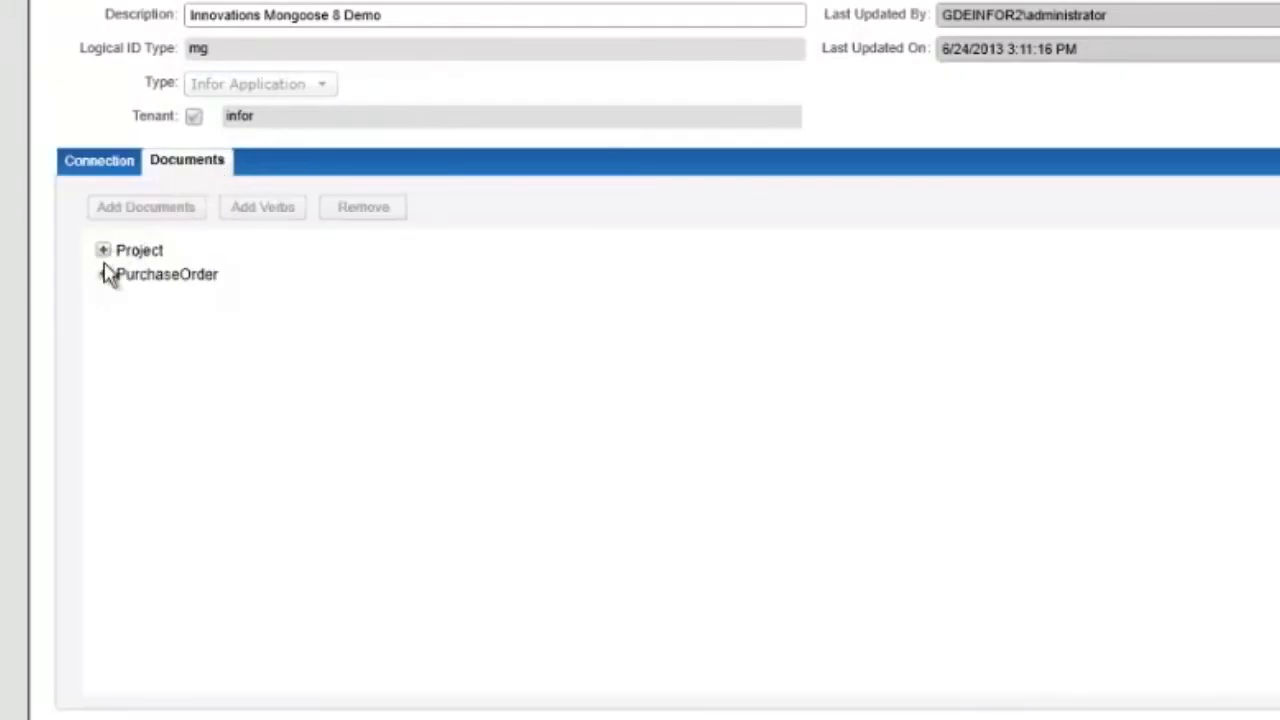
pyautogui.click(104, 274)
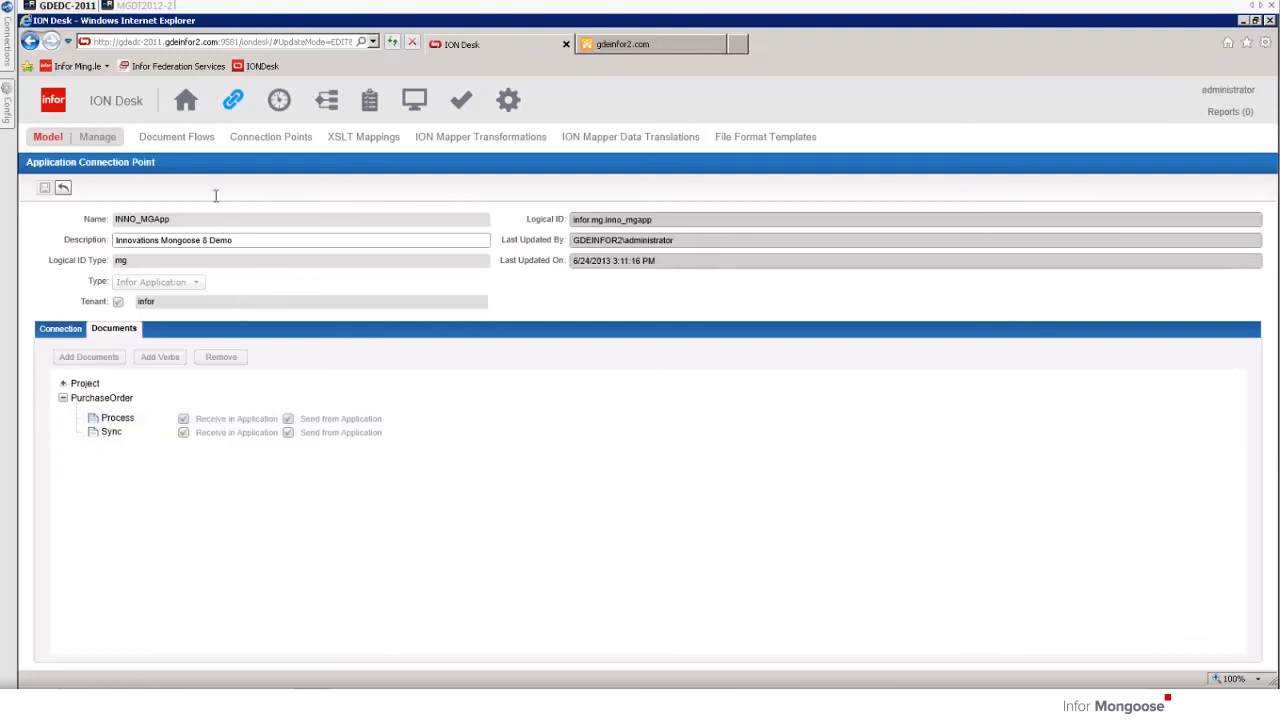
pyautogui.click(180, 136)
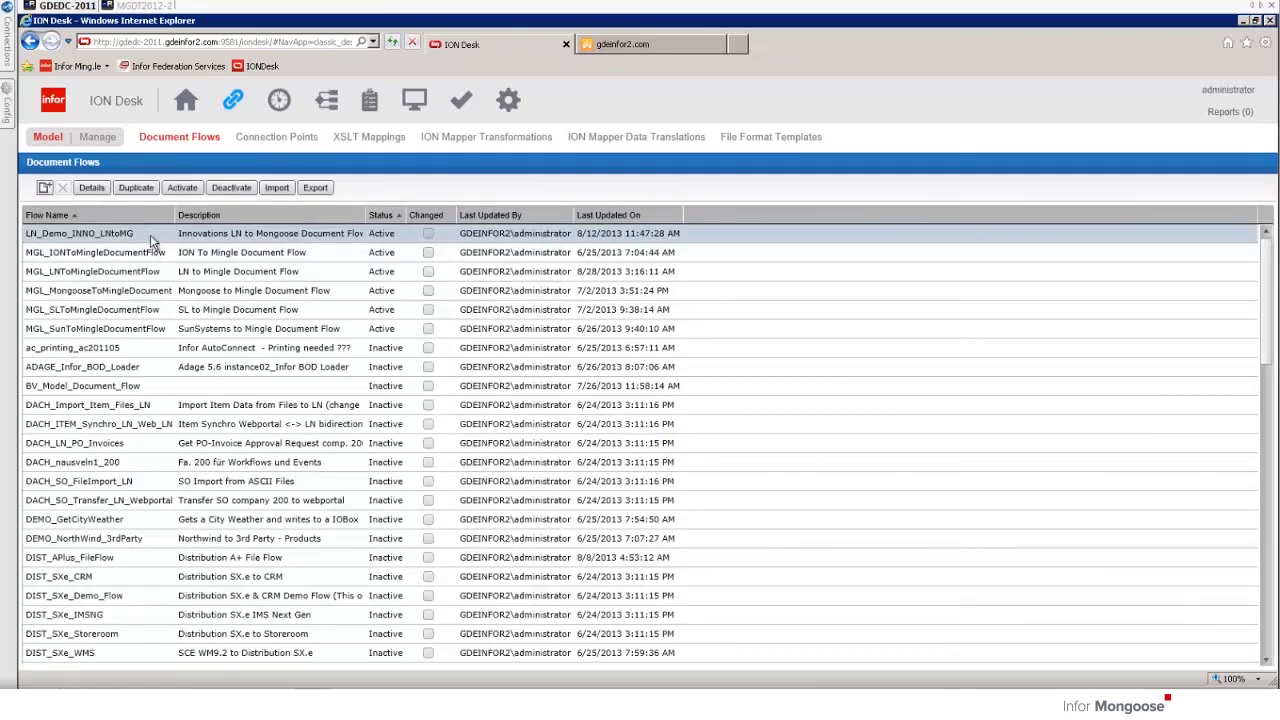
# Step: Open the LN_Demo_INNO flow and review the first LN activity and its PurchaseOrder Sync documents
pyautogui.doubleClick(80, 232)
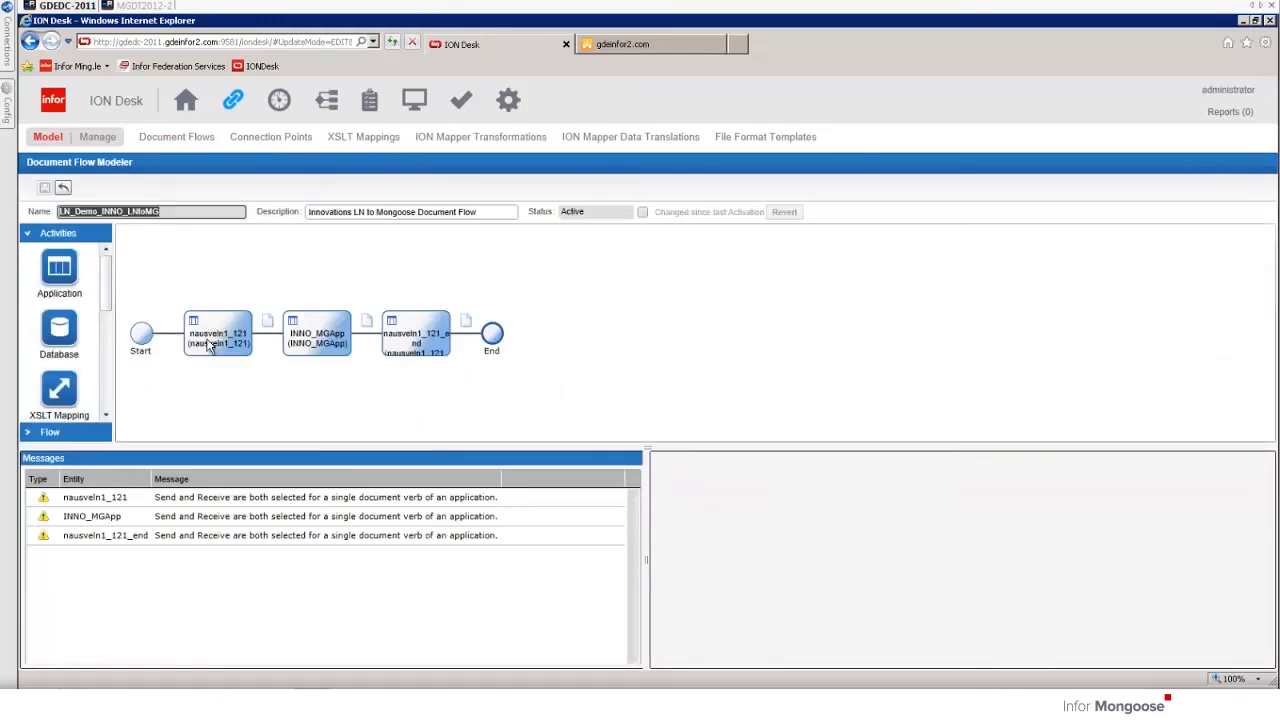
pyautogui.click(216, 336)
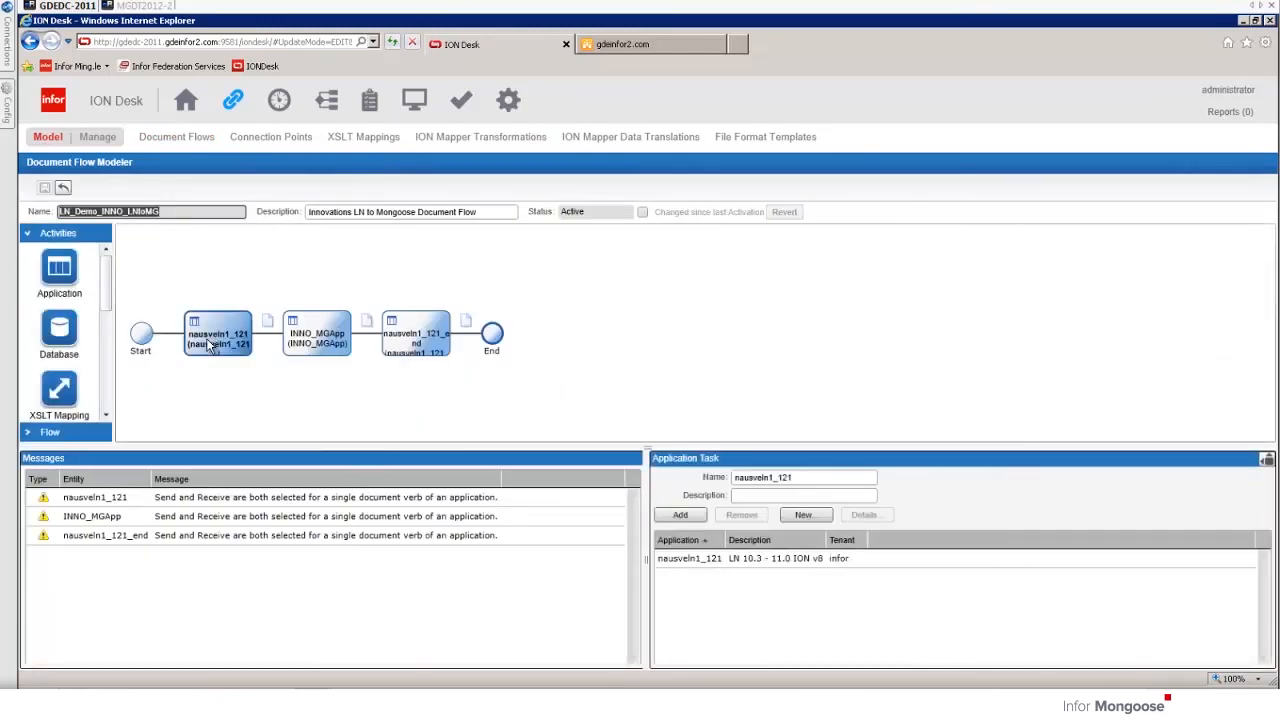
pyautogui.moveTo(304, 330)
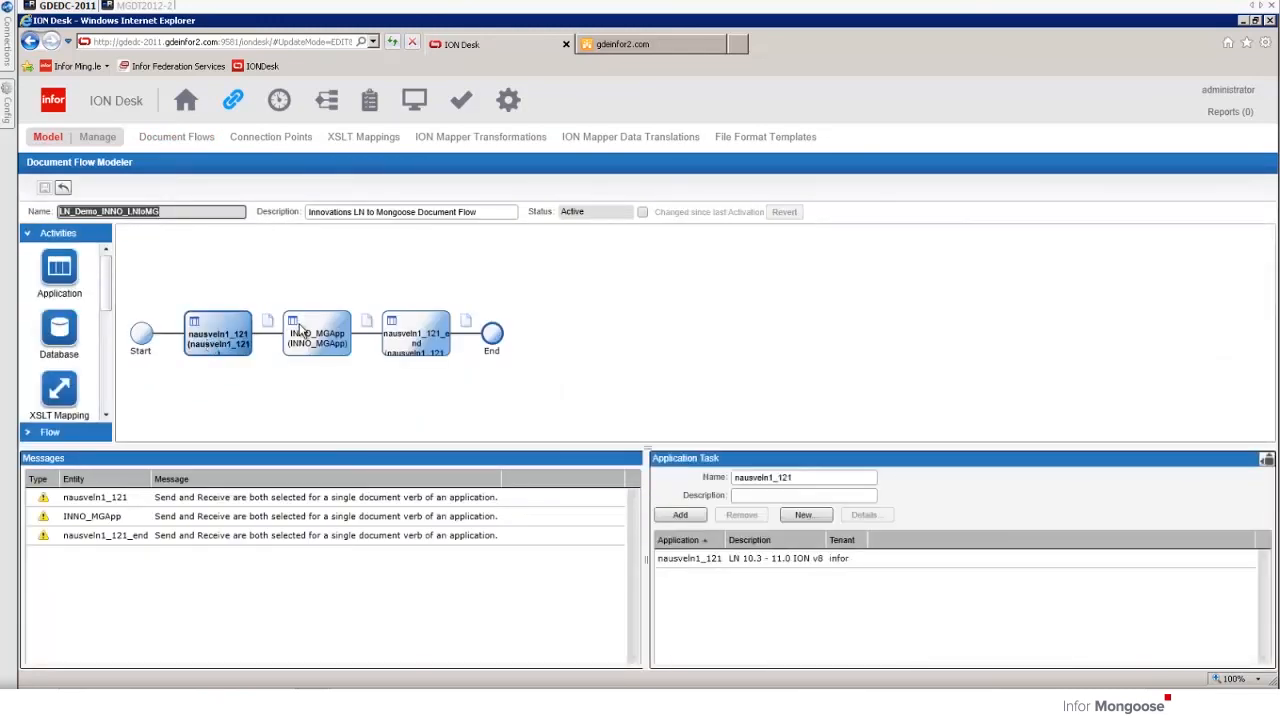
pyautogui.click(316, 332)
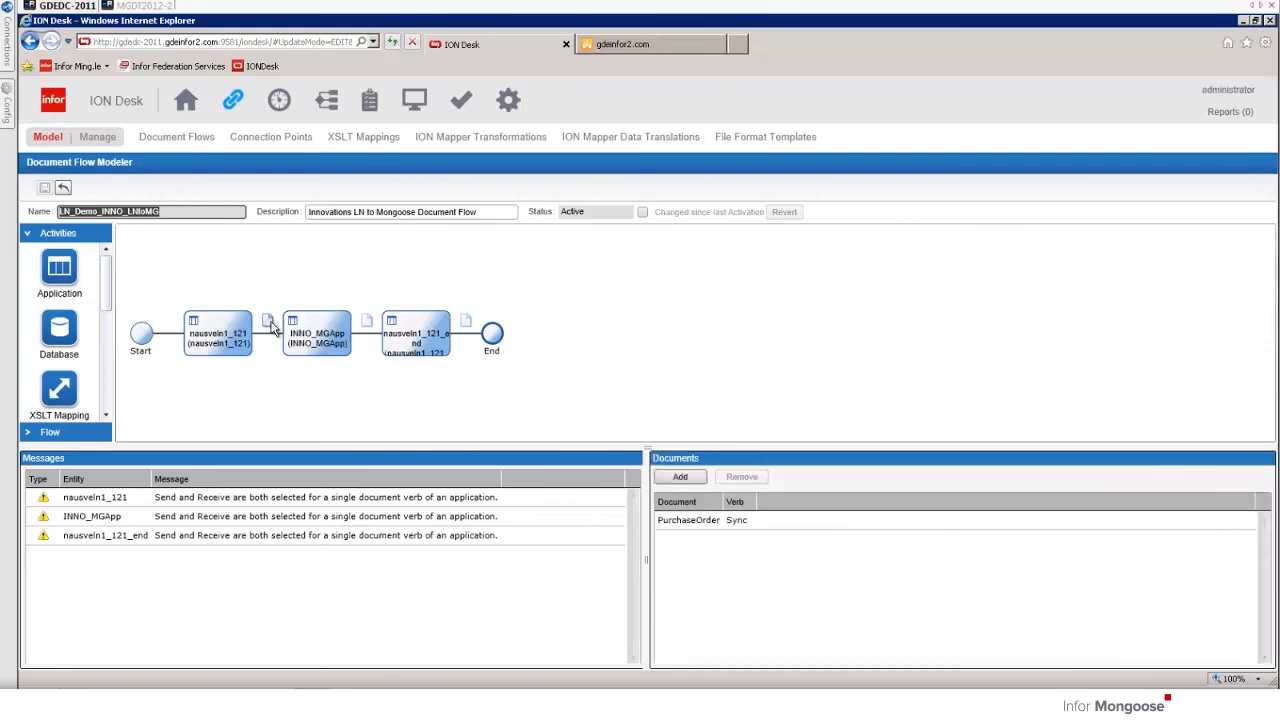
pyautogui.moveTo(752, 546)
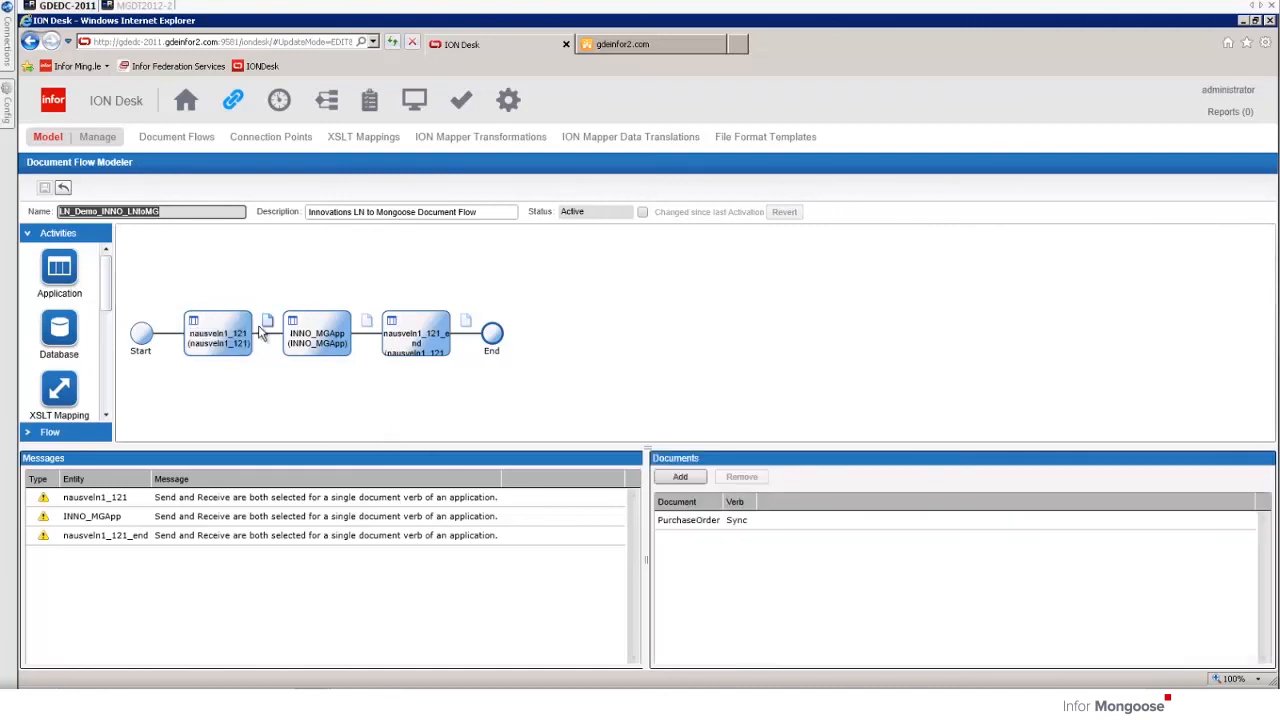
pyautogui.click(316, 334)
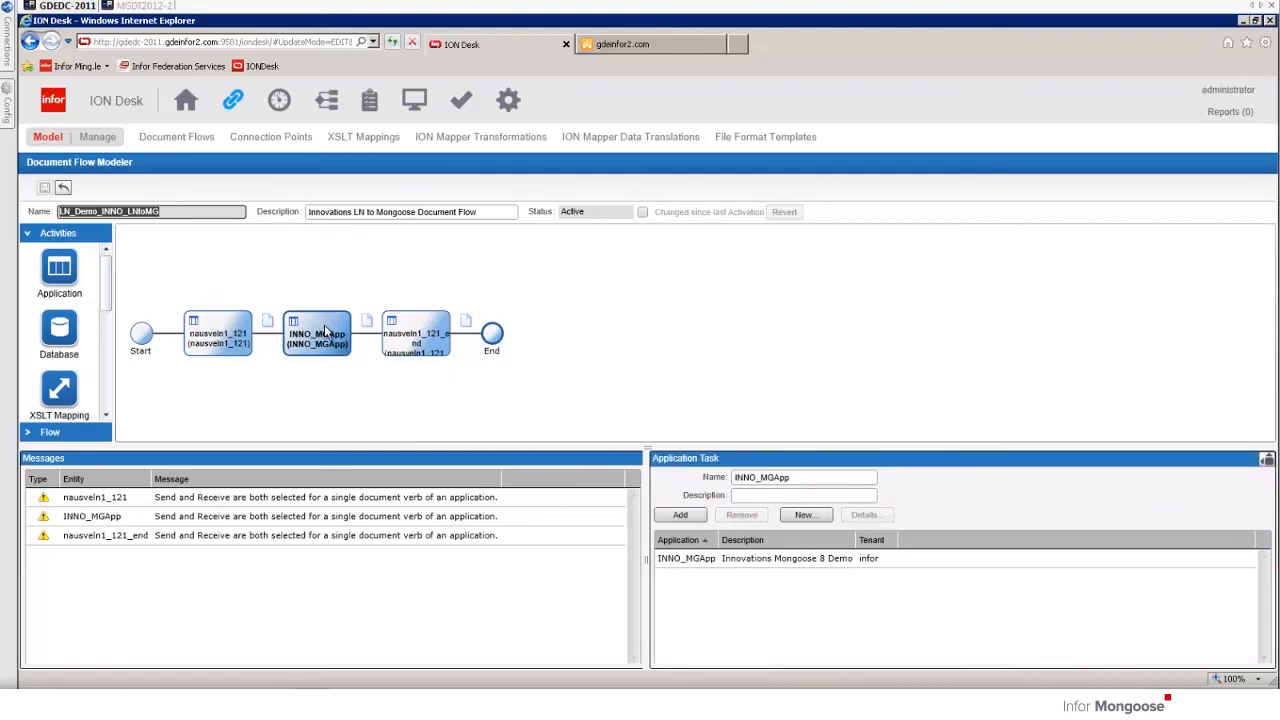
# Step: Review the INNO_MGApp activity and the final LN application activity details
pyautogui.click(368, 320)
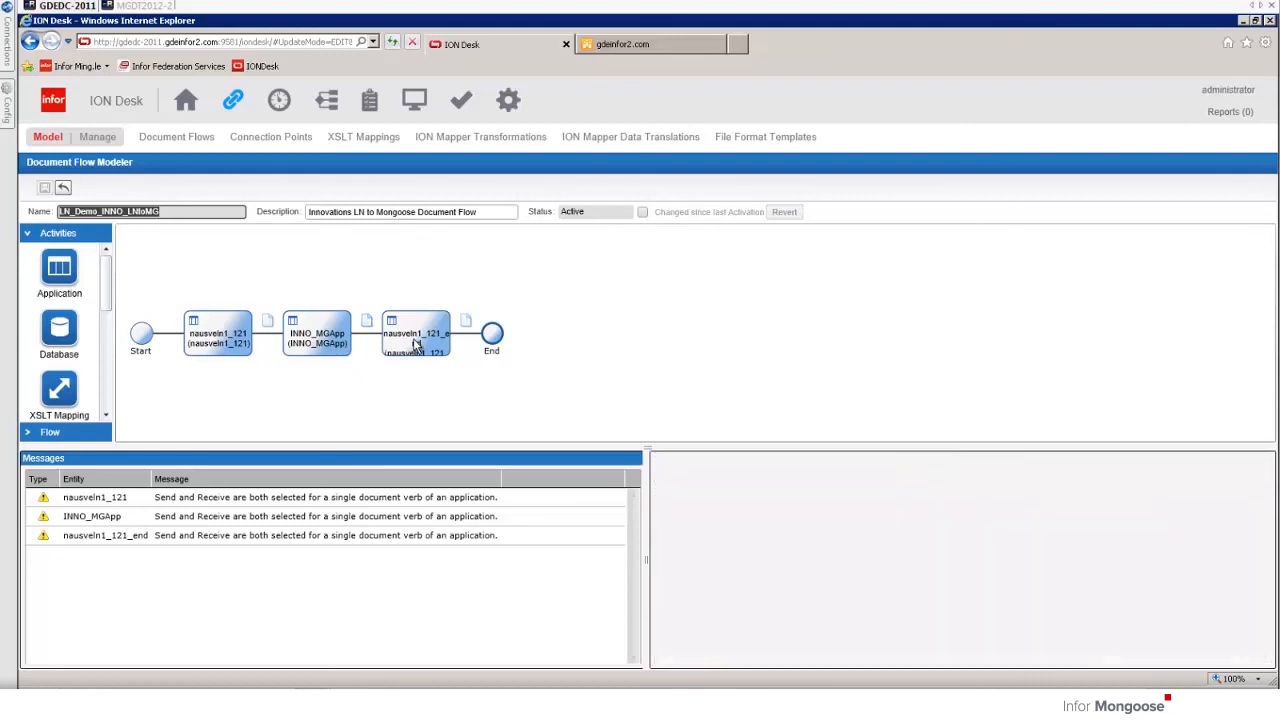
pyautogui.click(416, 332)
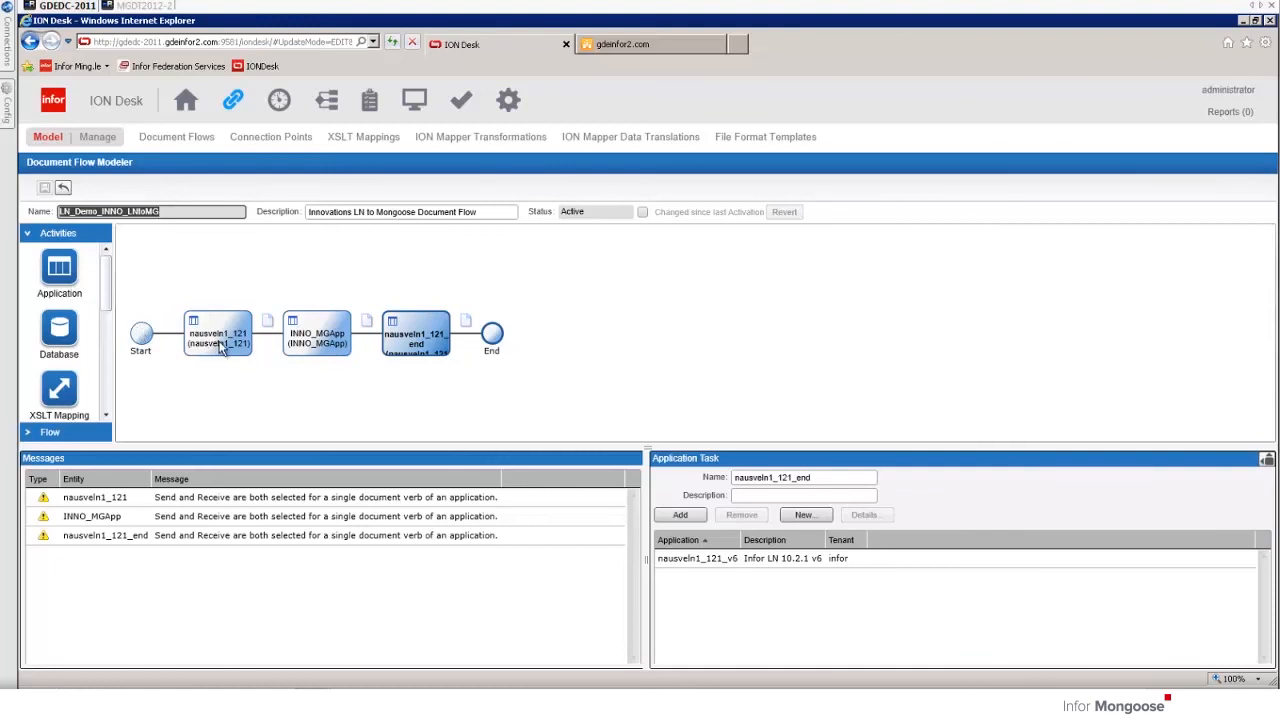
pyautogui.click(316, 332)
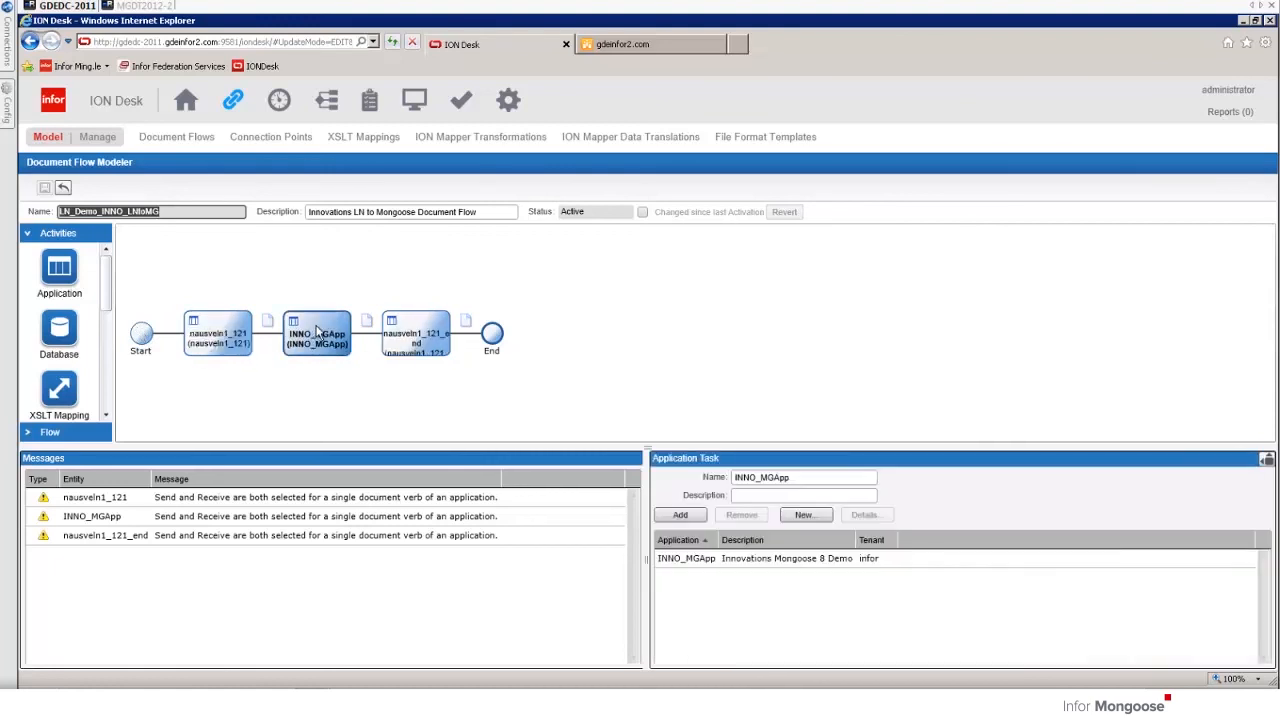
pyautogui.click(416, 336)
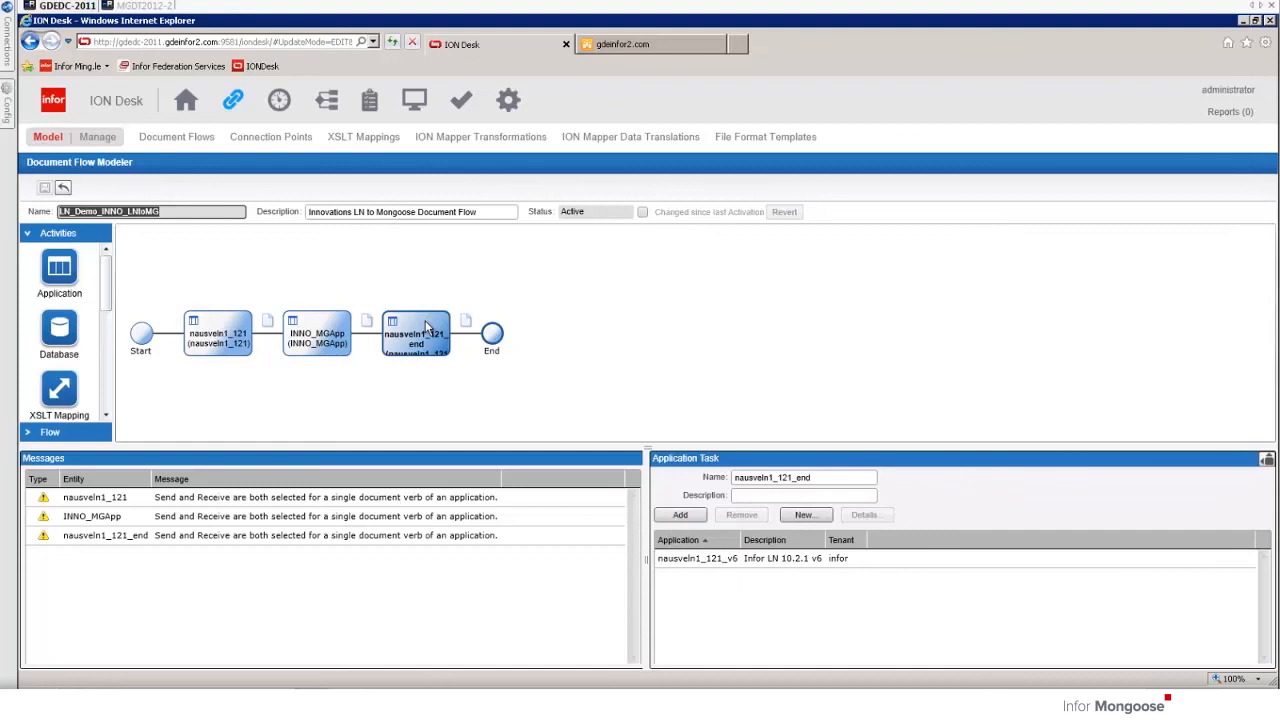
pyautogui.moveTo(310, 348)
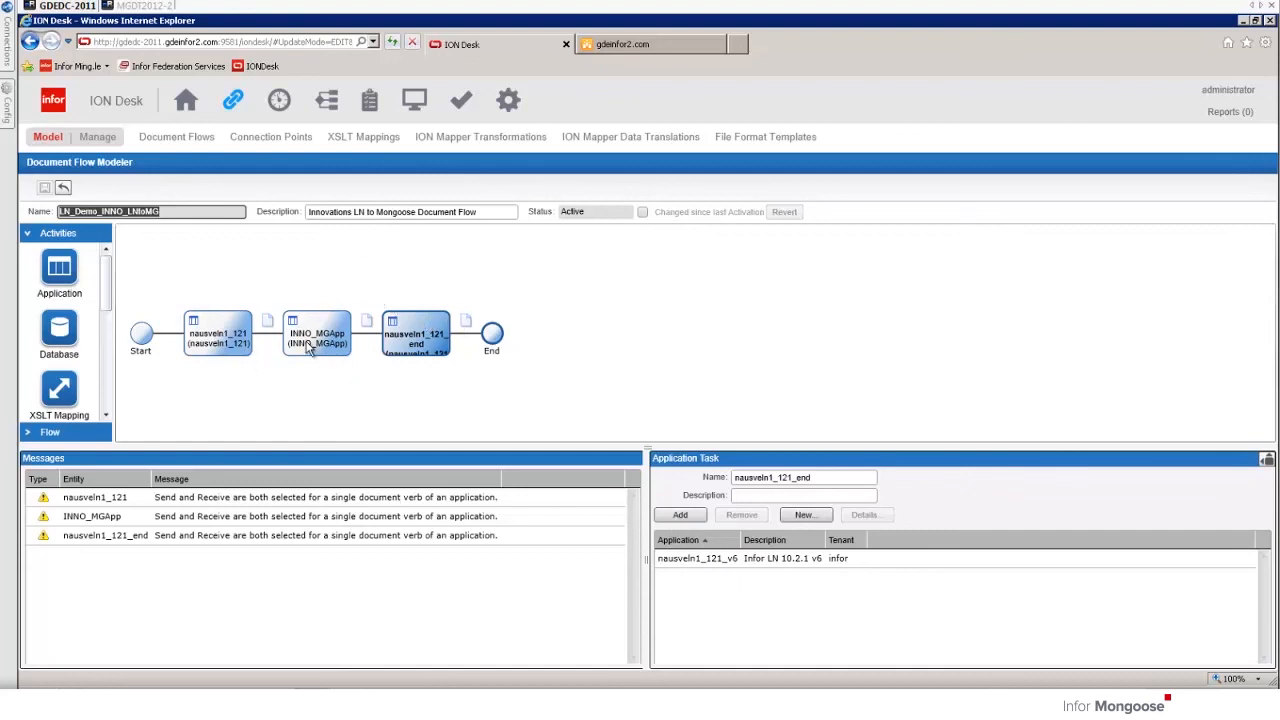